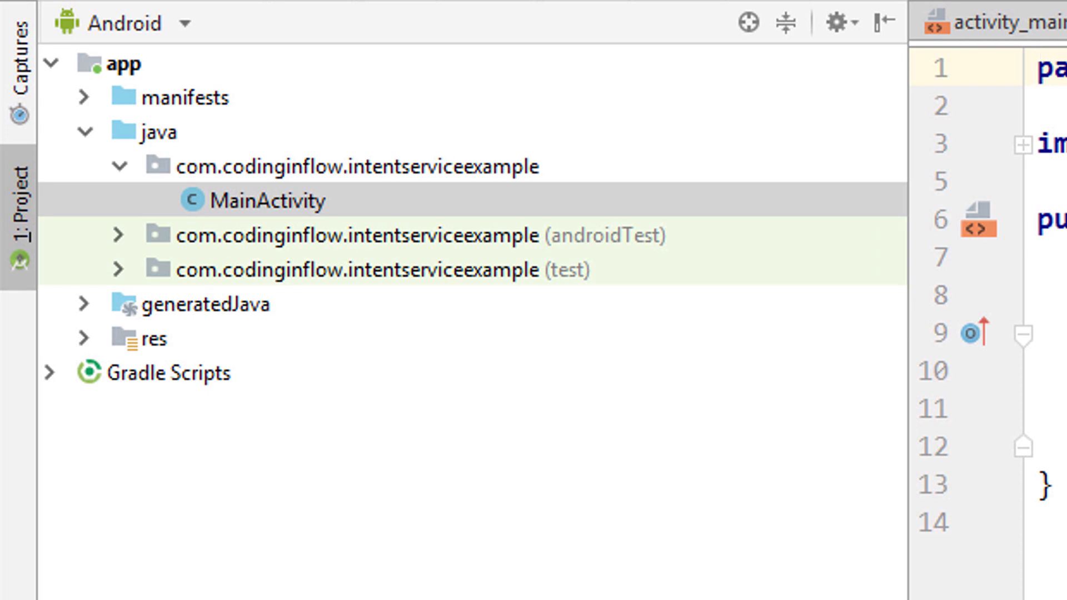
Create a Java class App extending android.app.Application in the intentserviceexample package.
{"action": "left_click", "coordinate": [360, 165]}
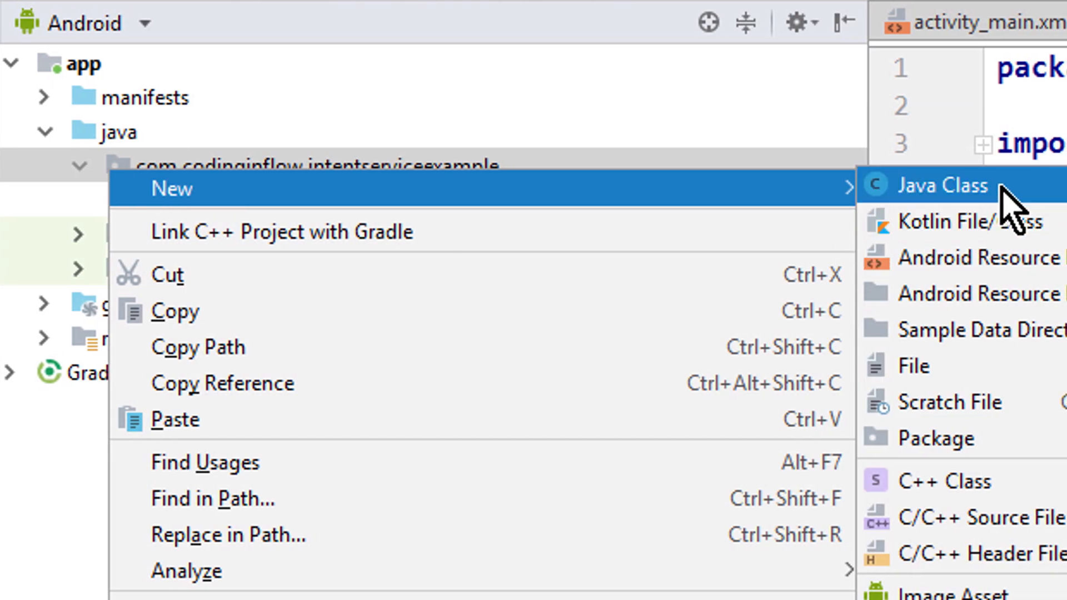
{"action": "left_click", "coordinate": [941, 185]}
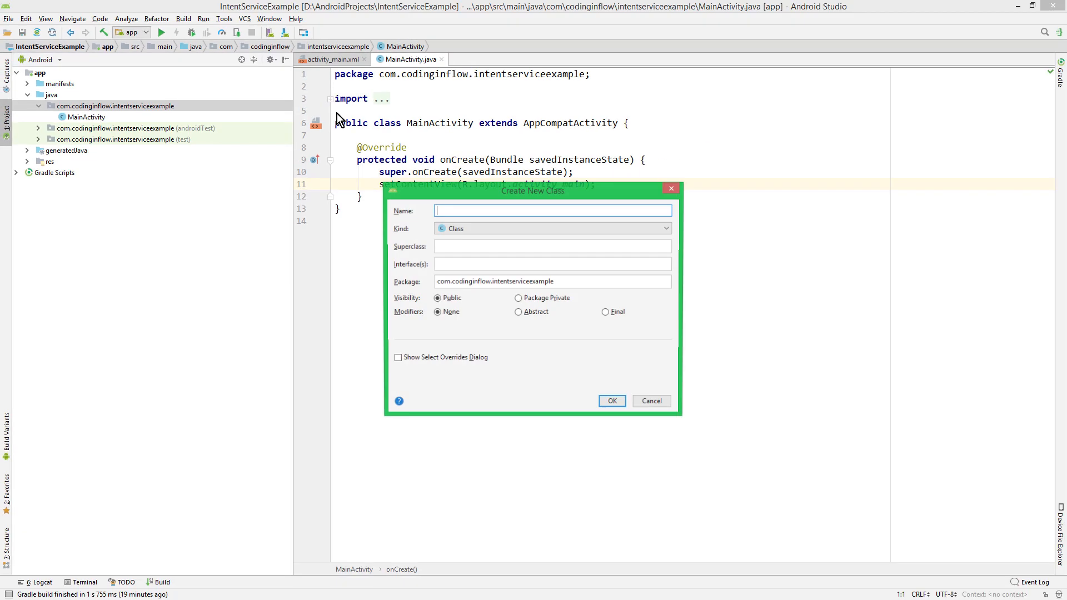
{"action": "type", "text": "App"}
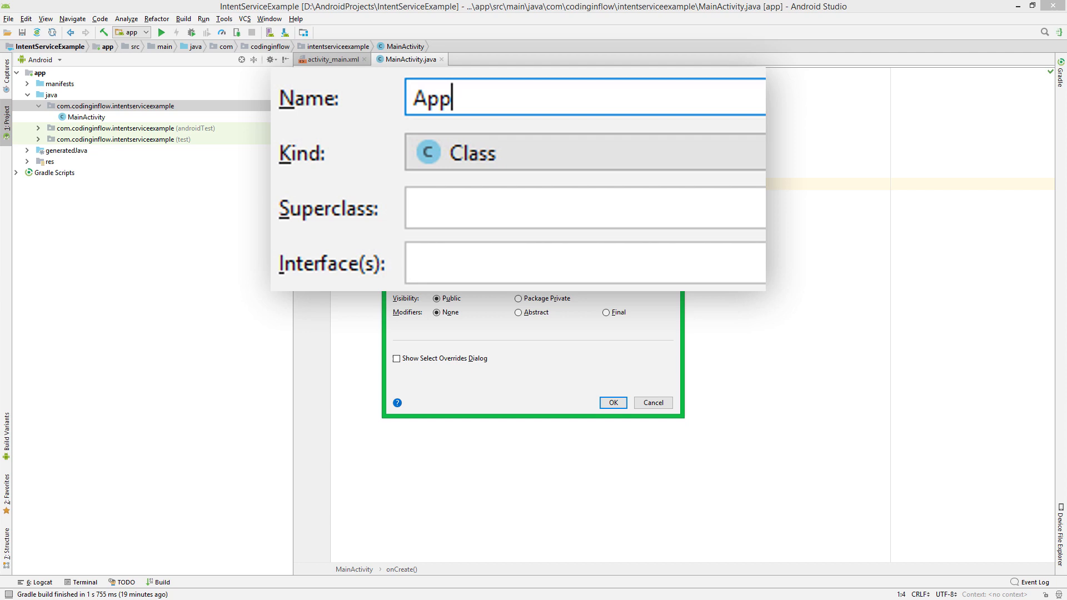
{"action": "type", "text": "Application"}
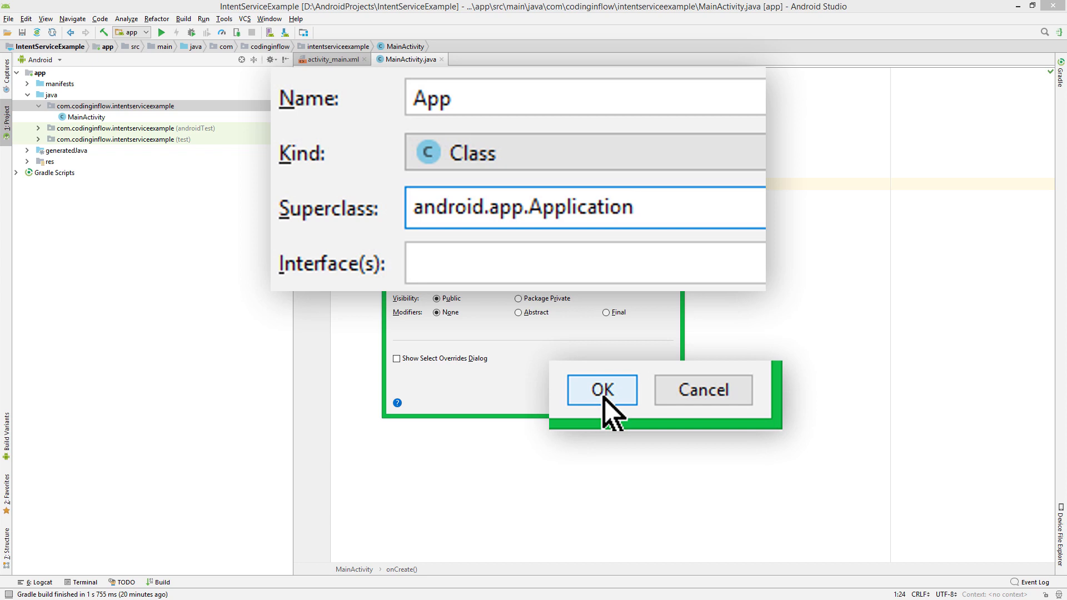
{"action": "left_click", "coordinate": [602, 389]}
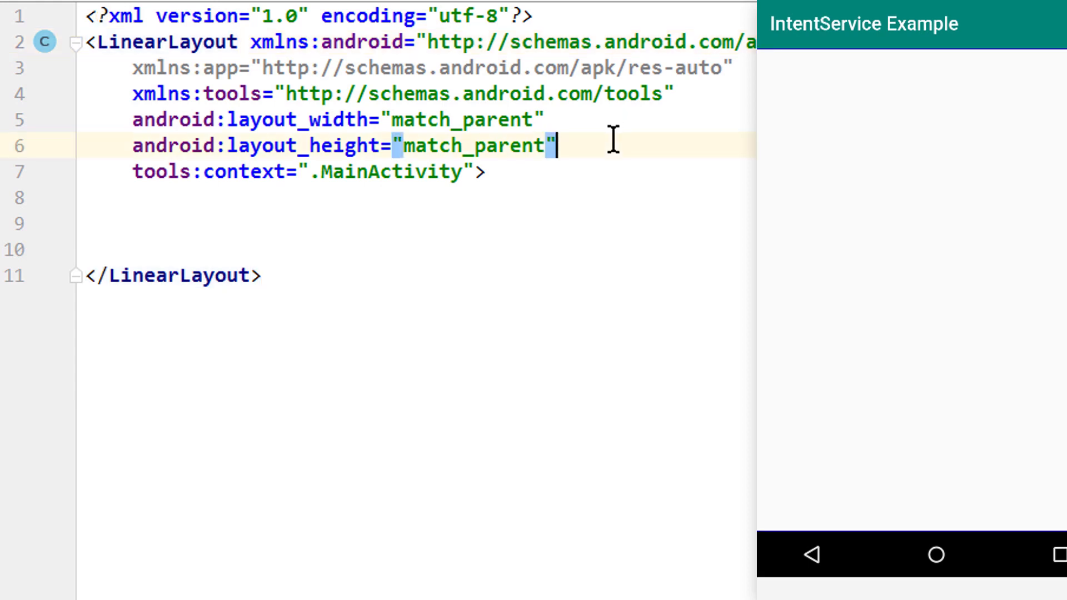
Make the LinearLayout vertical with 16dp padding and centred gravity, and start an EditText with hint Input.
{"action": "type", "text": "android:orientation=\"vertical\""}
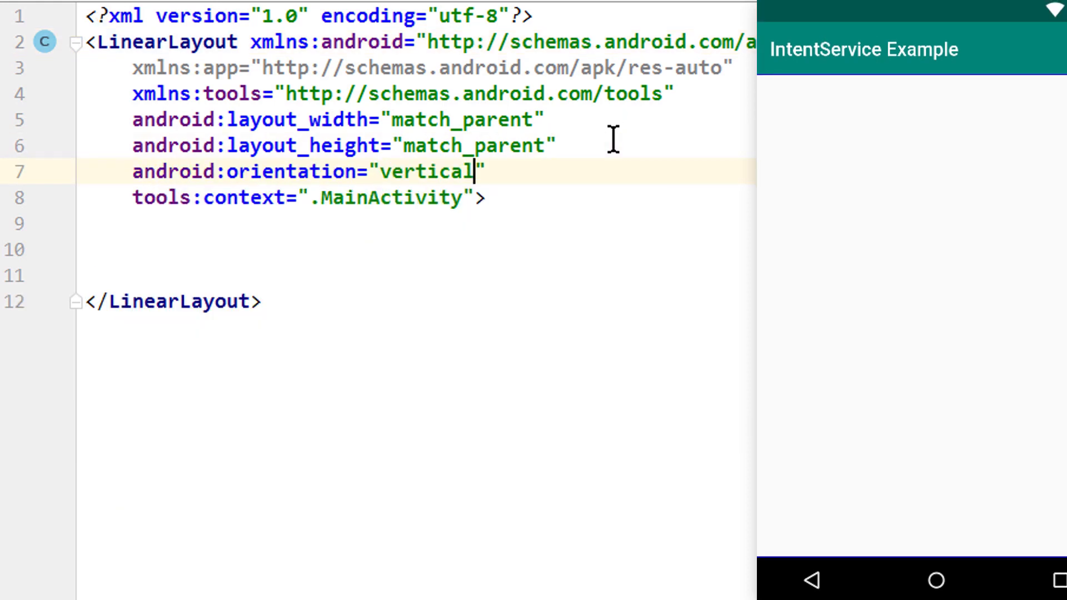
{"action": "type", "text": "android:padding=\"16dp"}
{"action": "type", "text": "android:gravity=\"center"}
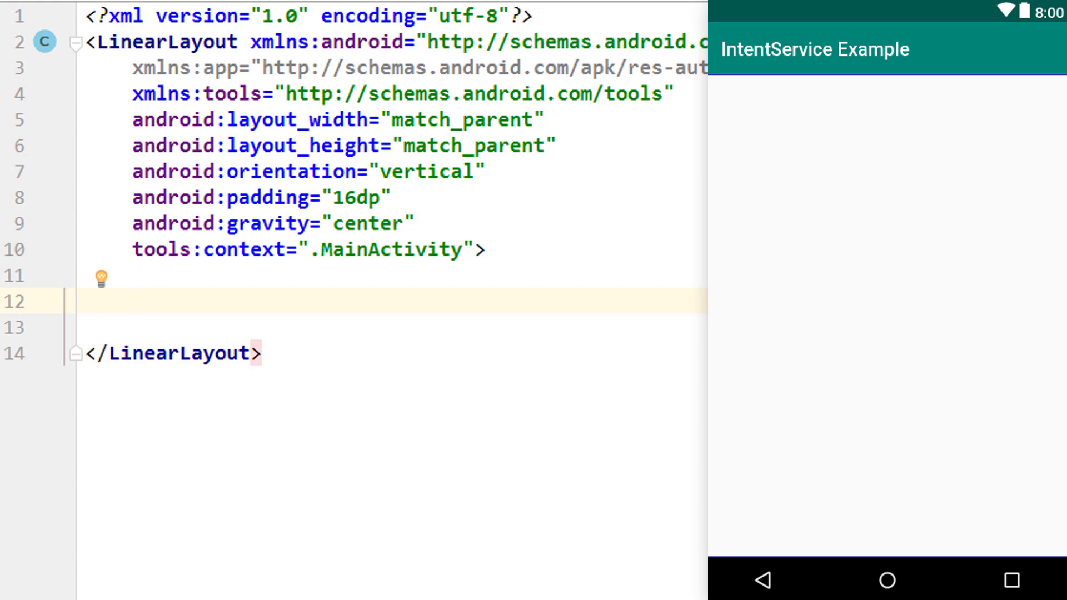
{"action": "type", "text": "<EditText"}
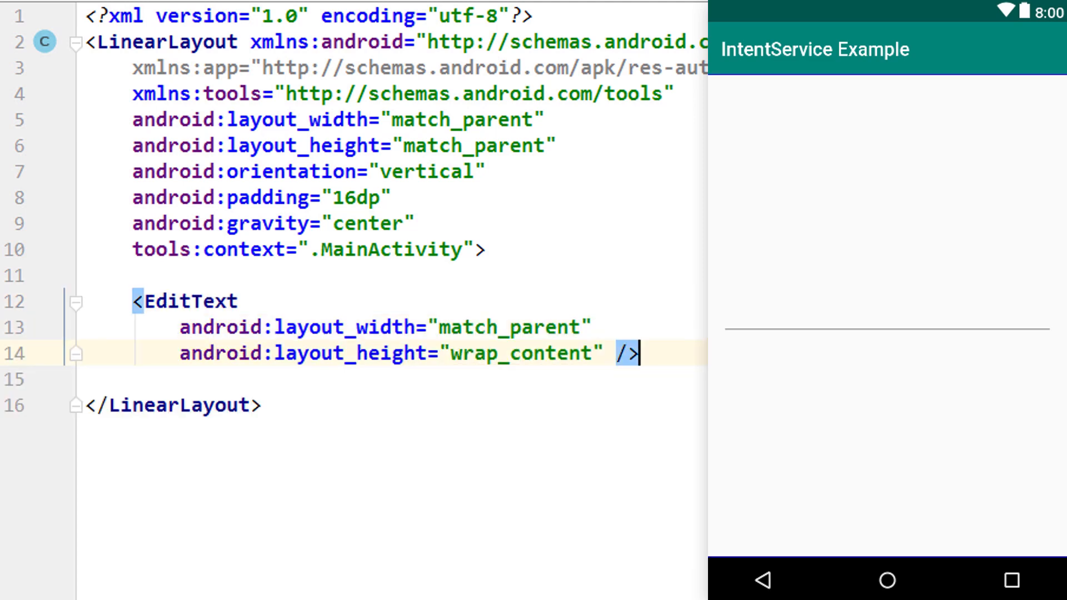
{"action": "type", "text": "hint=\"Input\"/>"}
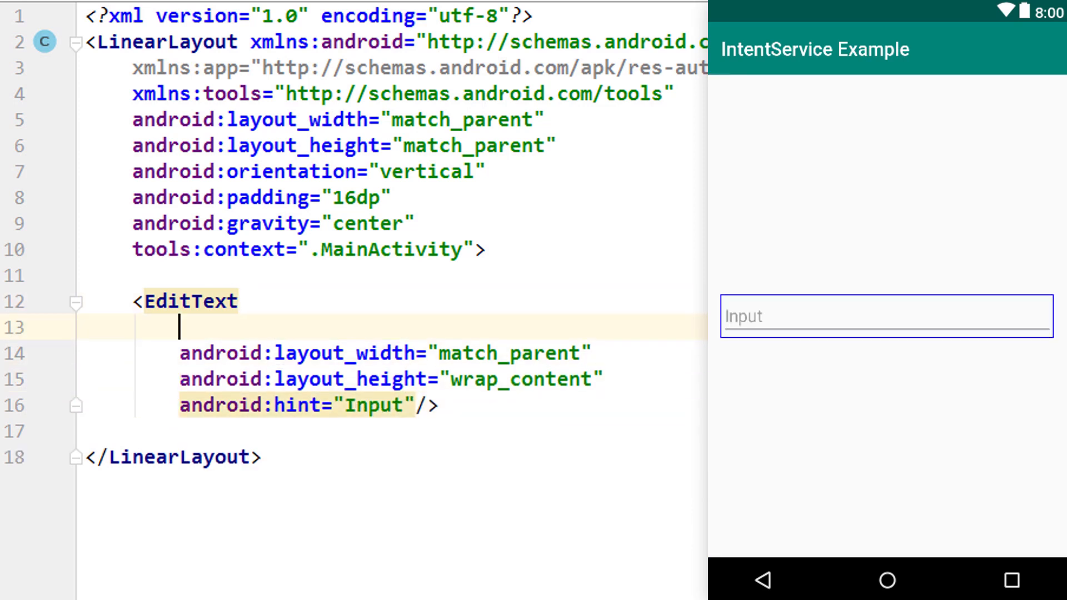
Give the EditText the id @+id/edit_text_input.
{"action": "type", "text": "android:id=\"\""}
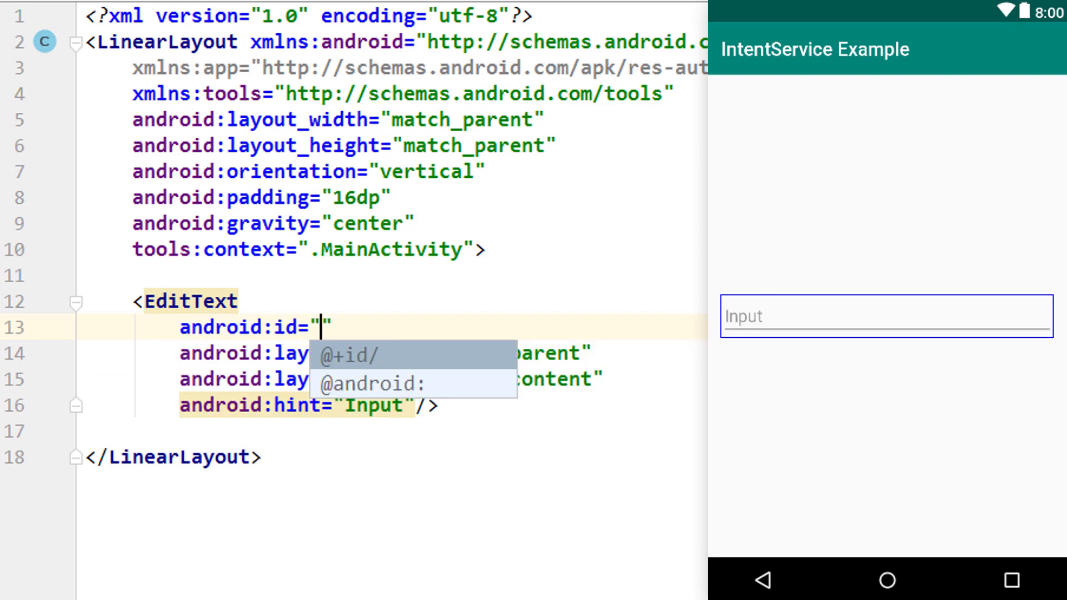
{"action": "type", "text": "@+id/e"}
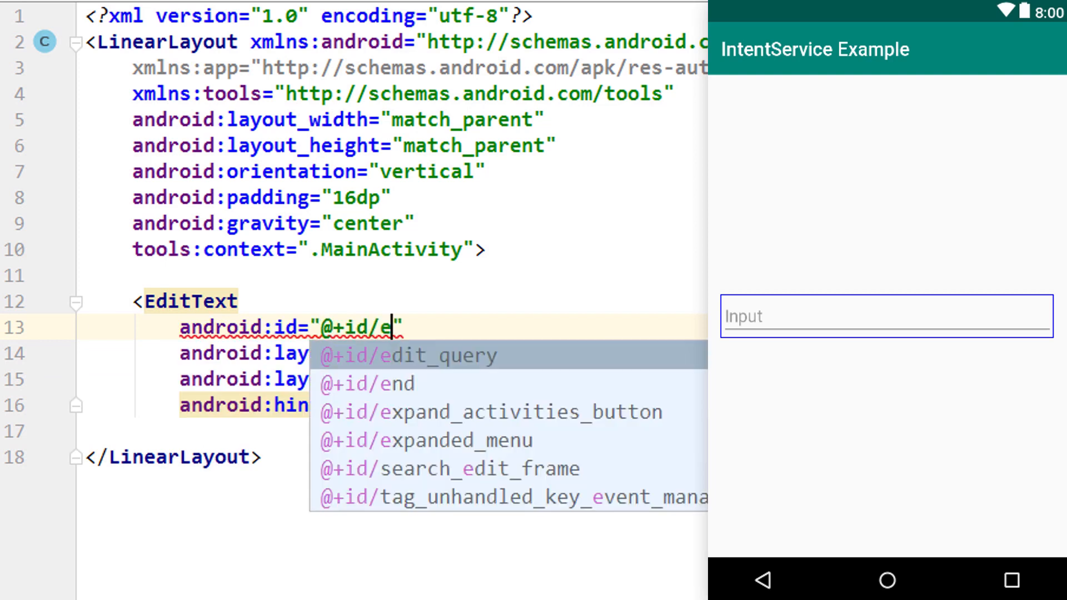
{"action": "type", "text": "dit_text_i"}
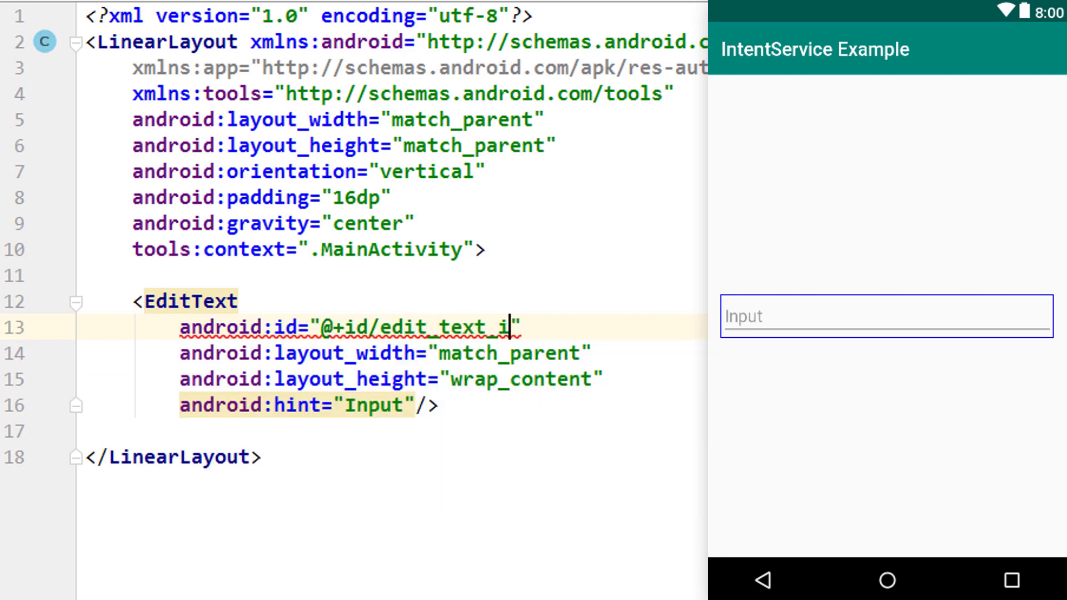
{"action": "type", "text": "nput"}
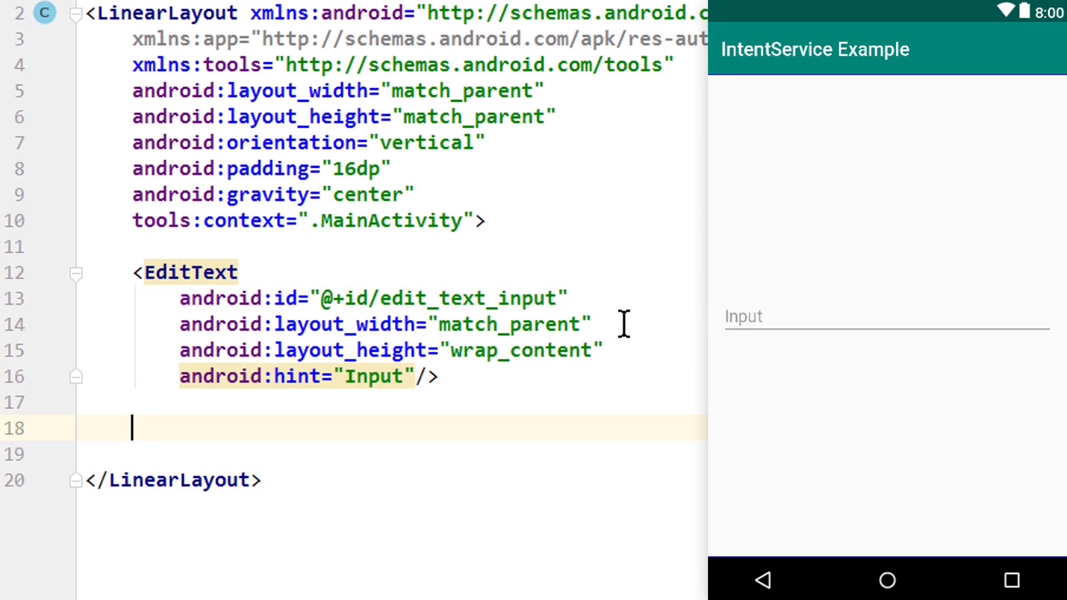
Add a full-width Button with text "Start Service" and onClick="startService" below the EditText.
{"action": "type", "text": "<Button"}
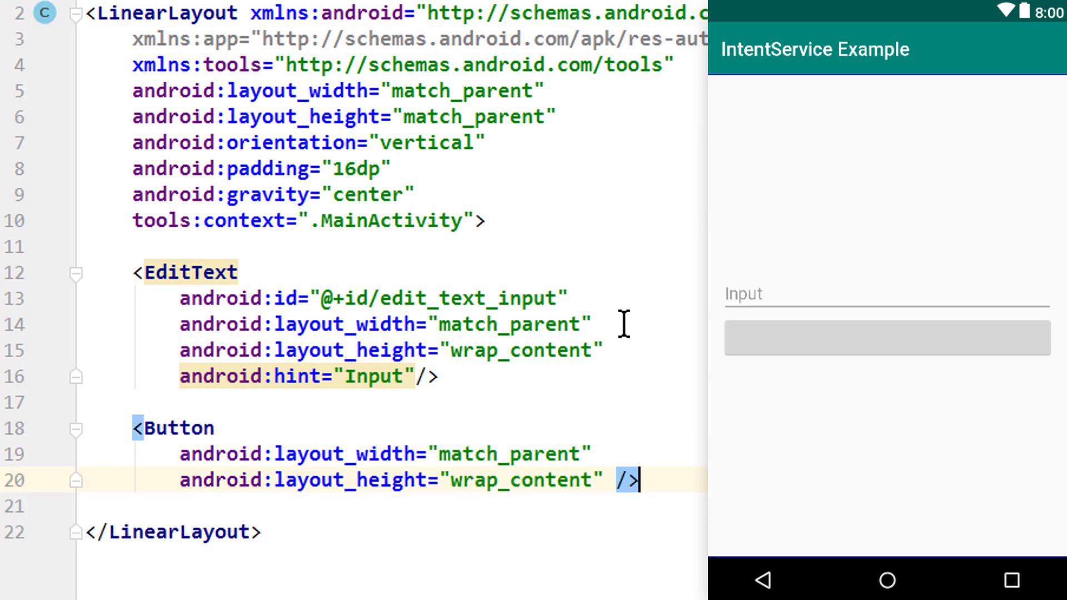
{"action": "left_click", "coordinate": [885, 338]}
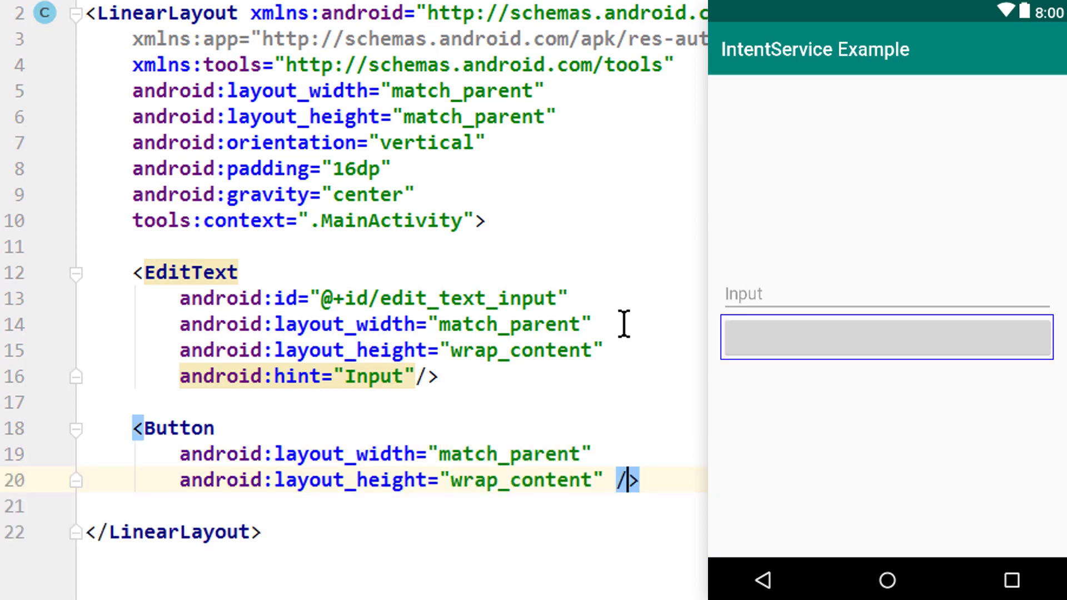
{"action": "type", "text": "text=\"Star\"/>"}
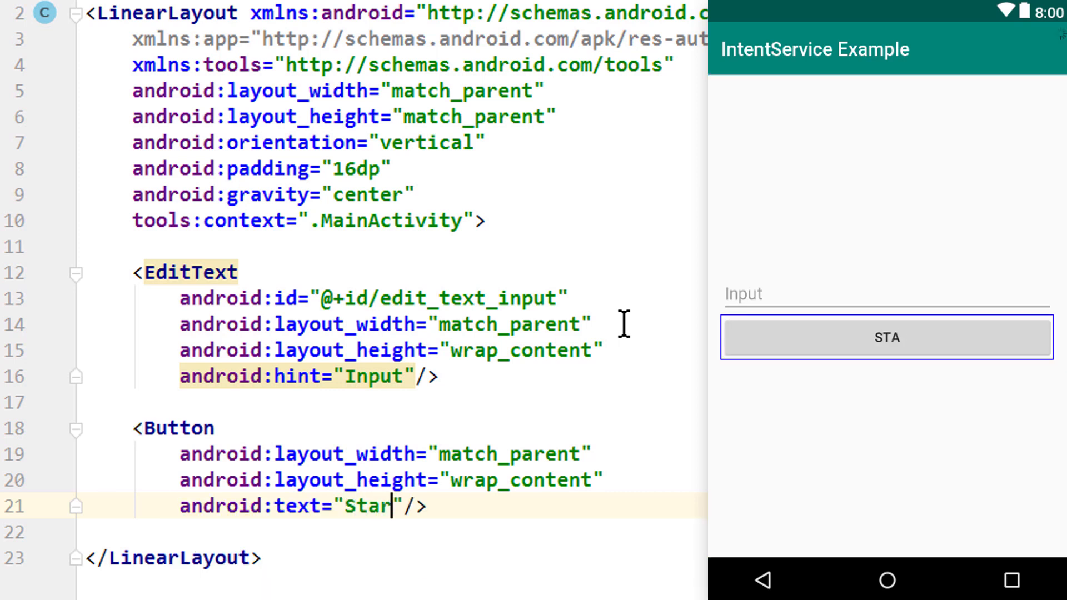
{"action": "type", "text": "t Service"}
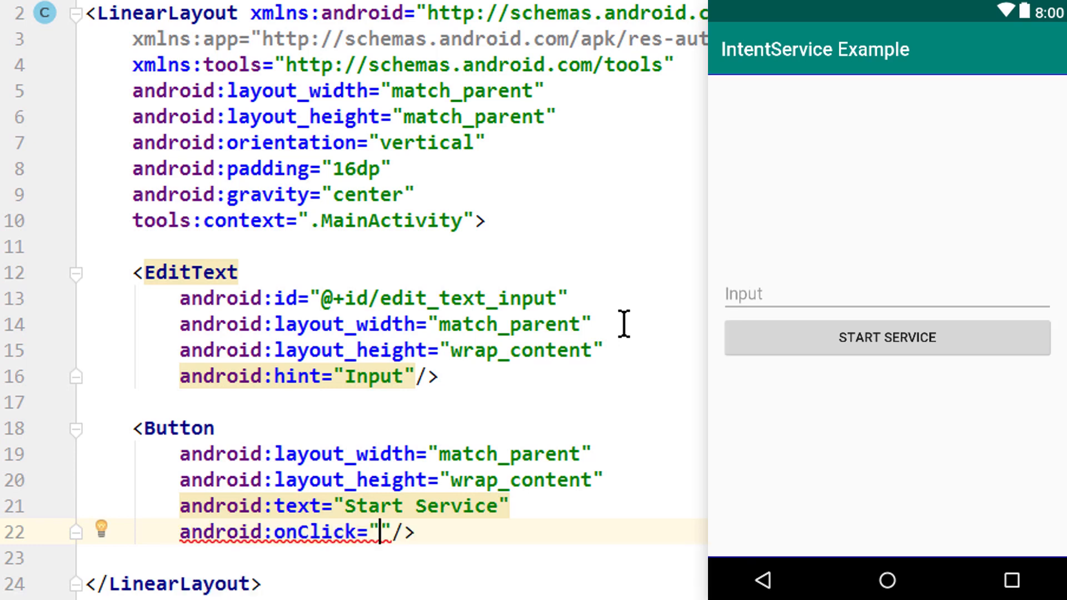
{"action": "type", "text": "startService"}
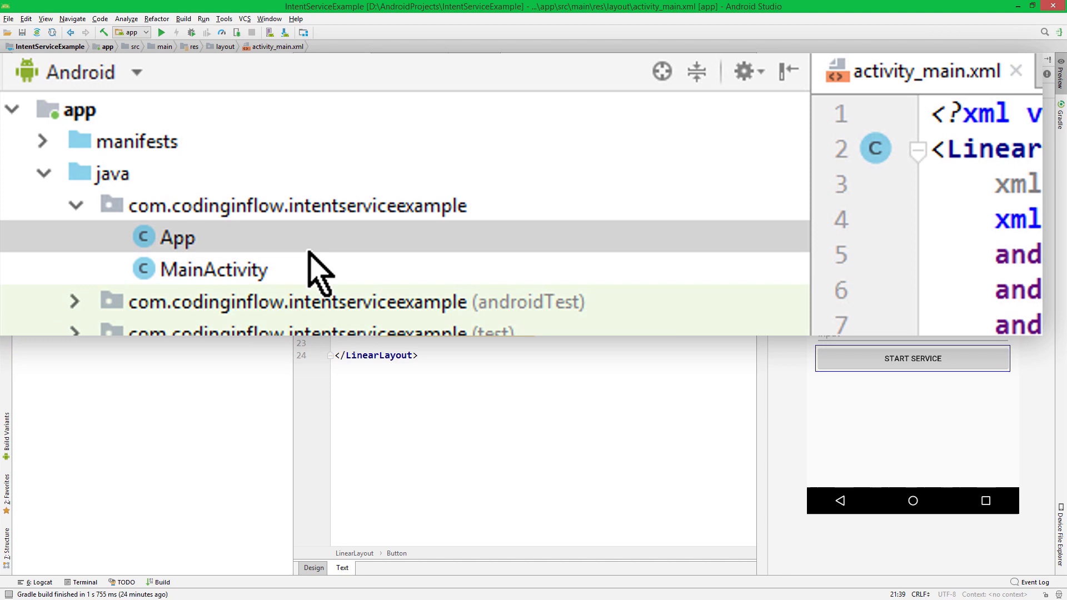
Create a Java class ExampleIntentService with IntentService as its superclass.
{"action": "right_click", "coordinate": [297, 205]}
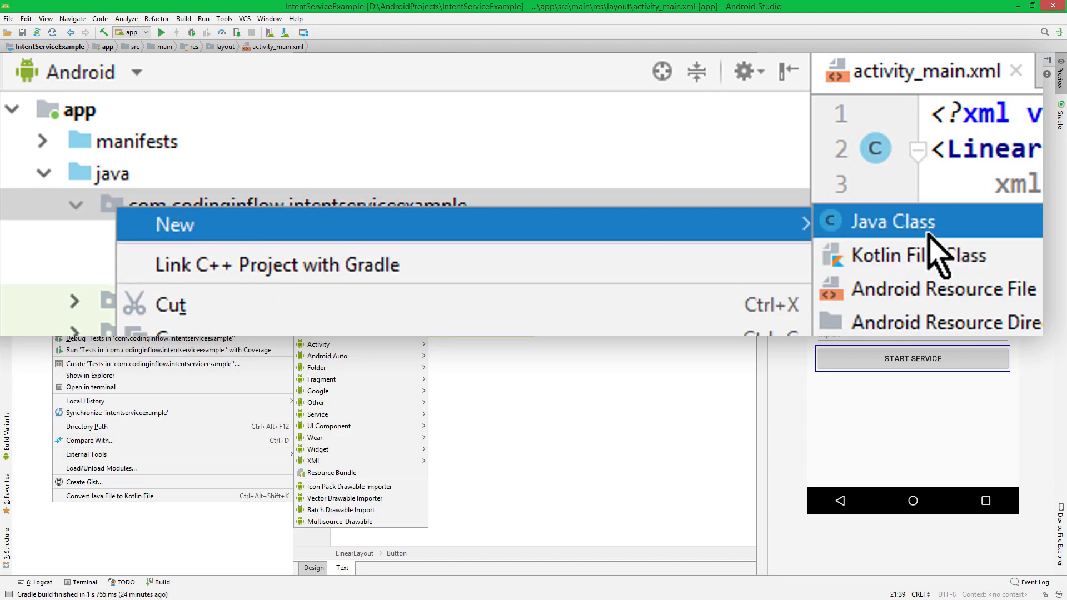
{"action": "left_click", "coordinate": [892, 221]}
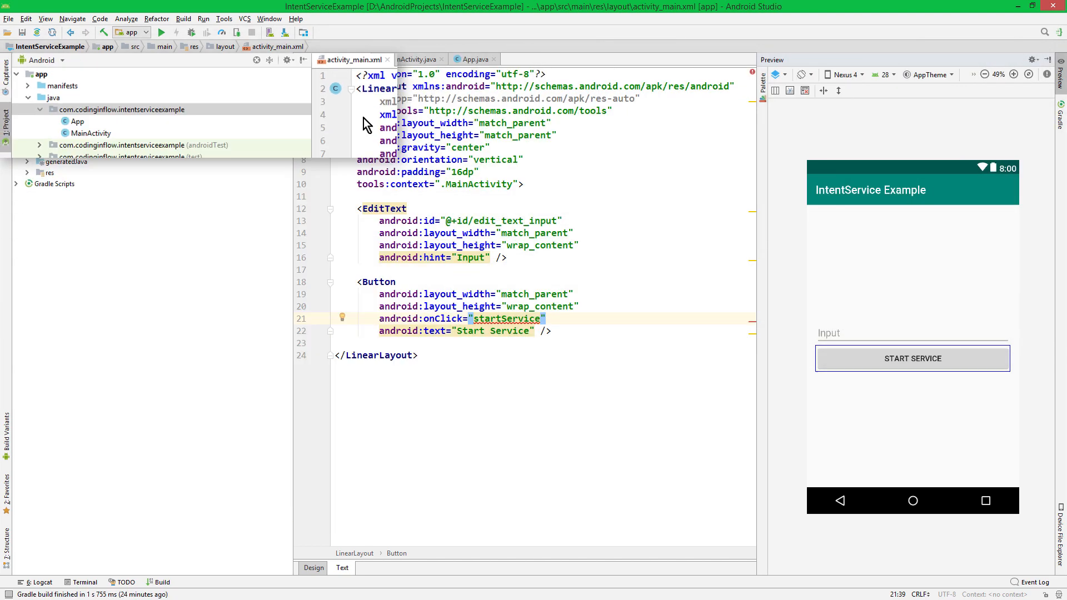
{"action": "type", "text": "Example"}
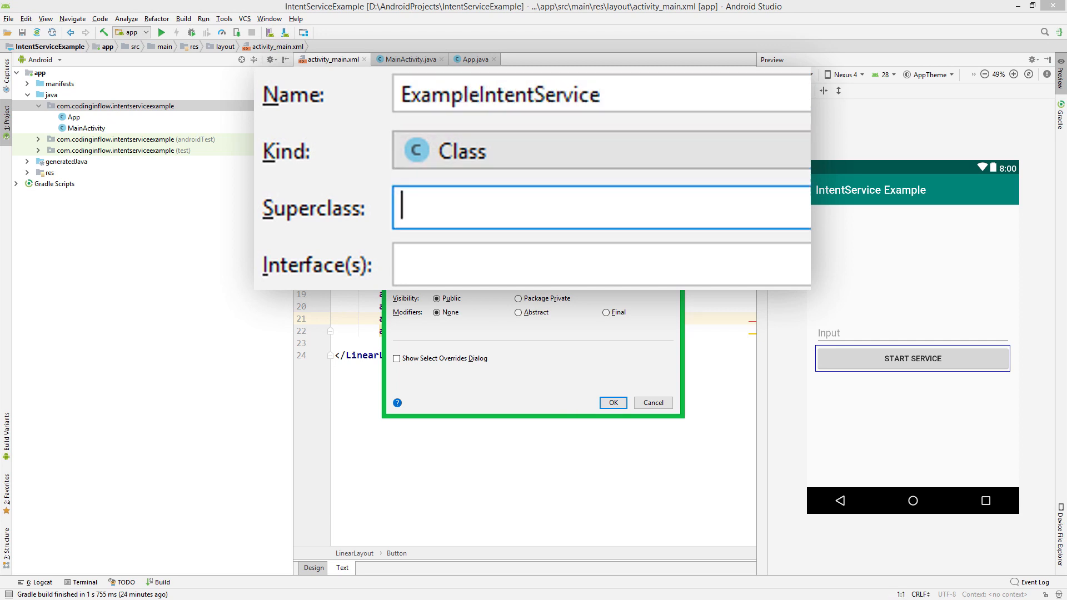
{"action": "type", "text": "Intent"}
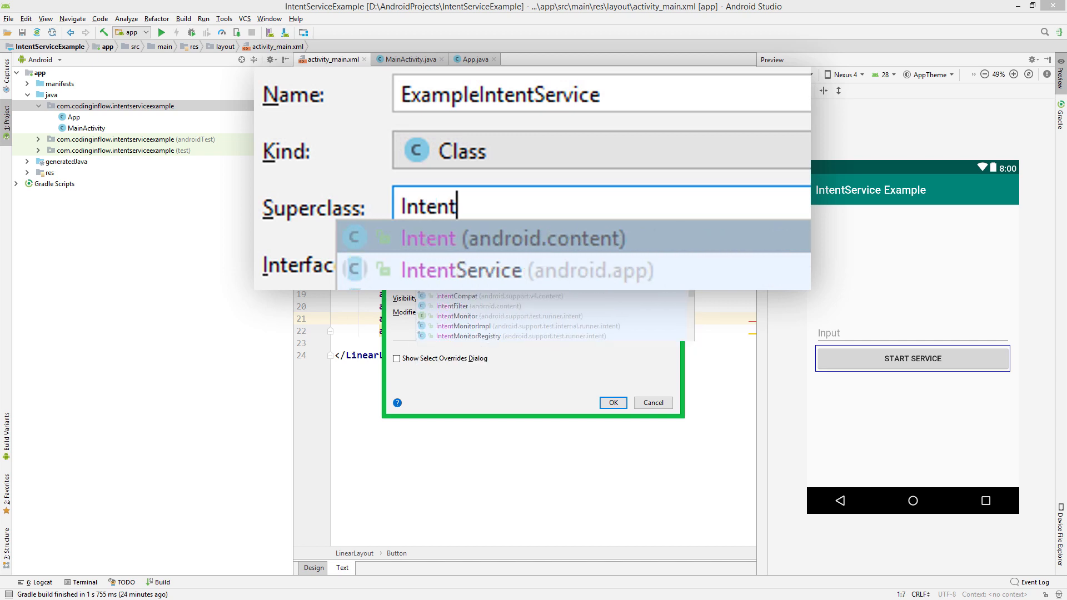
{"action": "type", "text": "Ser"}
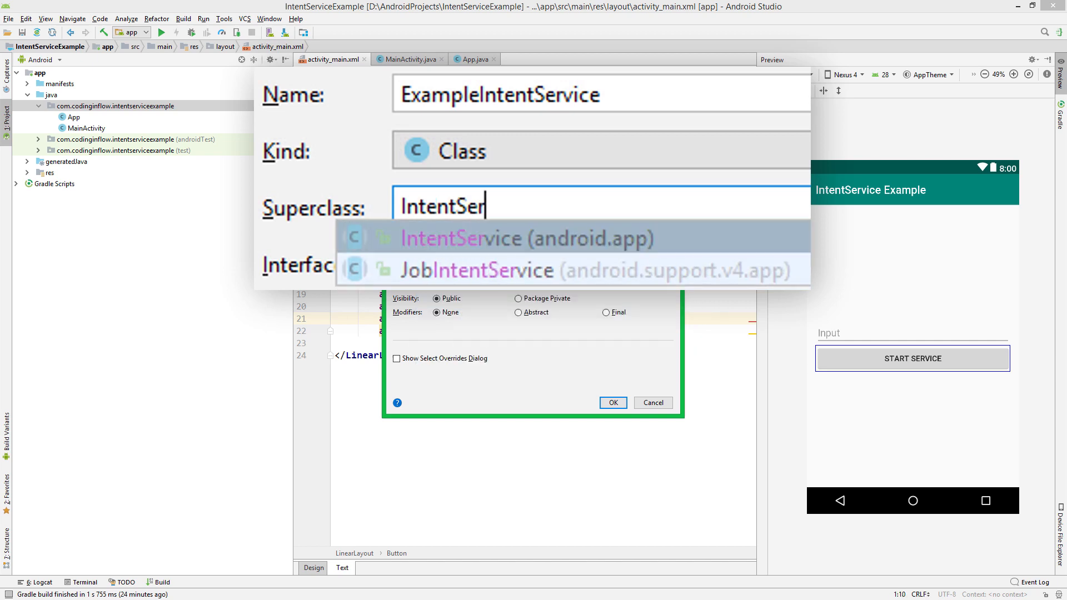
{"action": "left_click", "coordinate": [460, 238]}
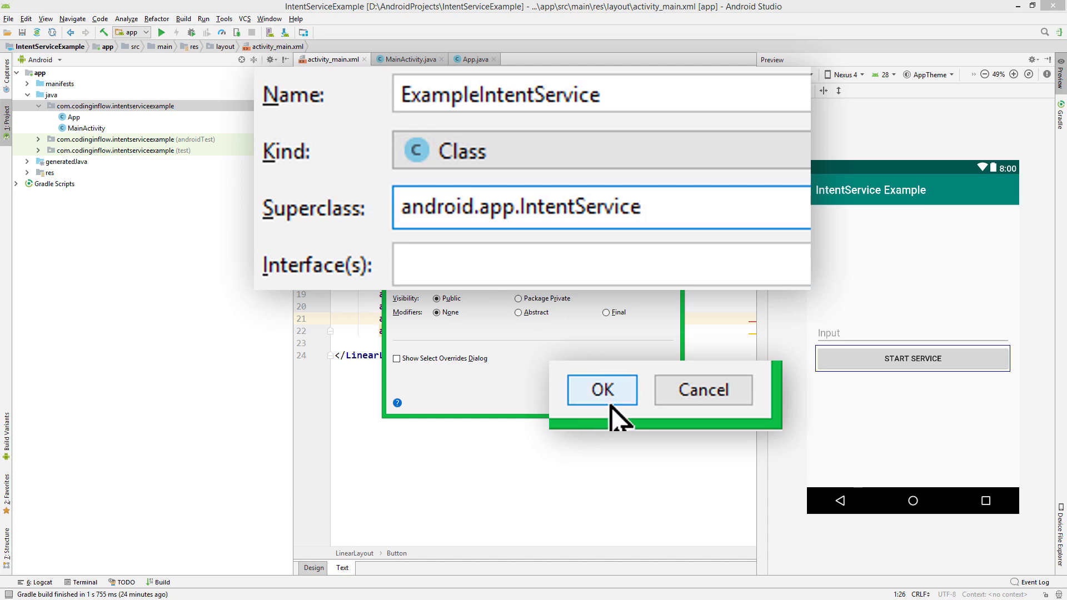
{"action": "left_click", "coordinate": [601, 389]}
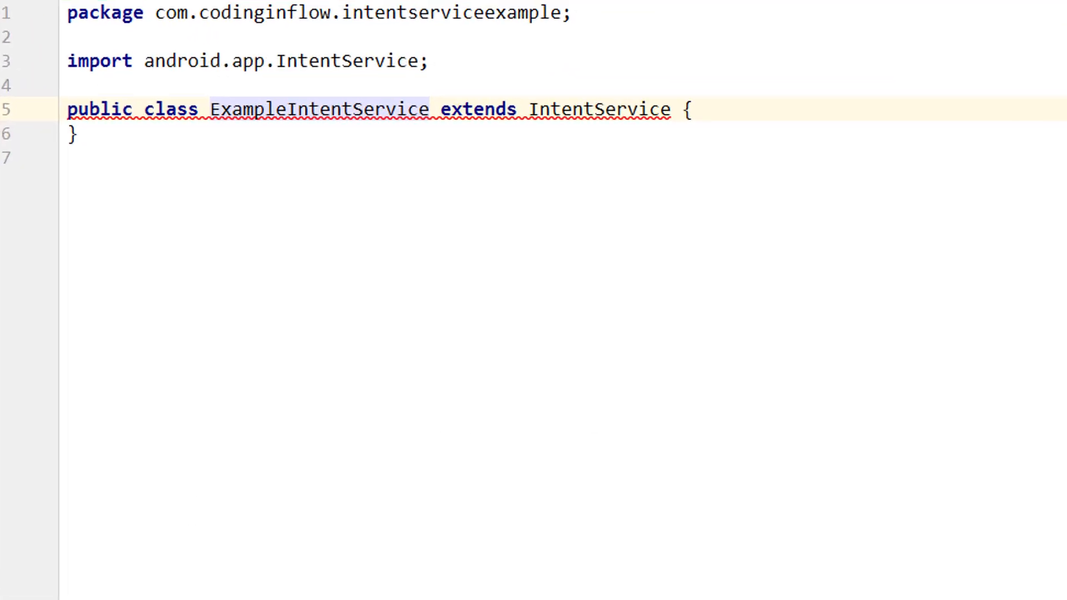
{"action": "mouse_move", "coordinate": [364, 109]}
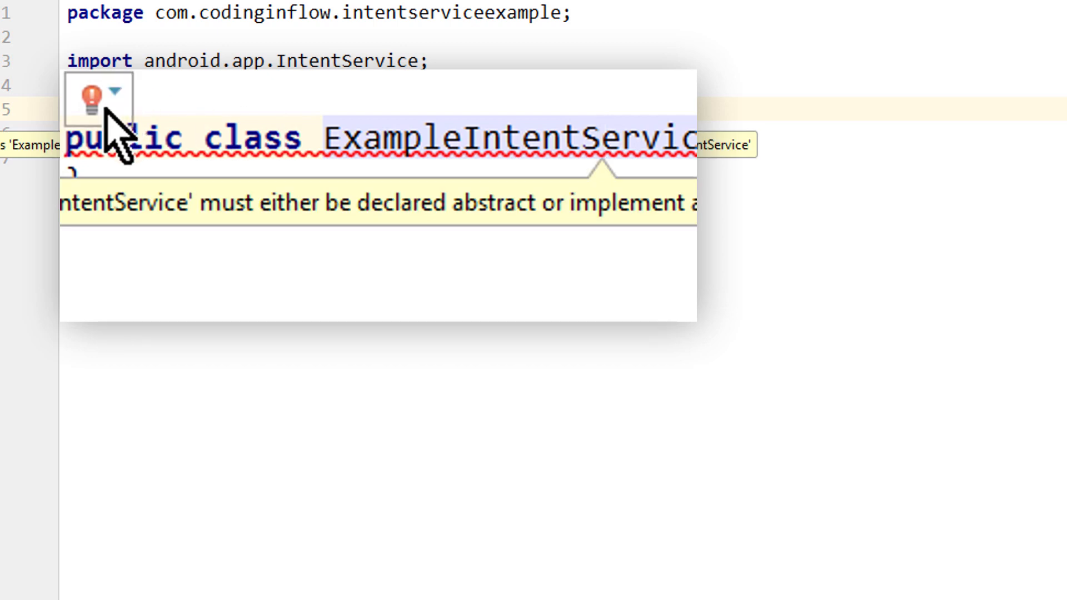
Implement the required onHandleIntent override in ExampleIntentService via the quick fix.
{"action": "left_click", "coordinate": [114, 95]}
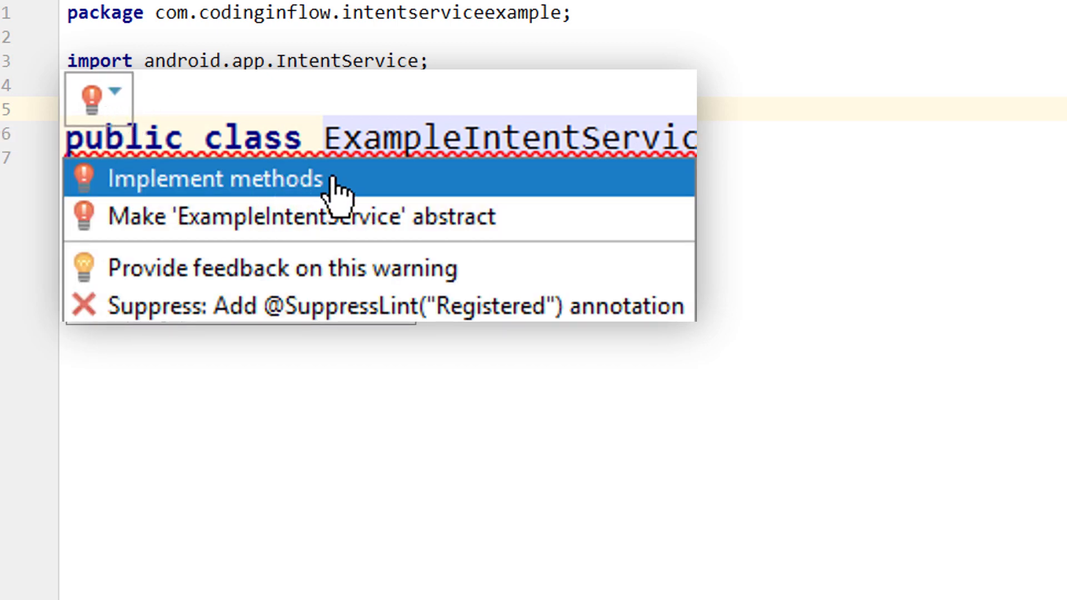
{"action": "left_click", "coordinate": [216, 179]}
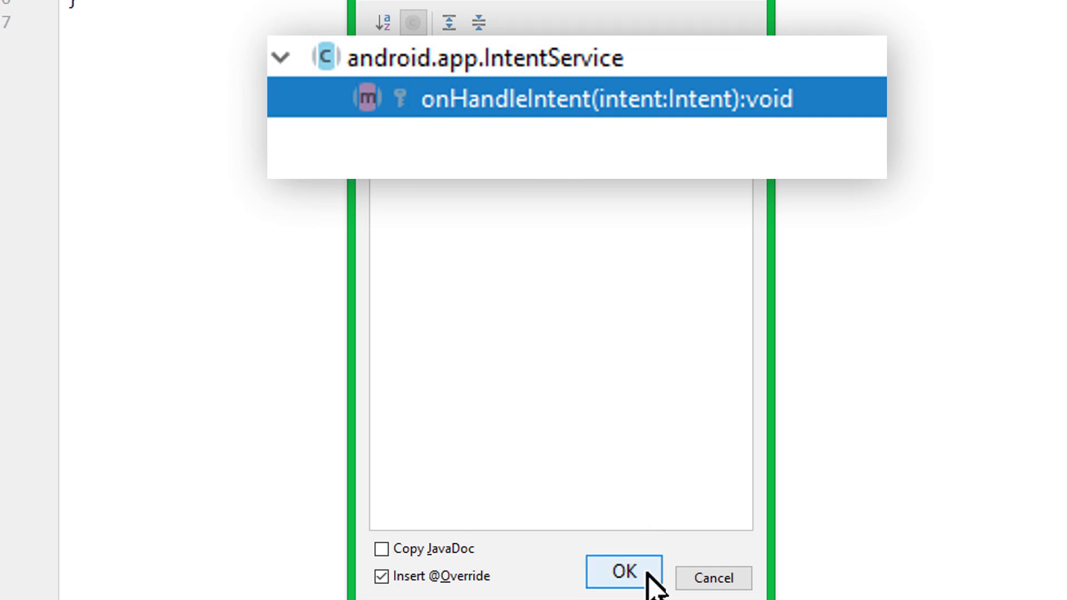
{"action": "left_click", "coordinate": [622, 571]}
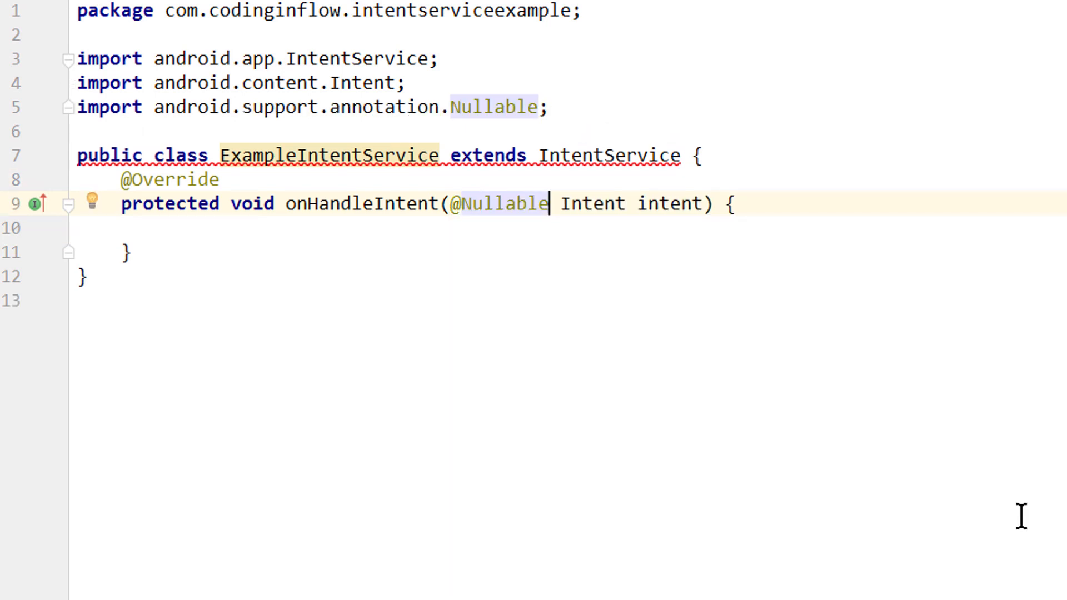
{"action": "mouse_move", "coordinate": [504, 401]}
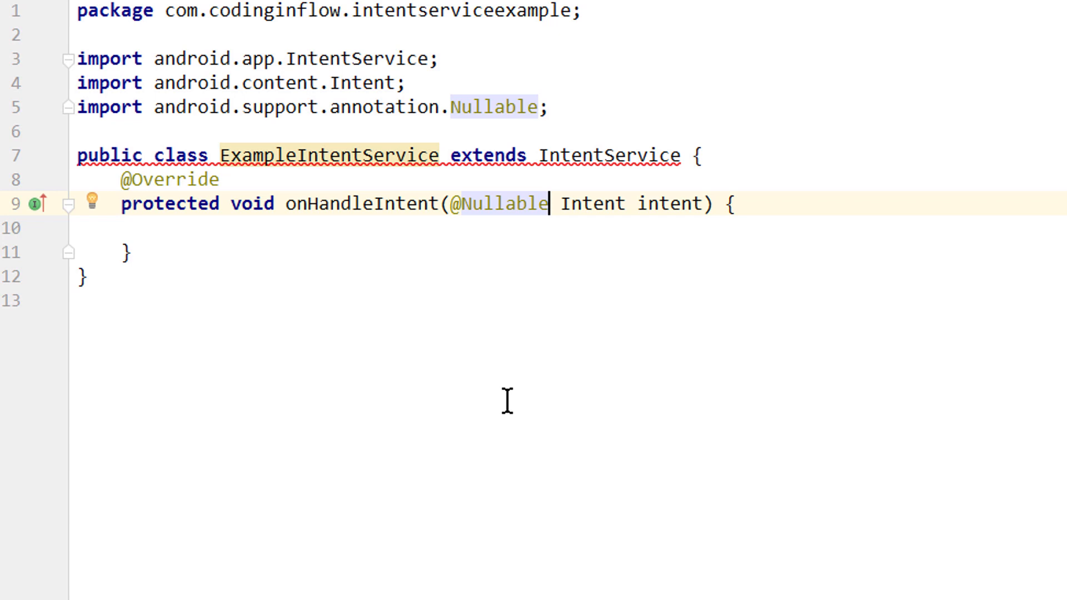
{"action": "mouse_move", "coordinate": [446, 288]}
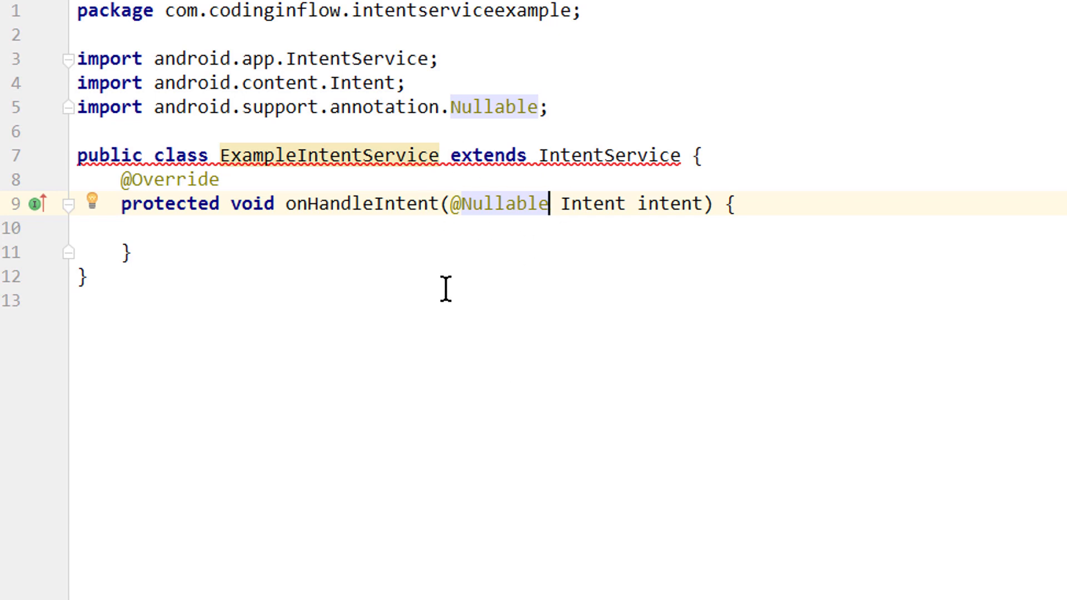
{"action": "mouse_move", "coordinate": [330, 154]}
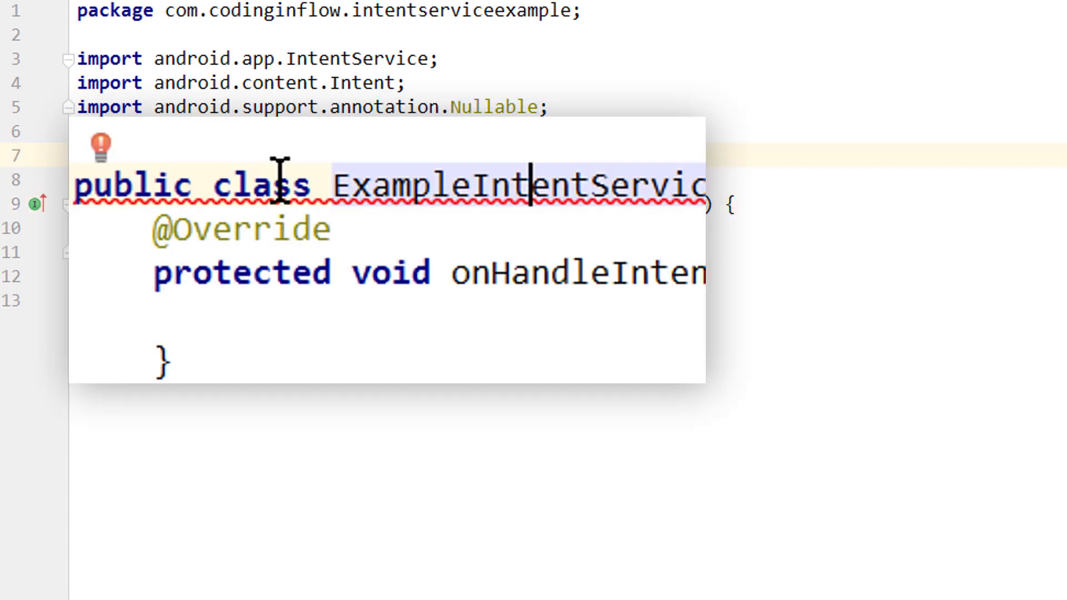
Generate the constructor matching super, delete its Javadoc and pass "ExampleIntentService" to super.
{"action": "left_click", "coordinate": [101, 147]}
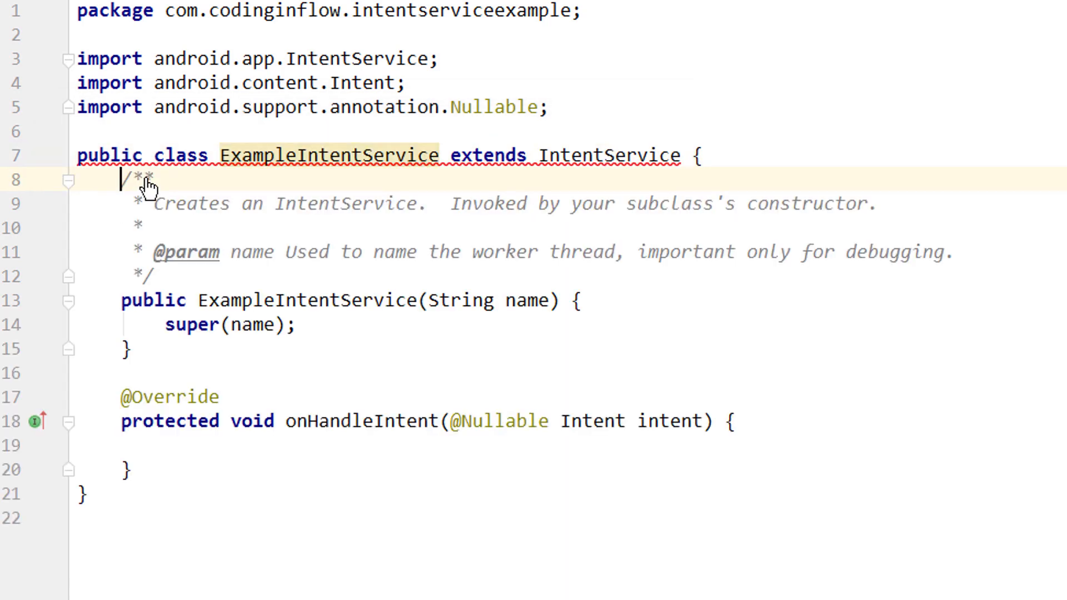
{"action": "left_click_drag", "start_coordinate": [123, 178], "coordinate": [157, 277]}
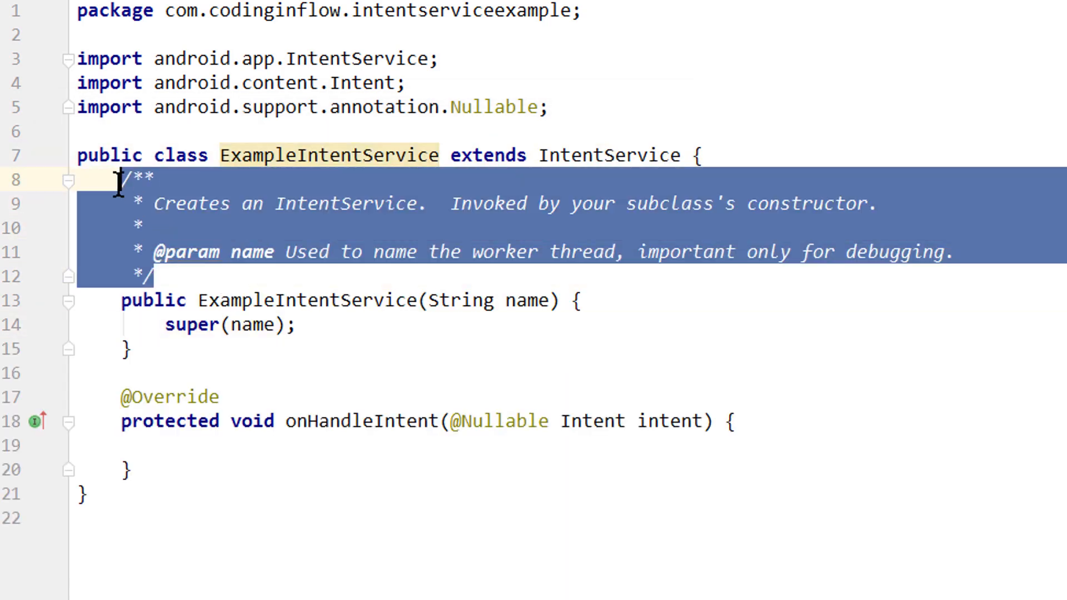
{"action": "key", "text": "Delete"}
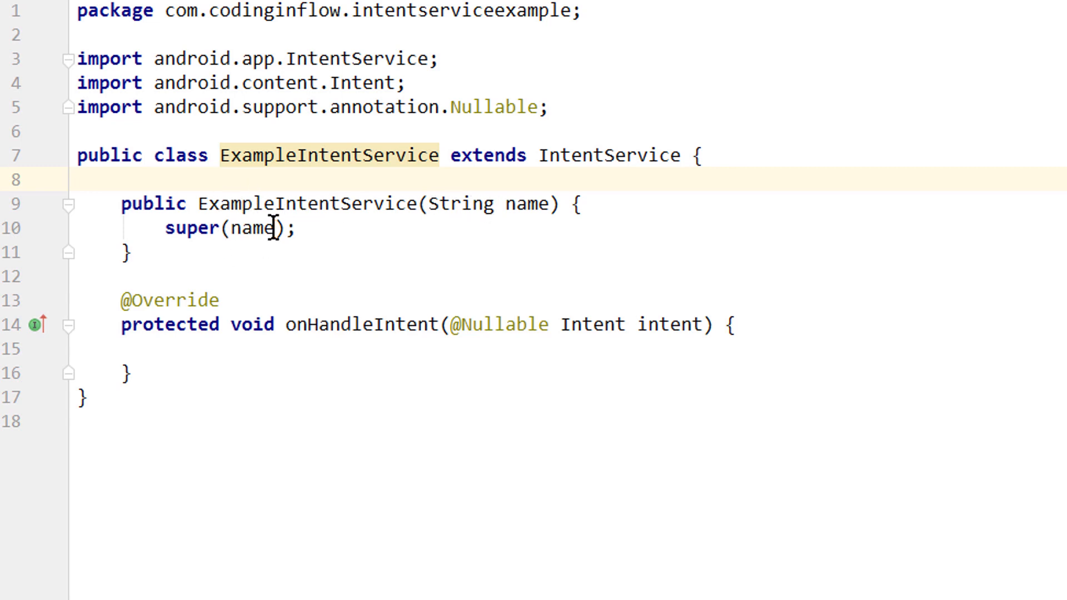
{"action": "left_click", "coordinate": [537, 204]}
{"action": "type", "text": "\"ExampleIntentService"}
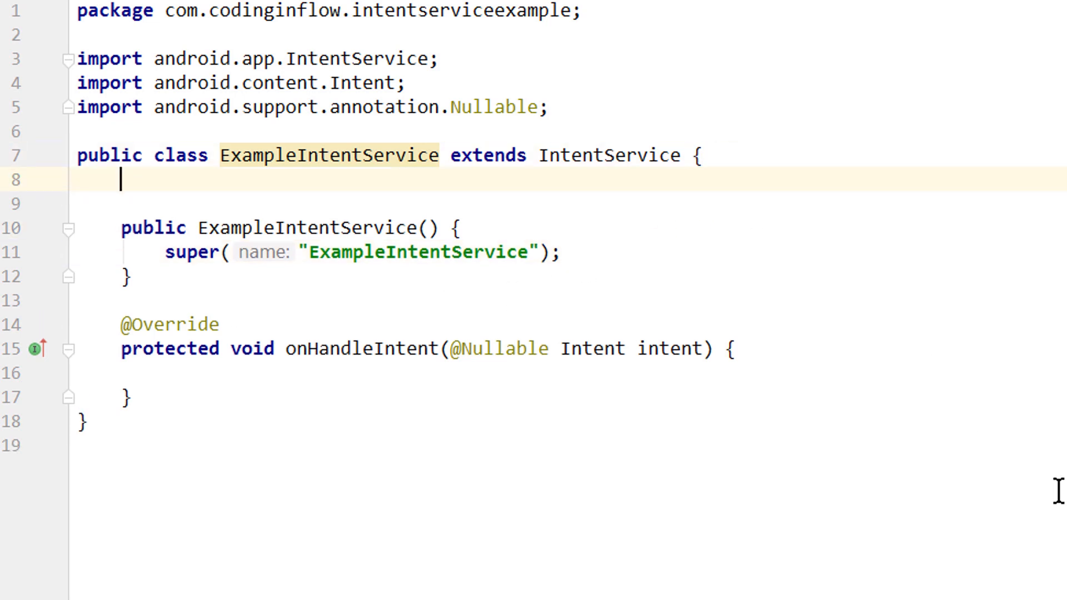
Declare private static final String TAG = "ExampleIntentService" using the prsf template.
{"action": "type", "text": "prsf"}
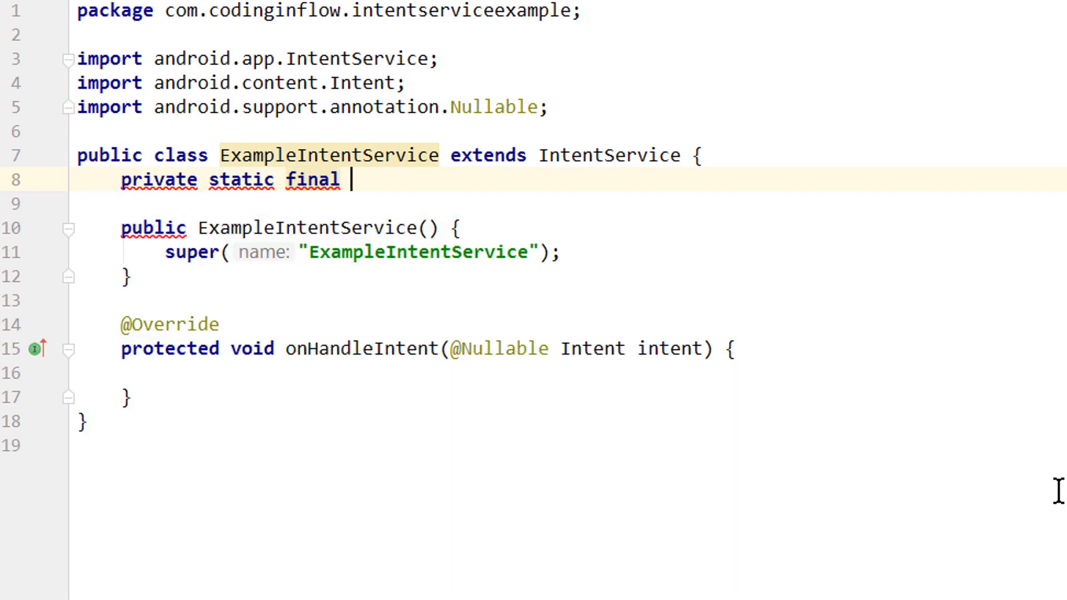
{"action": "type", "text": "String"}
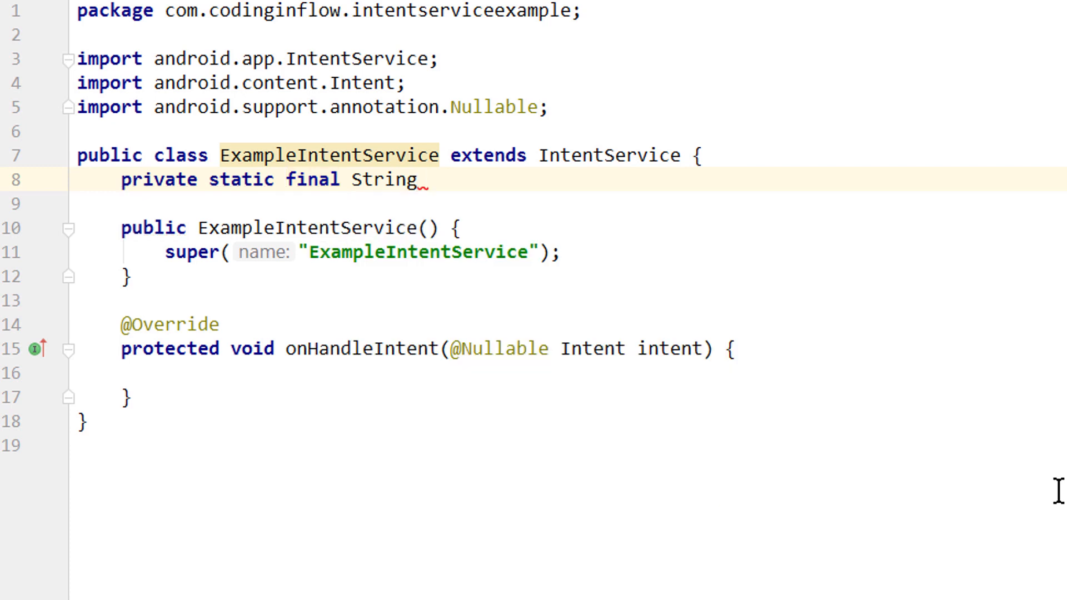
{"action": "type", "text": "TAG"}
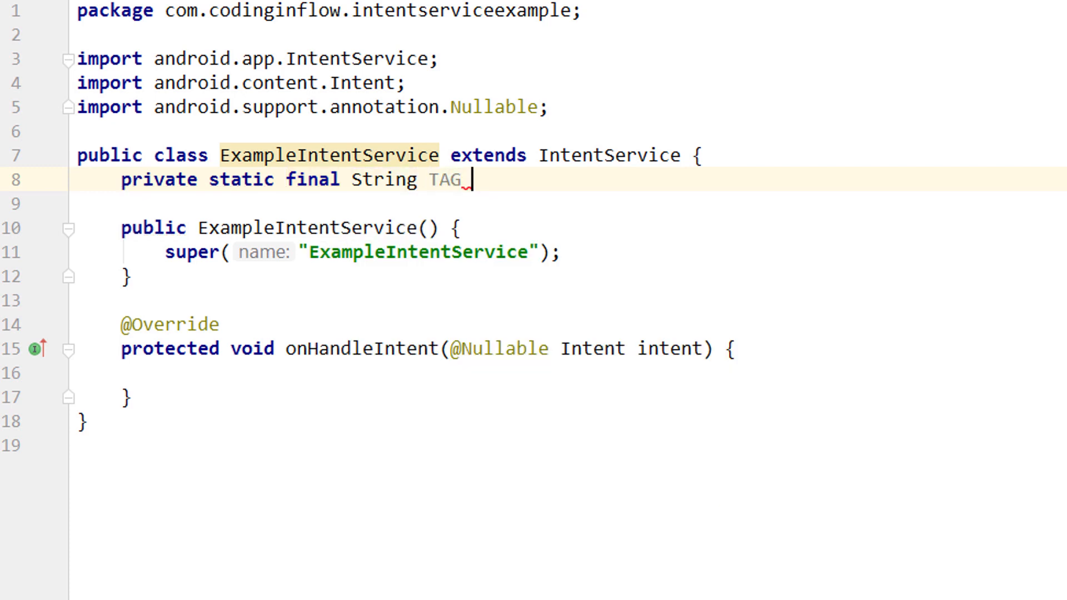
{"action": "type", "text": "= \"ExampleIntentService\""}
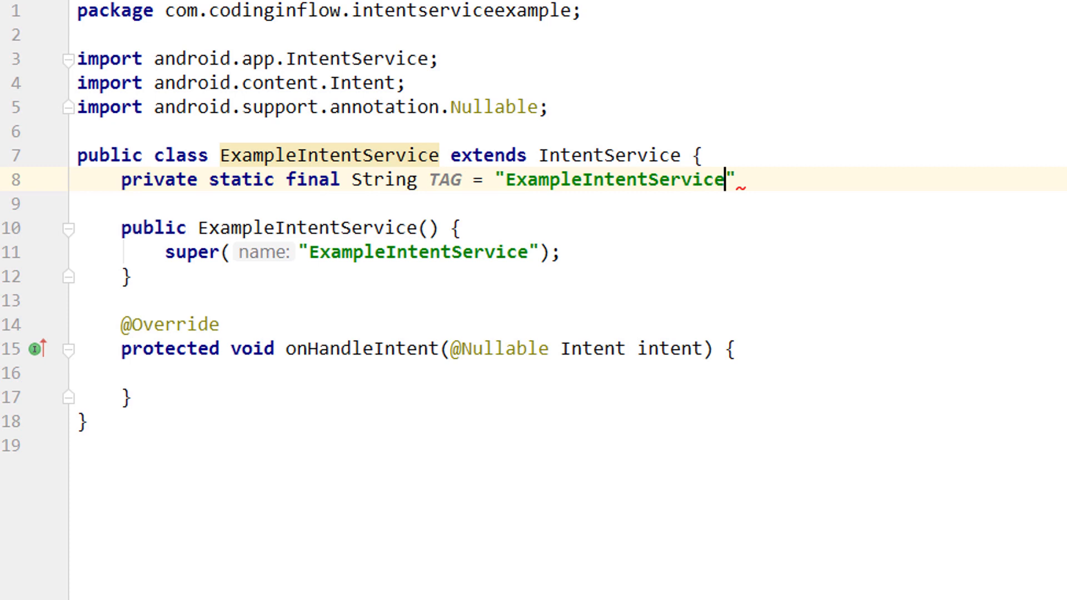
{"action": "type", "text": ";"}
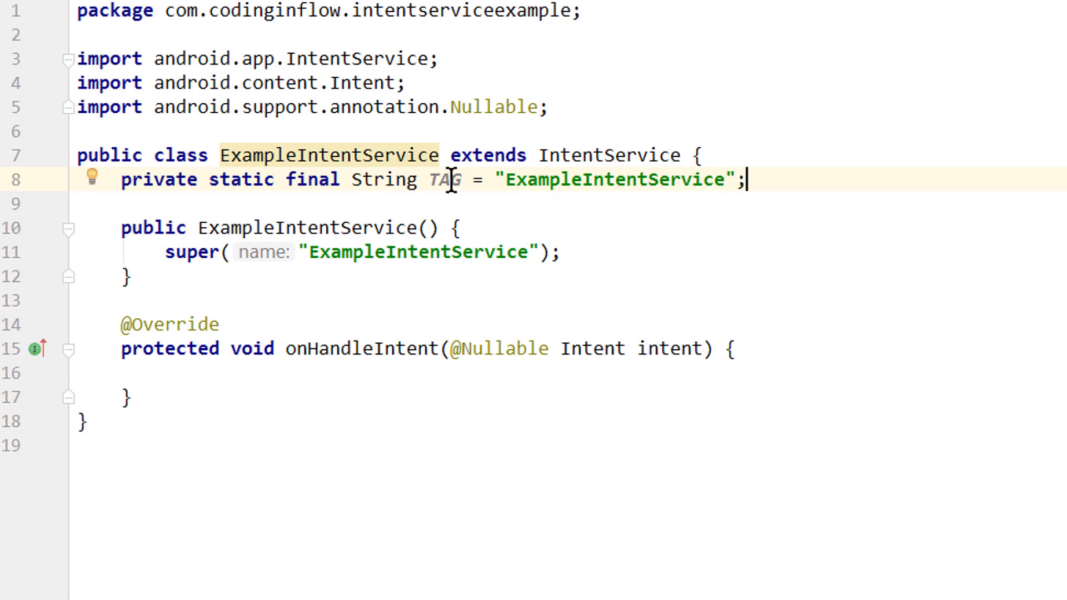
{"action": "mouse_move", "coordinate": [486, 228]}
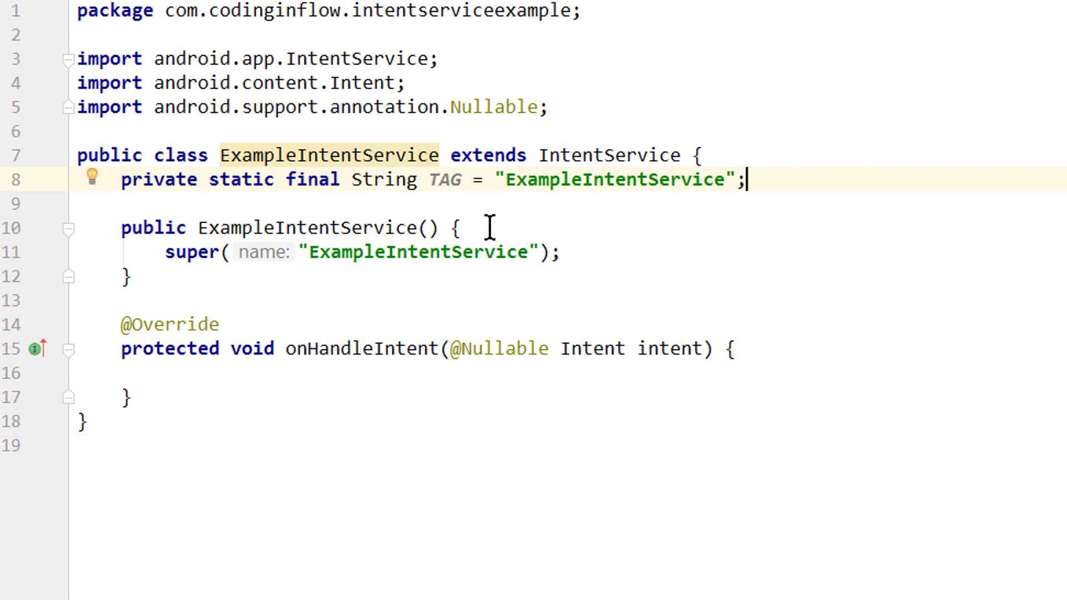
{"action": "mouse_move", "coordinate": [760, 241]}
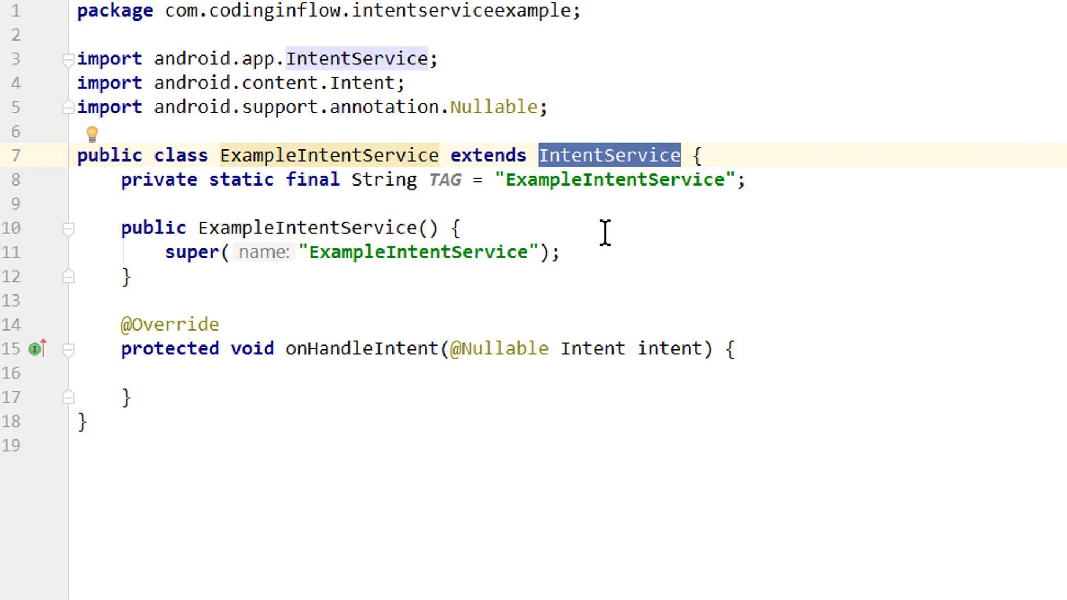
{"action": "mouse_move", "coordinate": [642, 225]}
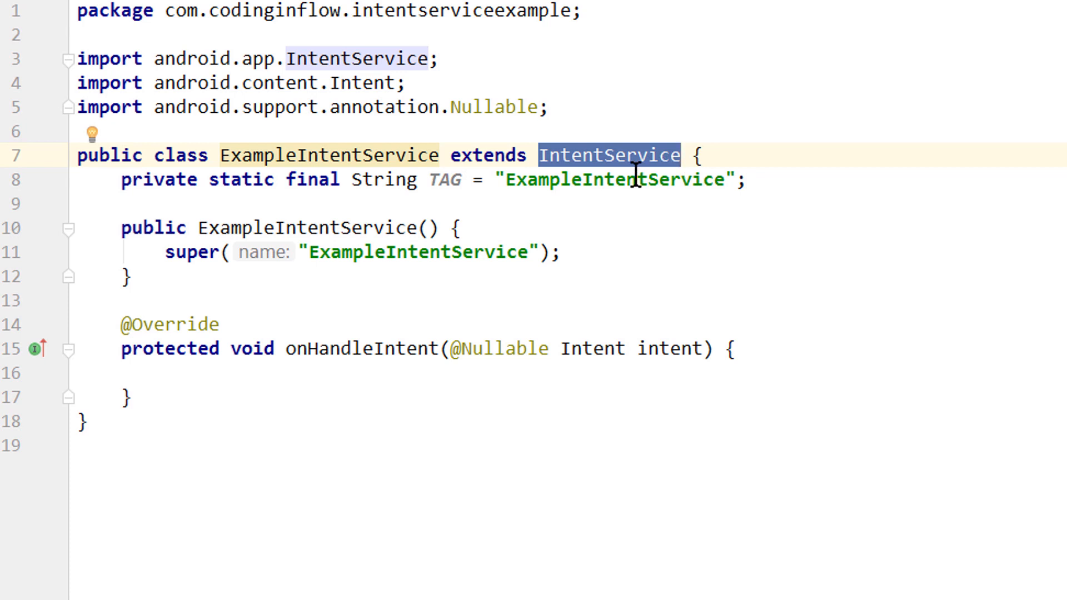
{"action": "mouse_move", "coordinate": [220, 524]}
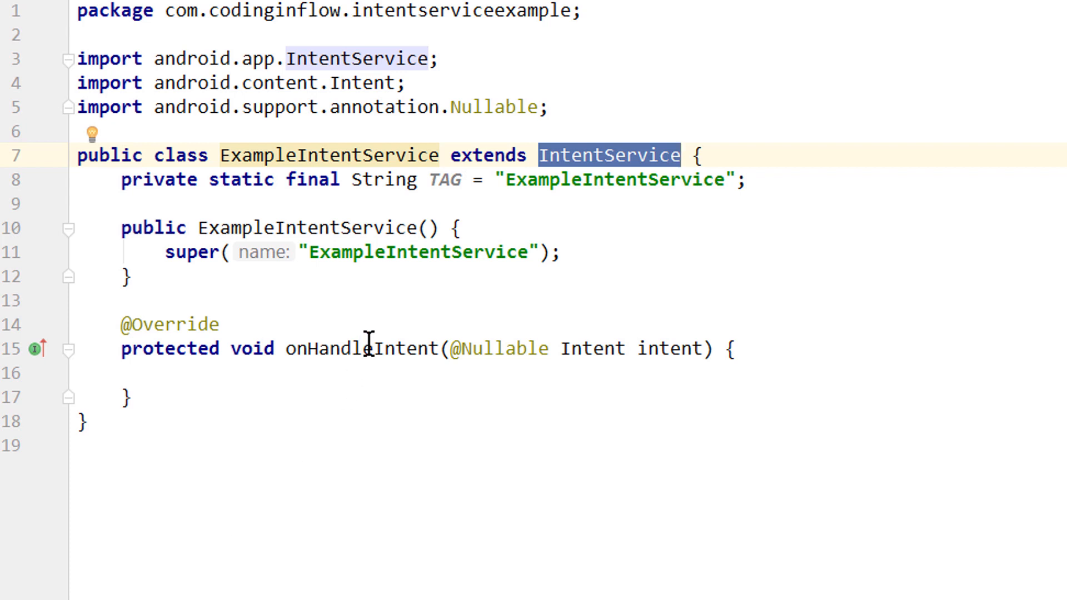
{"action": "double_click", "coordinate": [361, 348]}
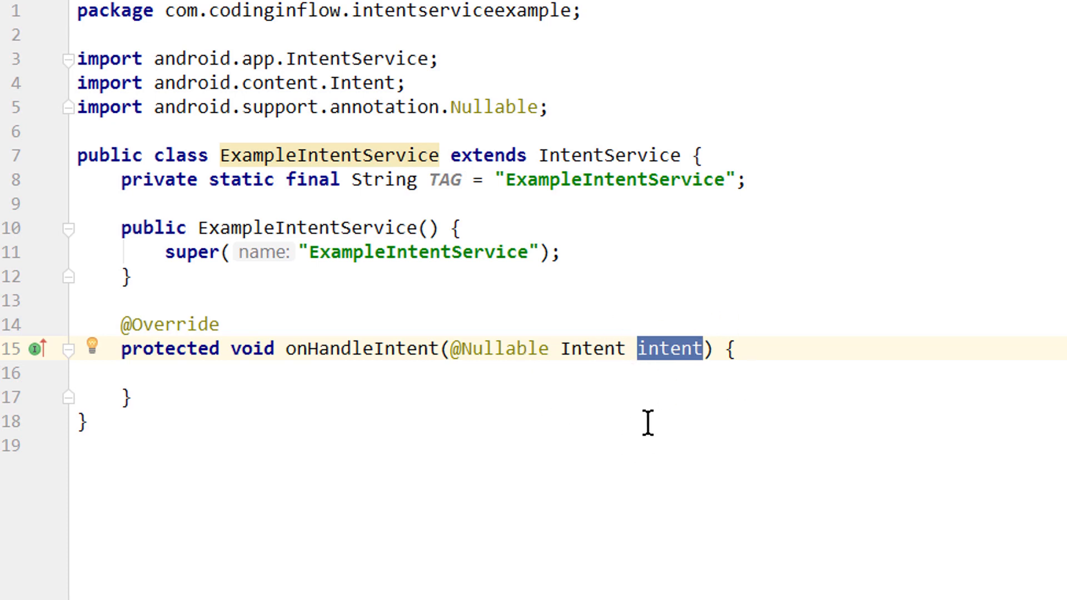
{"action": "mouse_move", "coordinate": [647, 391]}
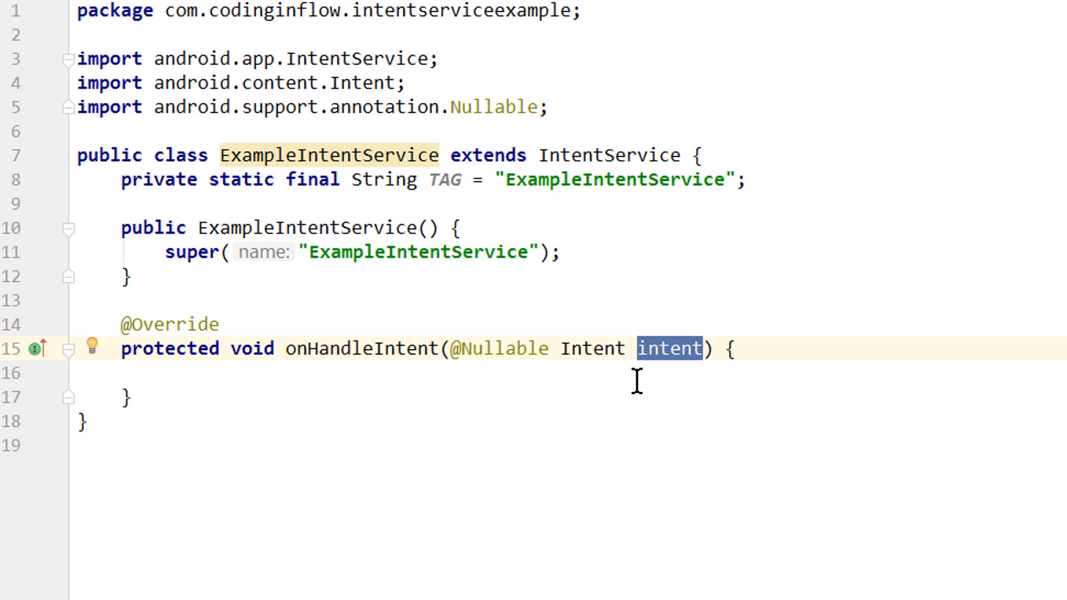
{"action": "left_click", "coordinate": [704, 349]}
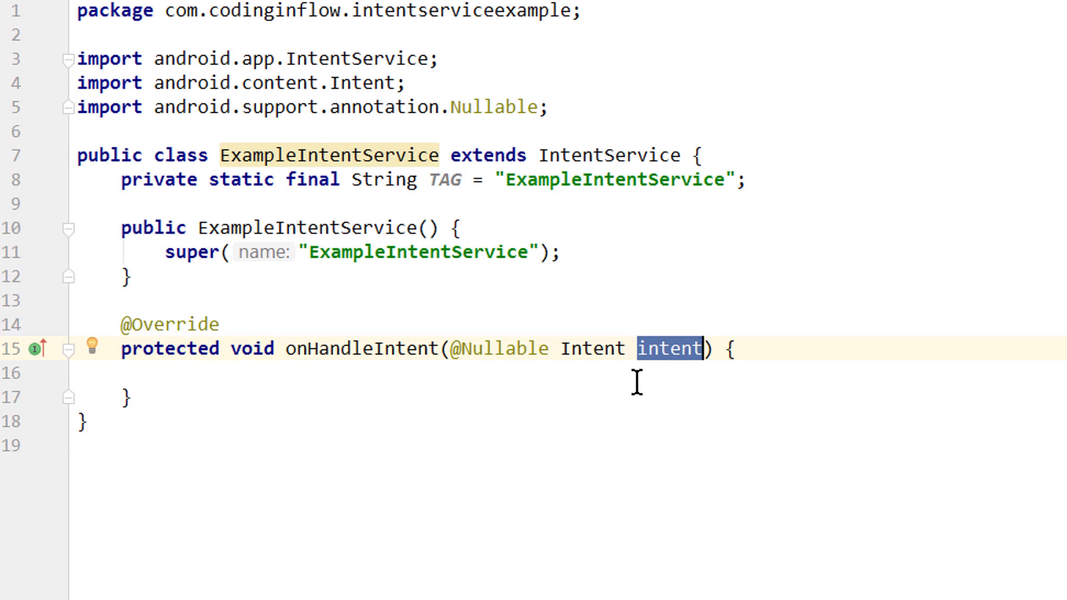
{"action": "mouse_move", "coordinate": [663, 284]}
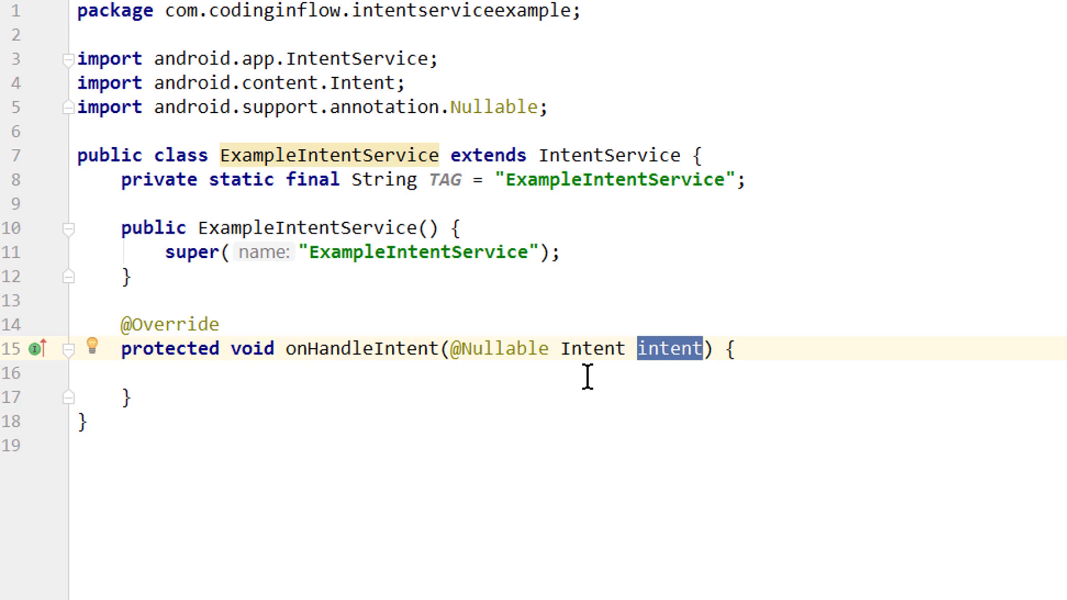
{"action": "left_click", "coordinate": [89, 372]}
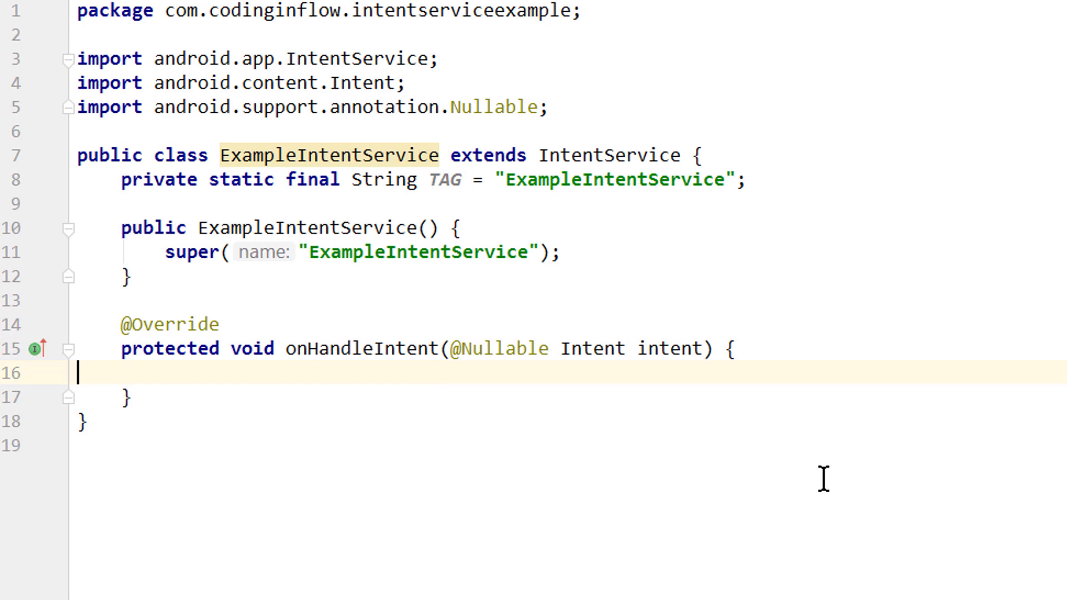
{"action": "mouse_move", "coordinate": [984, 564]}
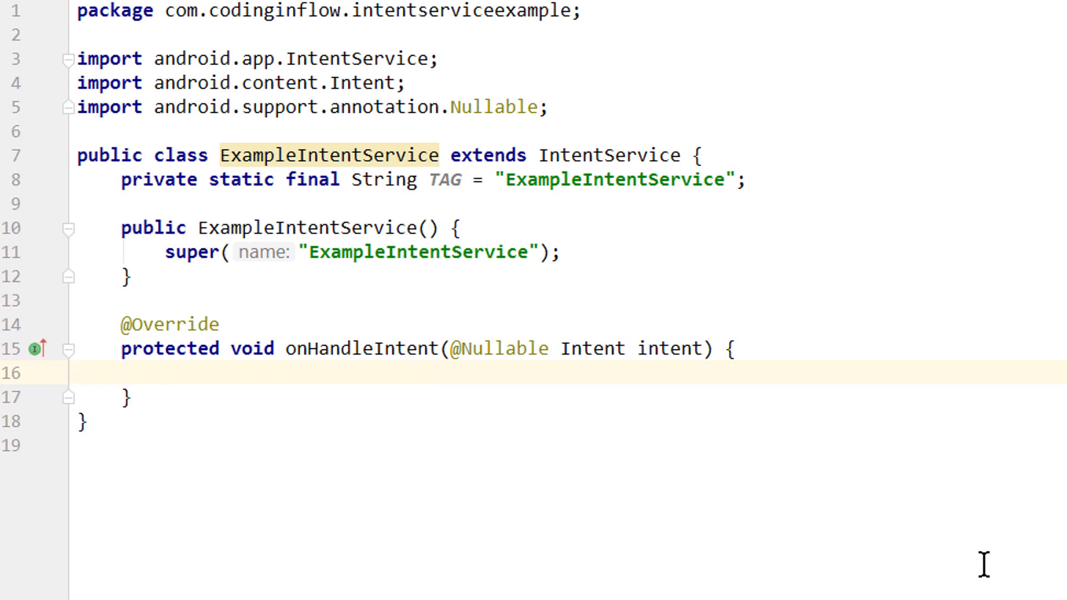
Add a Log.d(TAG, "onHandleIntent") line via the logd template, removing the trailing colon.
{"action": "type", "text": "leIntent: \");"}
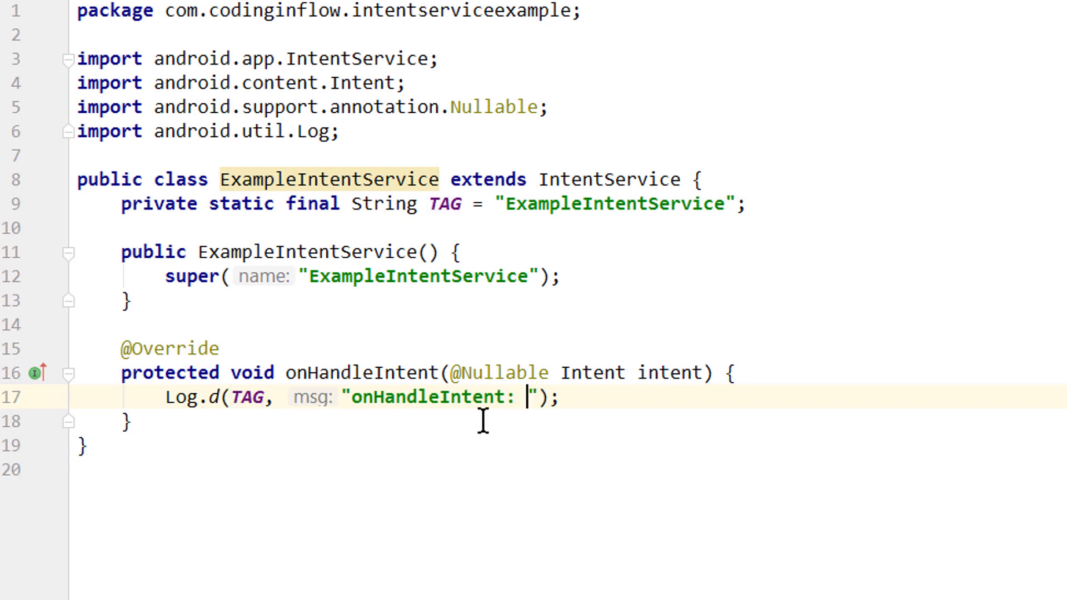
{"action": "double_click", "coordinate": [248, 398]}
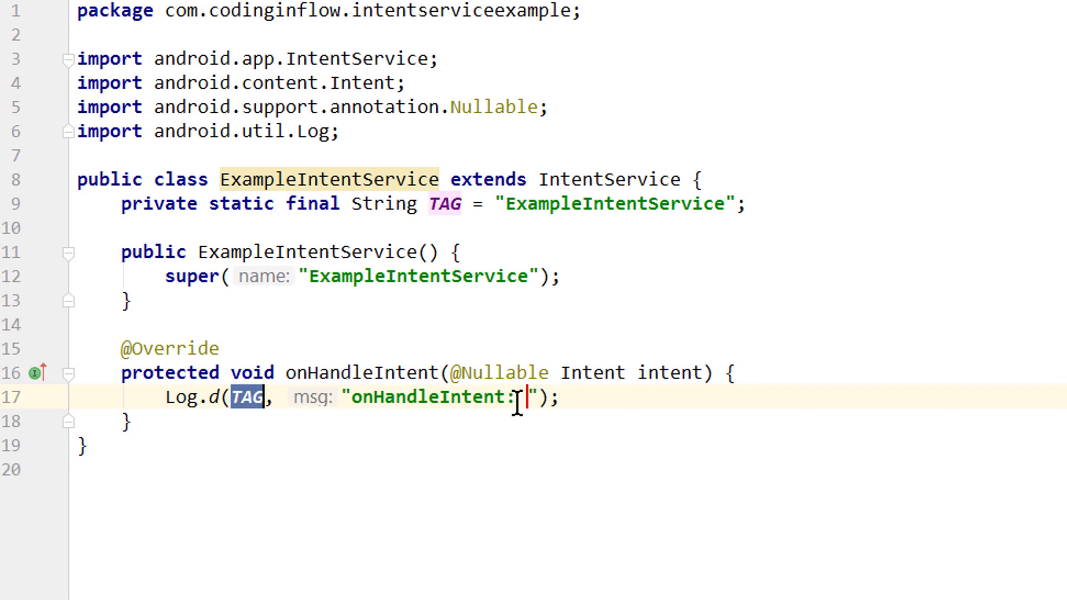
{"action": "key", "text": "Backspace"}
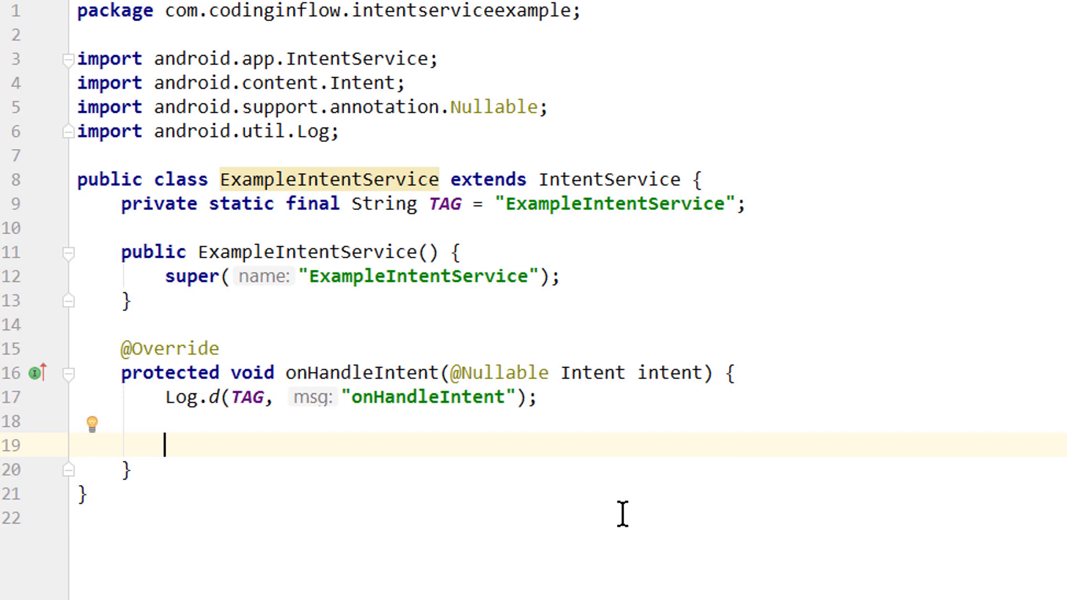
Read the "inputExtra" string extra into String input with intent.getStringExtra.
{"action": "type", "text": "s"}
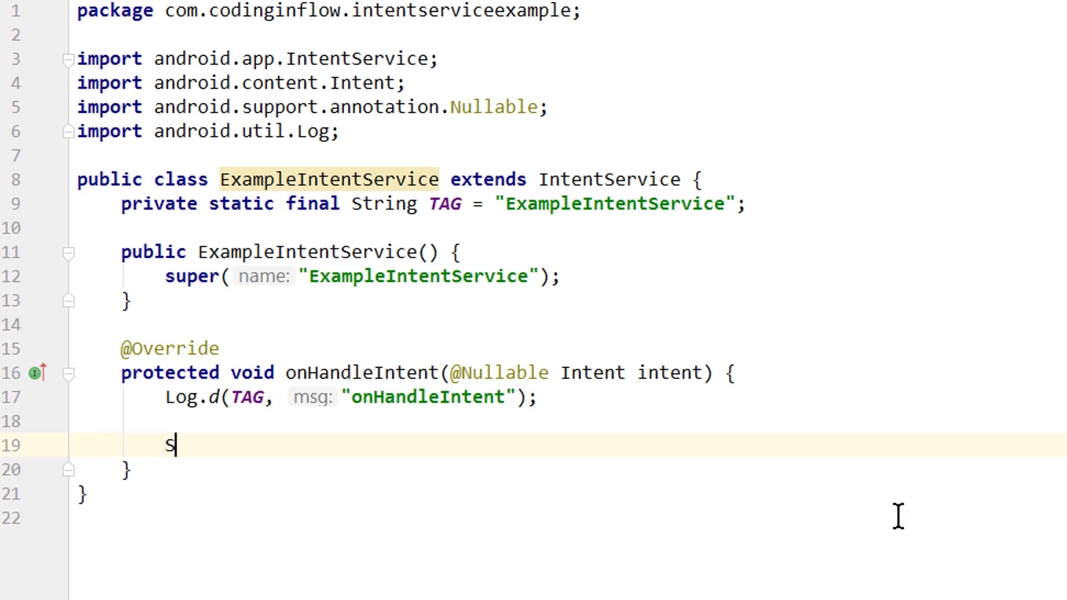
{"action": "type", "text": "tring input = intent.getStringExtra("}
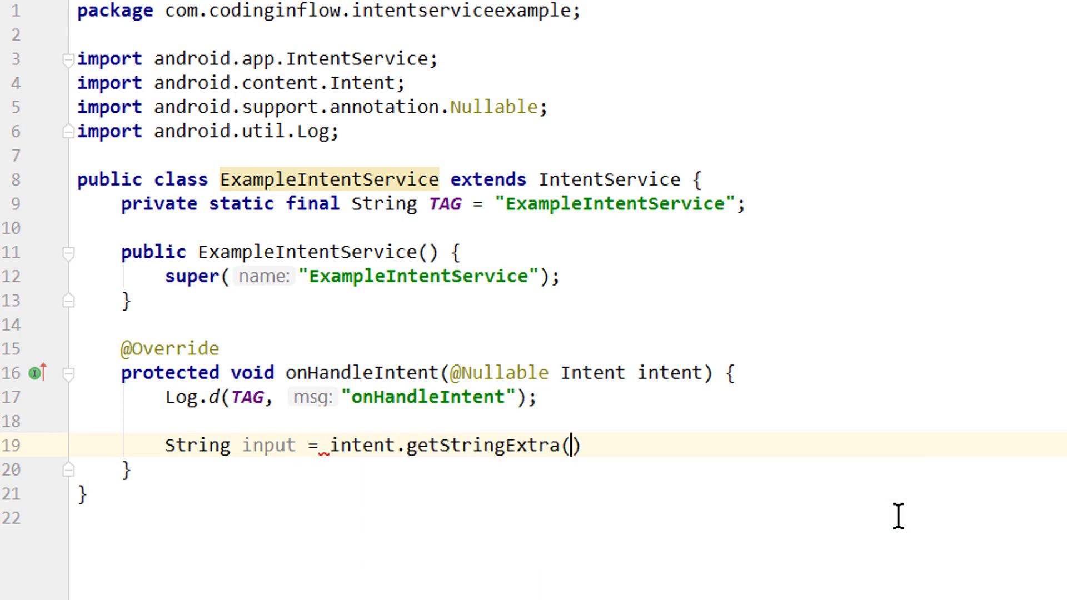
{"action": "type", "text": "\""}
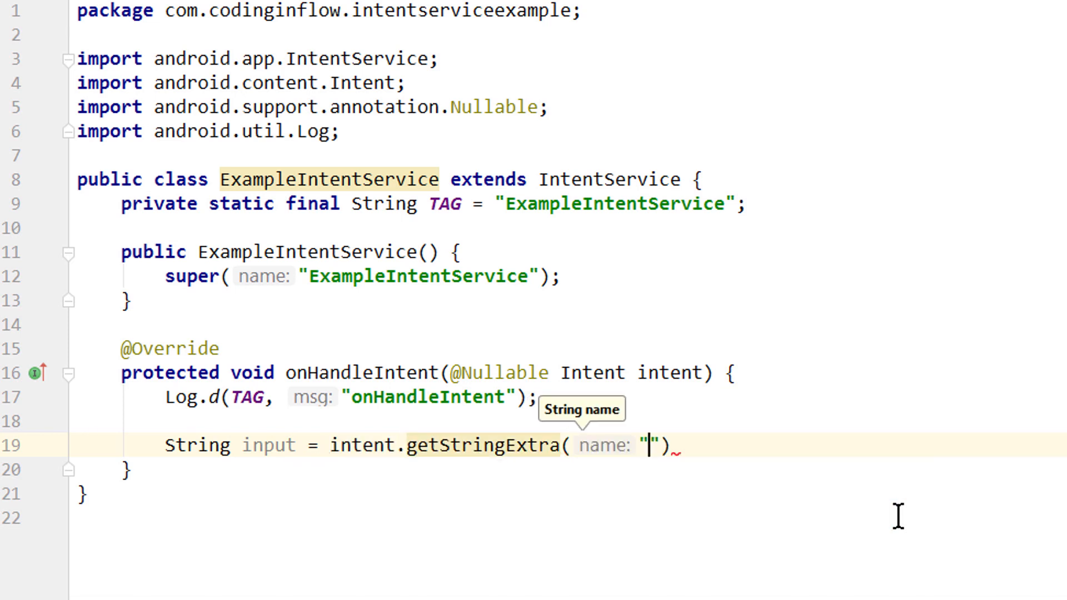
{"action": "type", "text": "inputEx"}
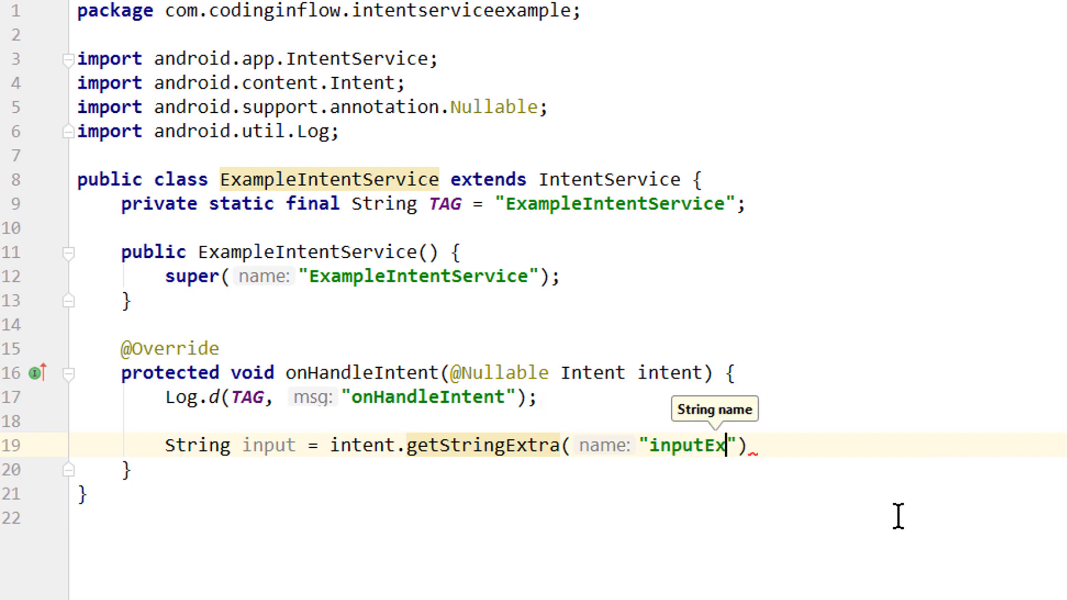
{"action": "type", "text": "tra\");"}
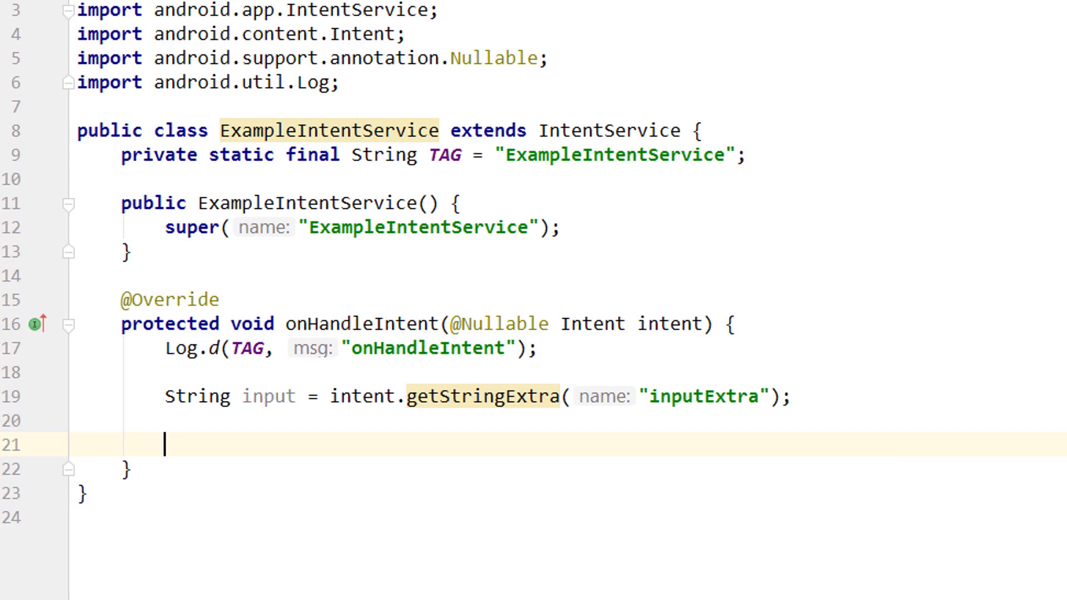
Add a for loop to 10 that logs Log.d(TAG, input + " - " + i) each iteration.
{"action": "type", "text": "fori"}
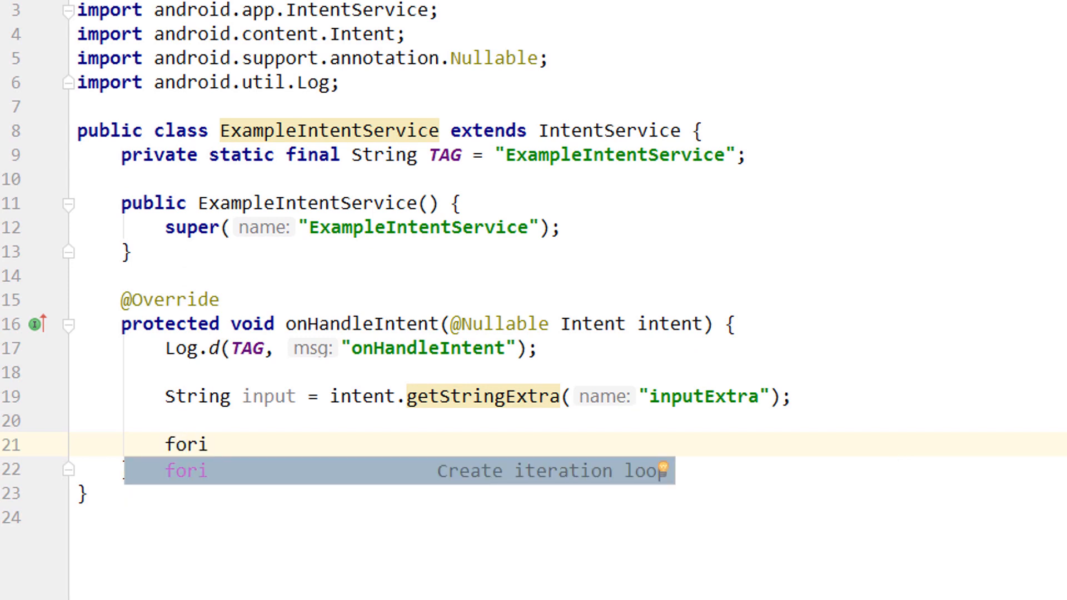
{"action": "key", "text": "Tab"}
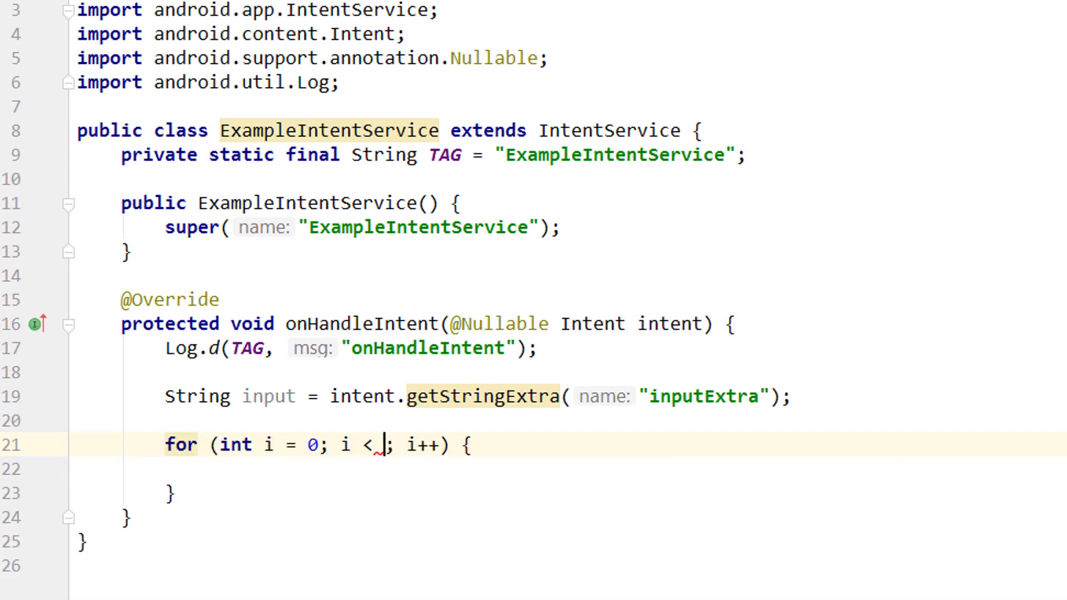
{"action": "type", "text": "10"}
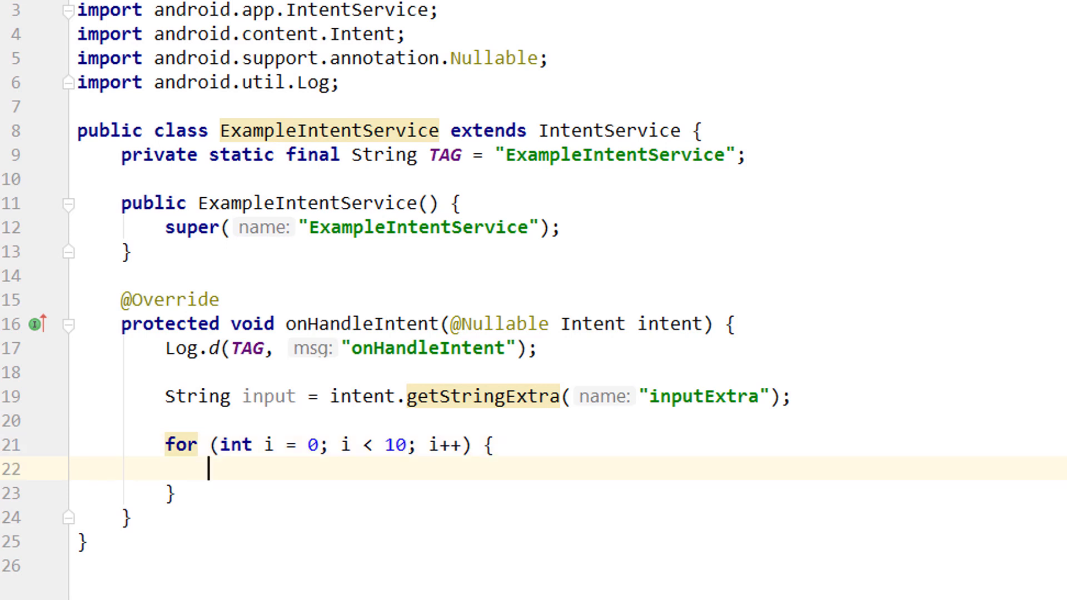
{"action": "type", "text": "Log.d(TAG, \"onHandleIntent: \");"}
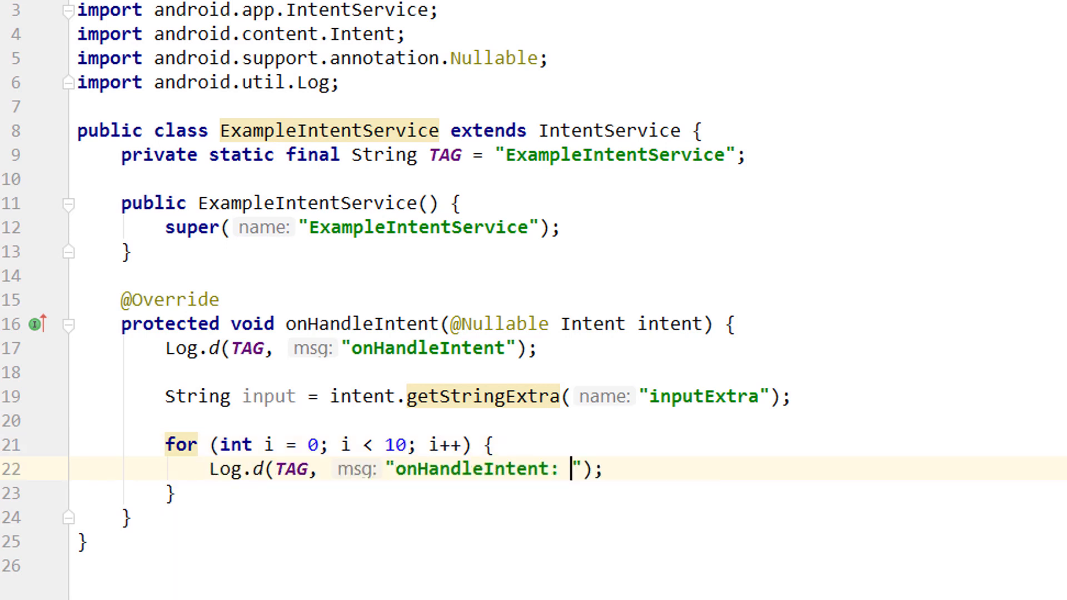
{"action": "key", "text": "Backspace"}
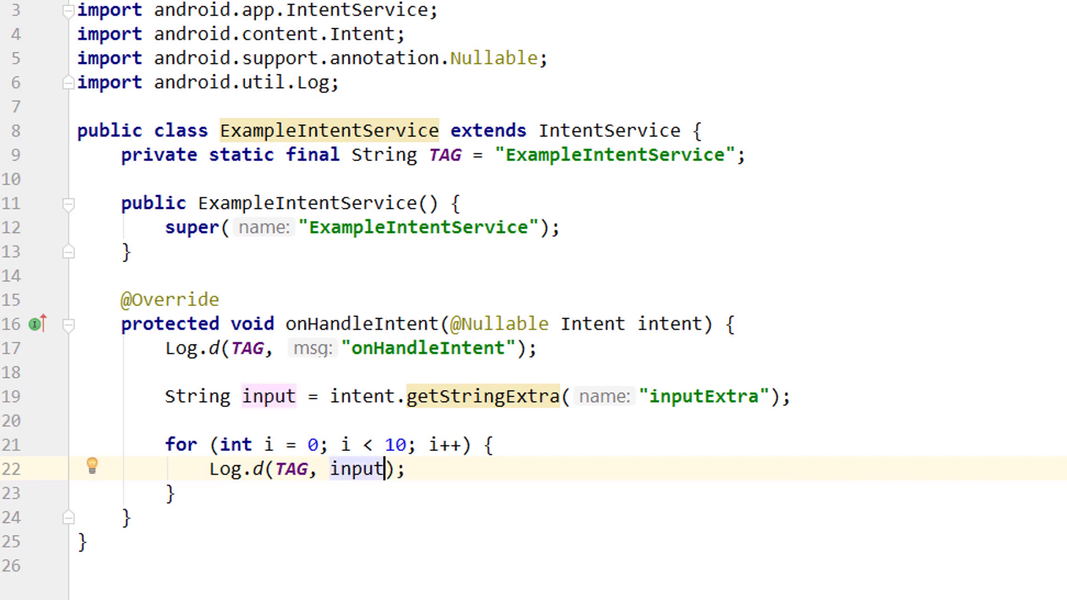
{"action": "type", "text": "+ \" - \""}
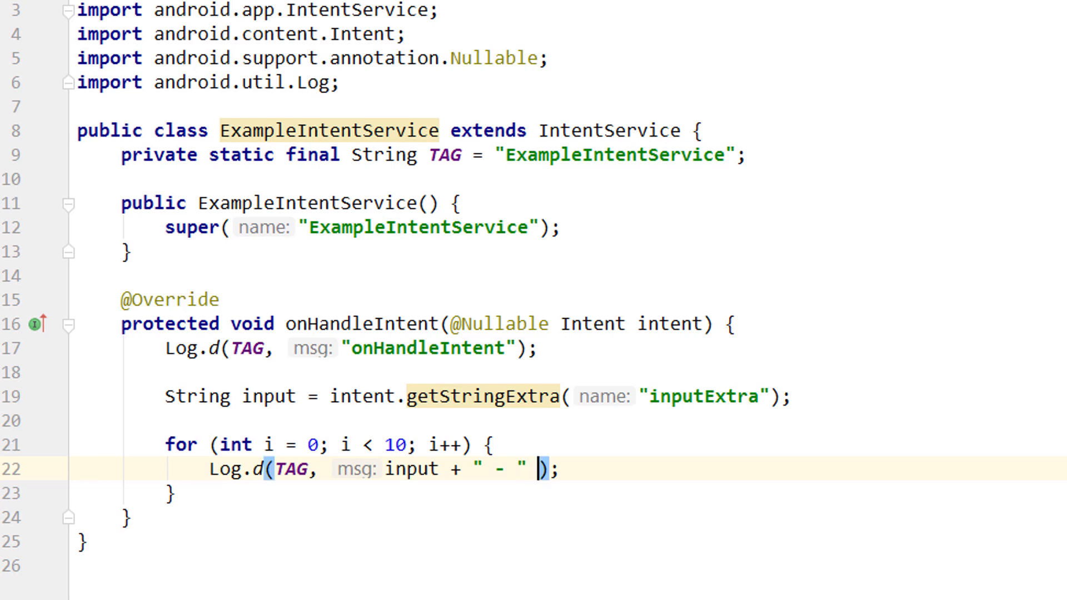
{"action": "type", "text": "+ i"}
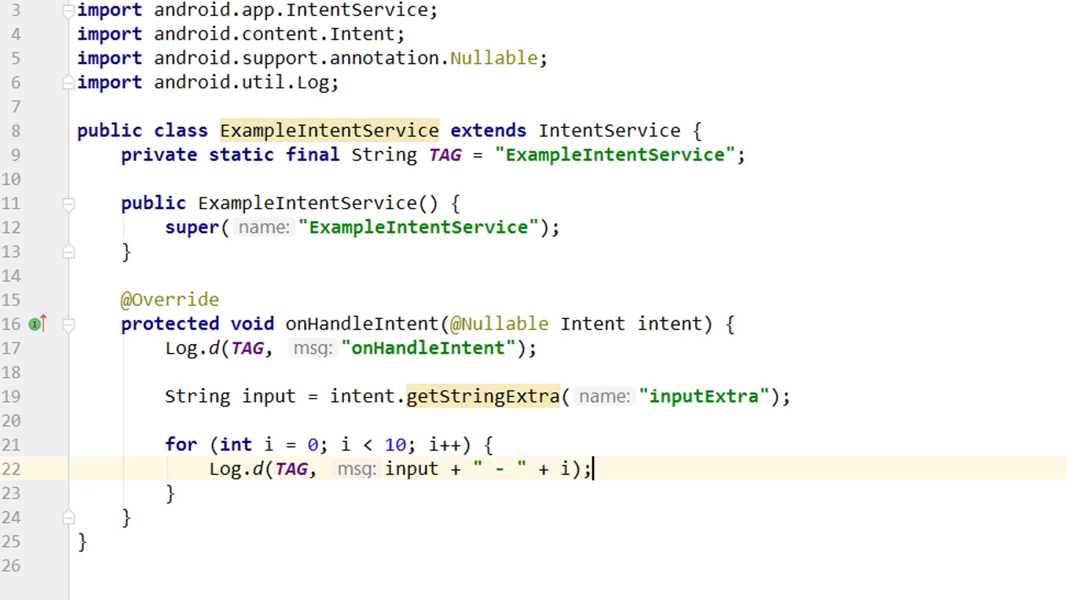
Sleep 1000 ms per iteration with SystemClock.sleep(1000).
{"action": "type", "text": "SystemClock"}
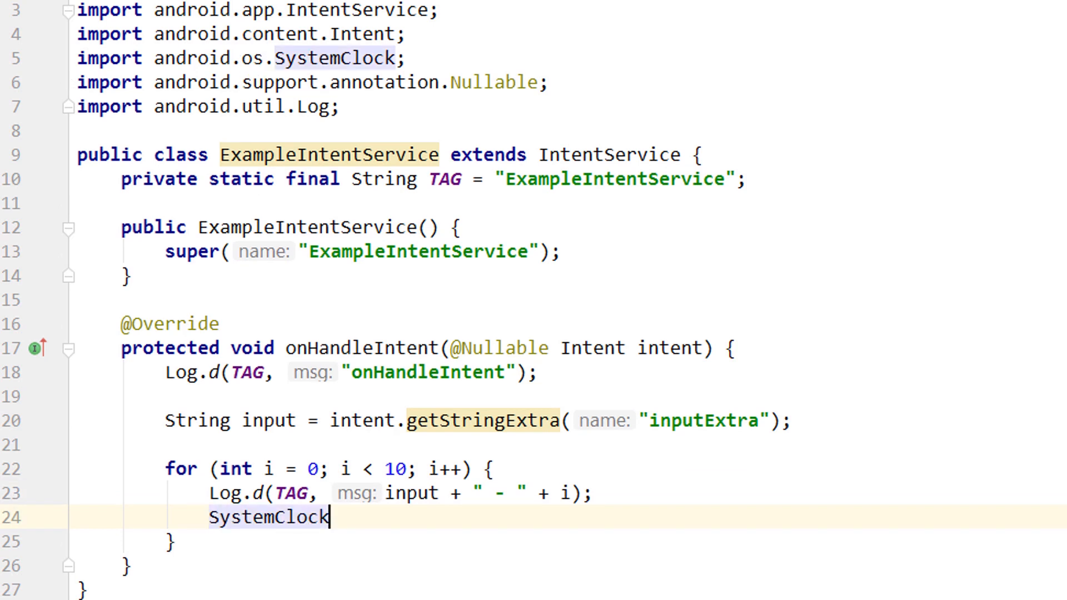
{"action": "type", "text": ".sleep(10);"}
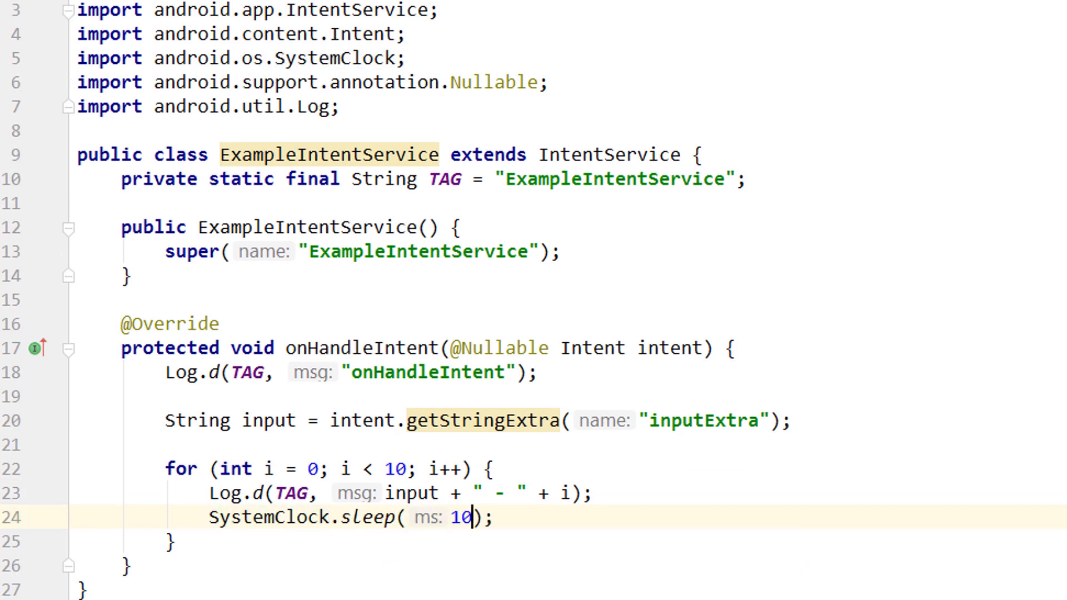
{"action": "type", "text": "00"}
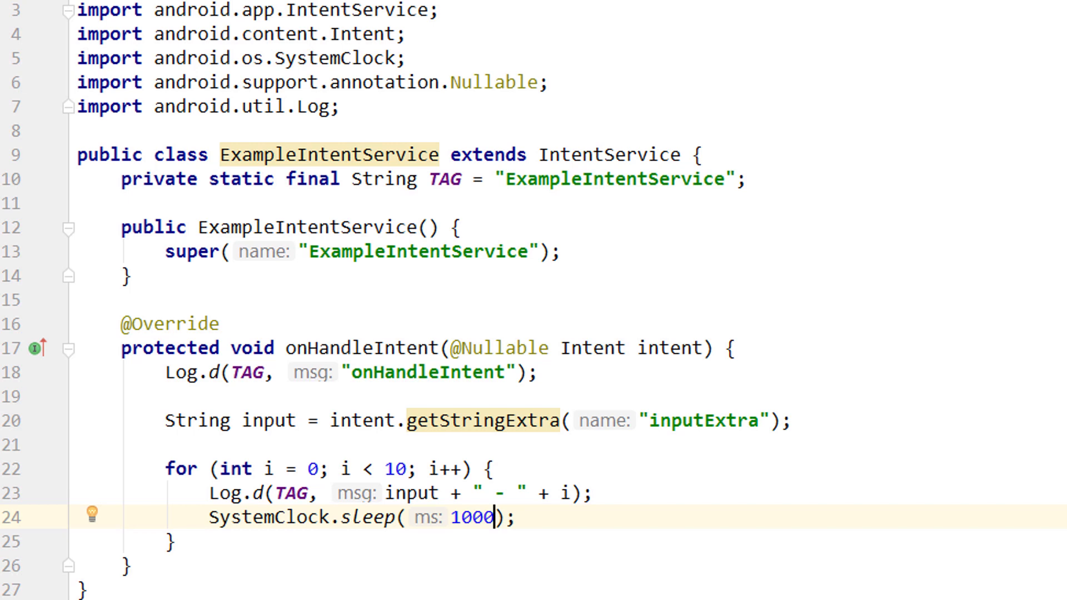
{"action": "mouse_move", "coordinate": [315, 420]}
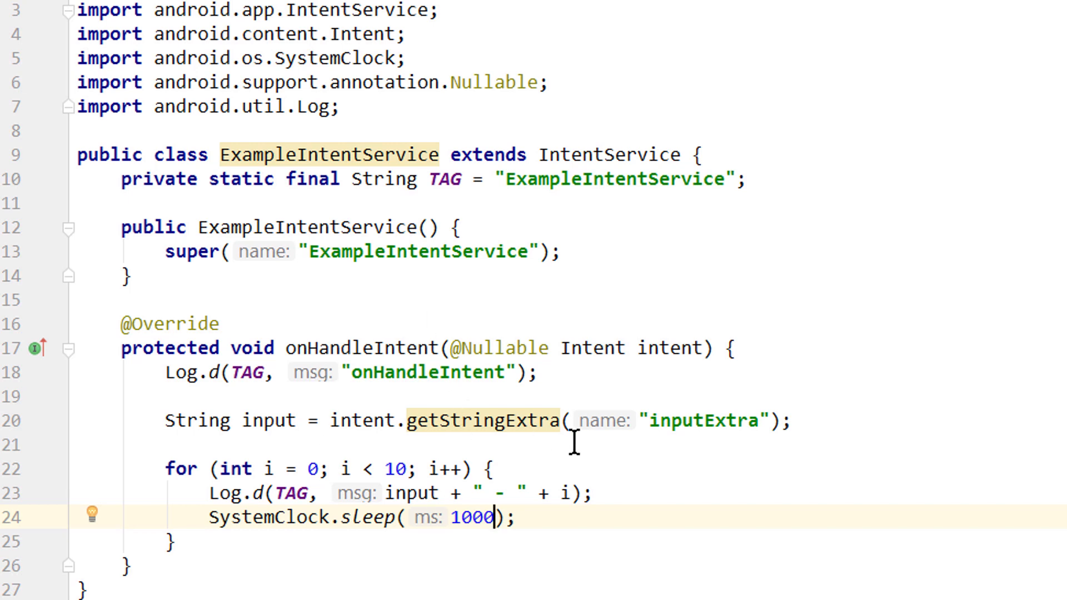
{"action": "mouse_move", "coordinate": [668, 389]}
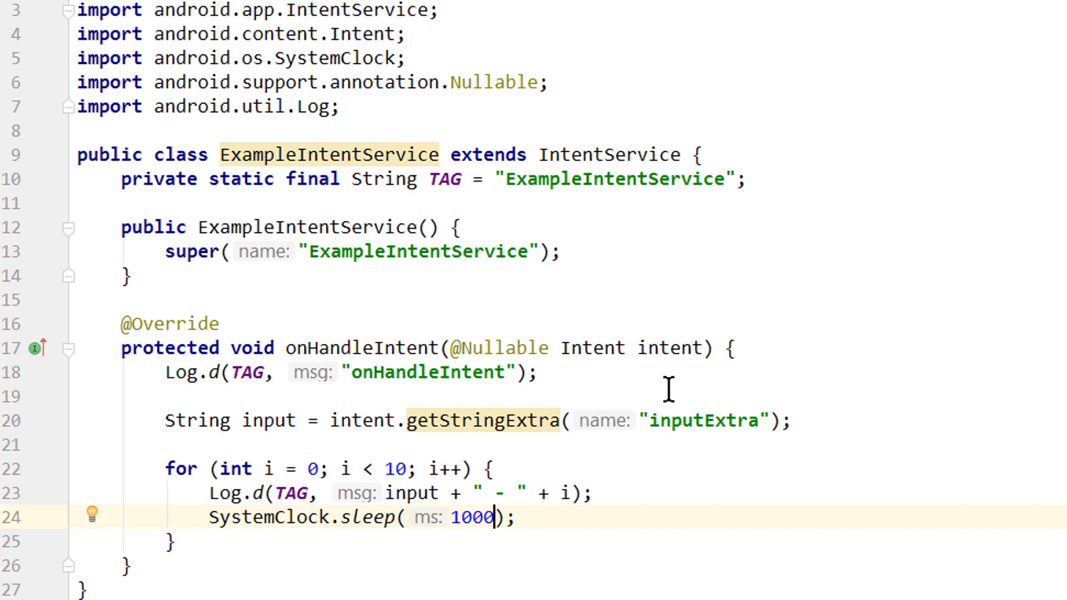
{"action": "mouse_move", "coordinate": [688, 407]}
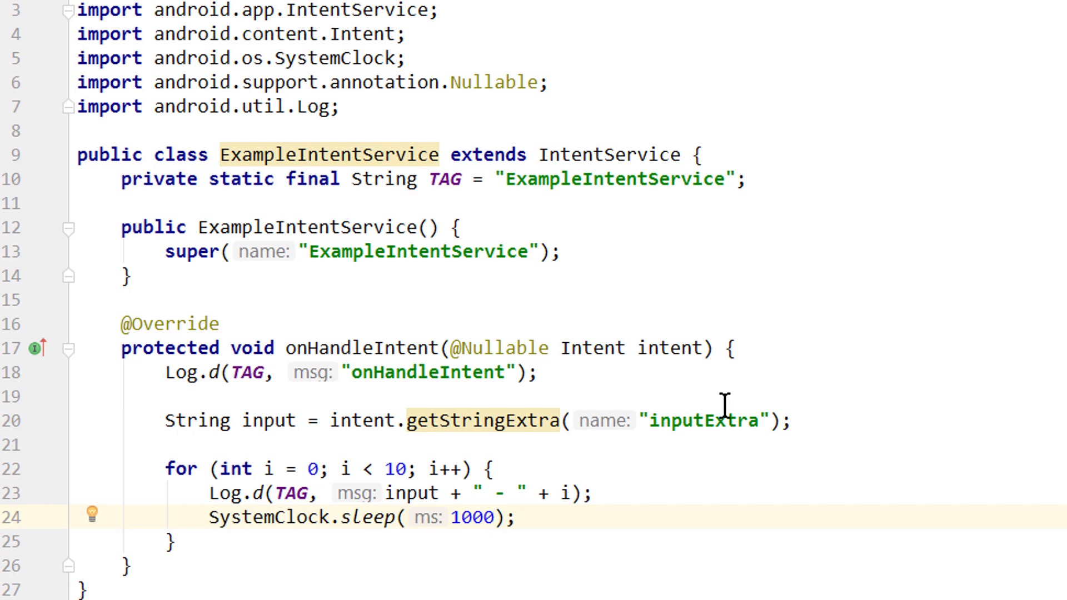
{"action": "left_click", "coordinate": [256, 348]}
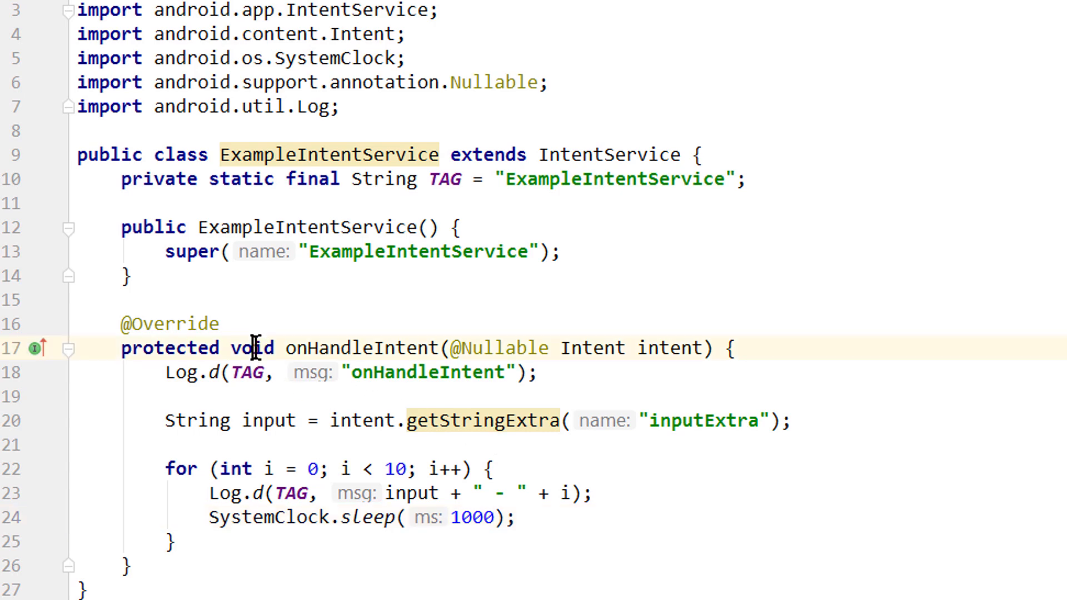
Start a new line below the constructor's super call and begin typing START.
{"action": "scroll", "scroll_direction": "down", "scroll_amount": 3}
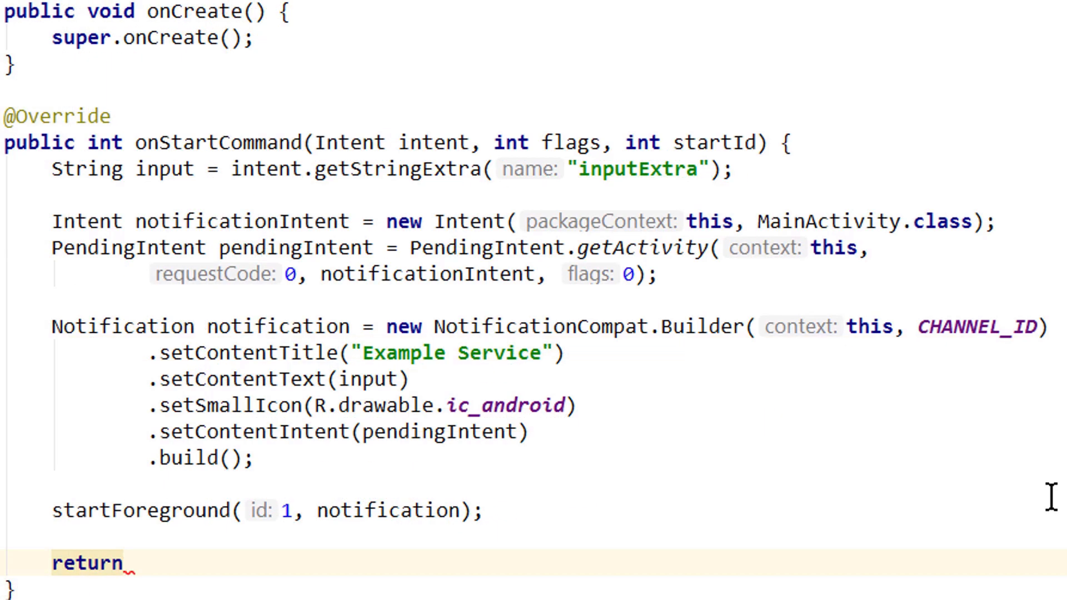
{"action": "type", "text": "START_"}
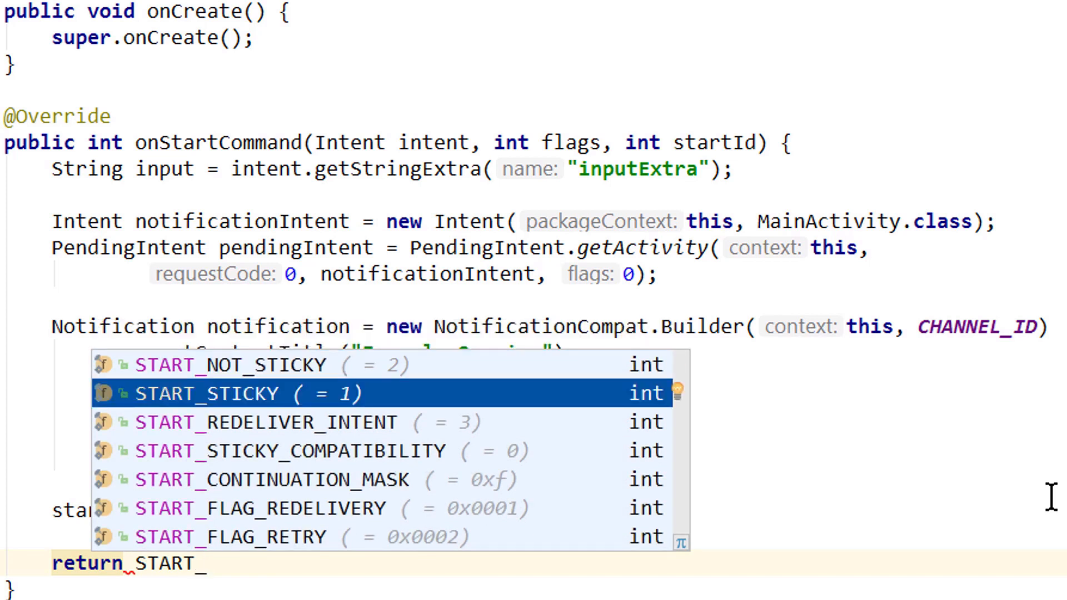
{"action": "key", "text": "Down"}
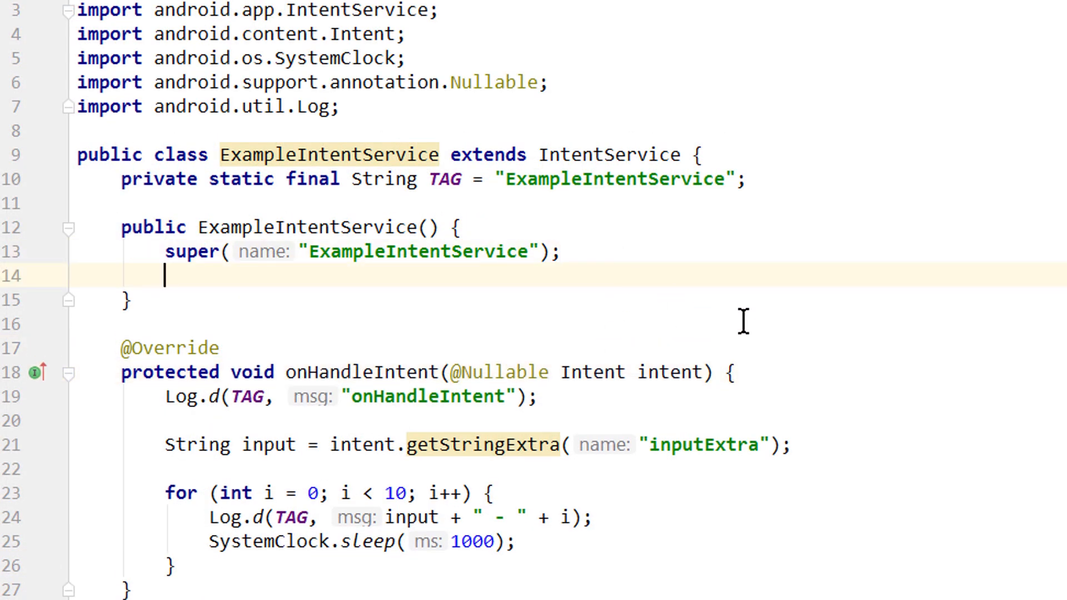
Call setIntentRedelivery(true) in the constructor after super, first trying false.
{"action": "type", "text": "setIntentRedelivery();"}
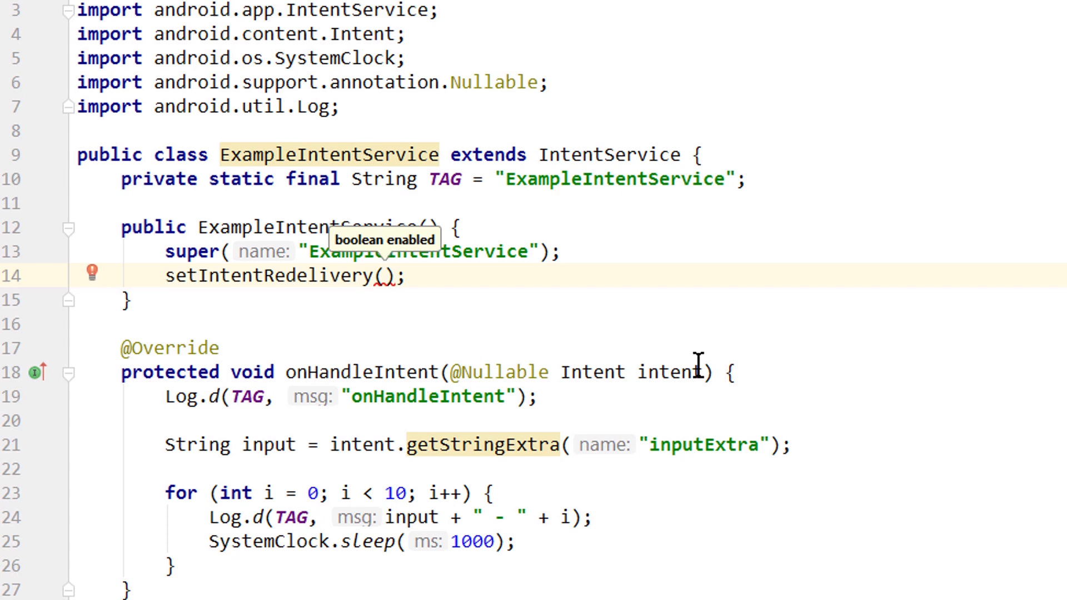
{"action": "type", "text": "false"}
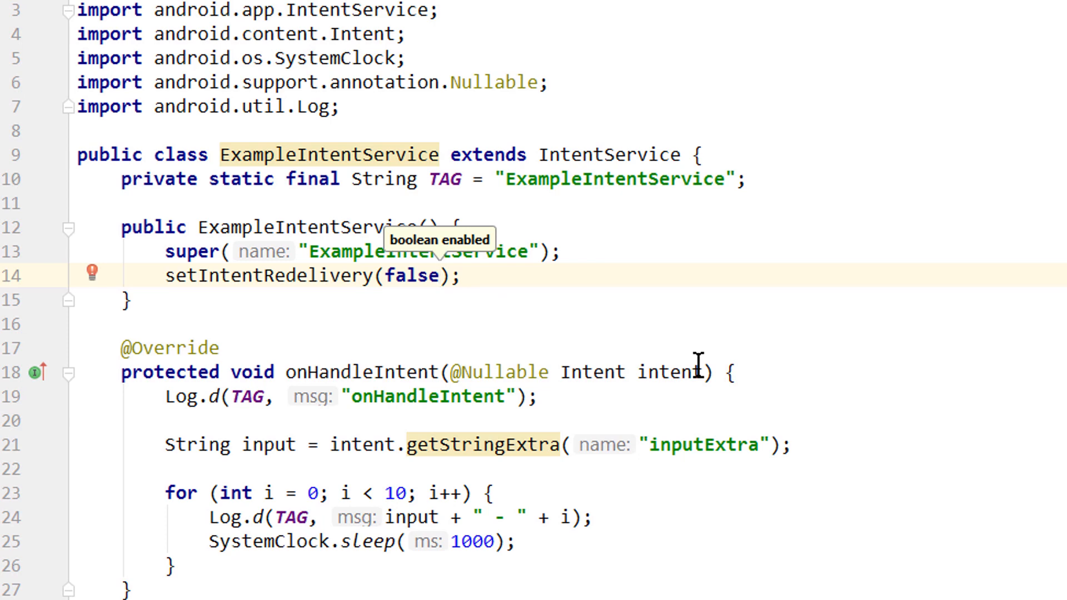
{"action": "type", "text": "true"}
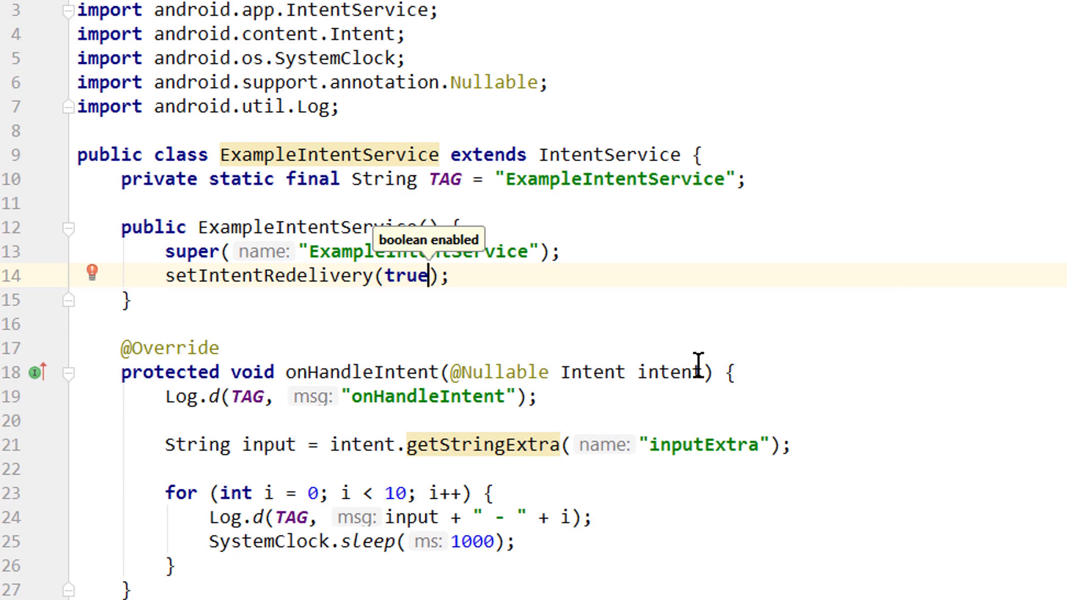
{"action": "mouse_move", "coordinate": [504, 308]}
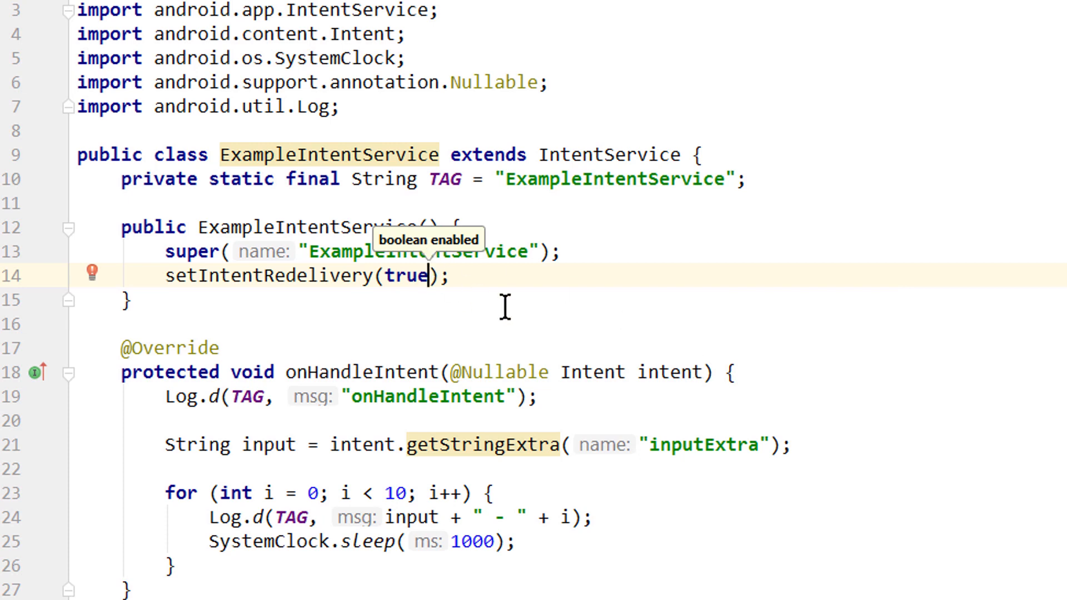
{"action": "left_click", "coordinate": [668, 372]}
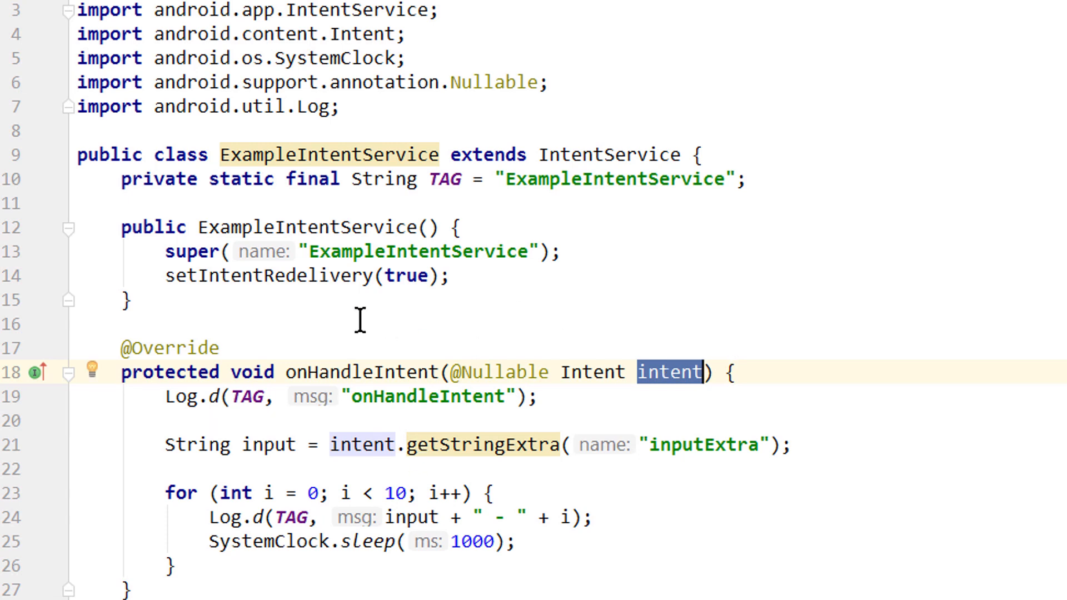
{"action": "mouse_move", "coordinate": [447, 380]}
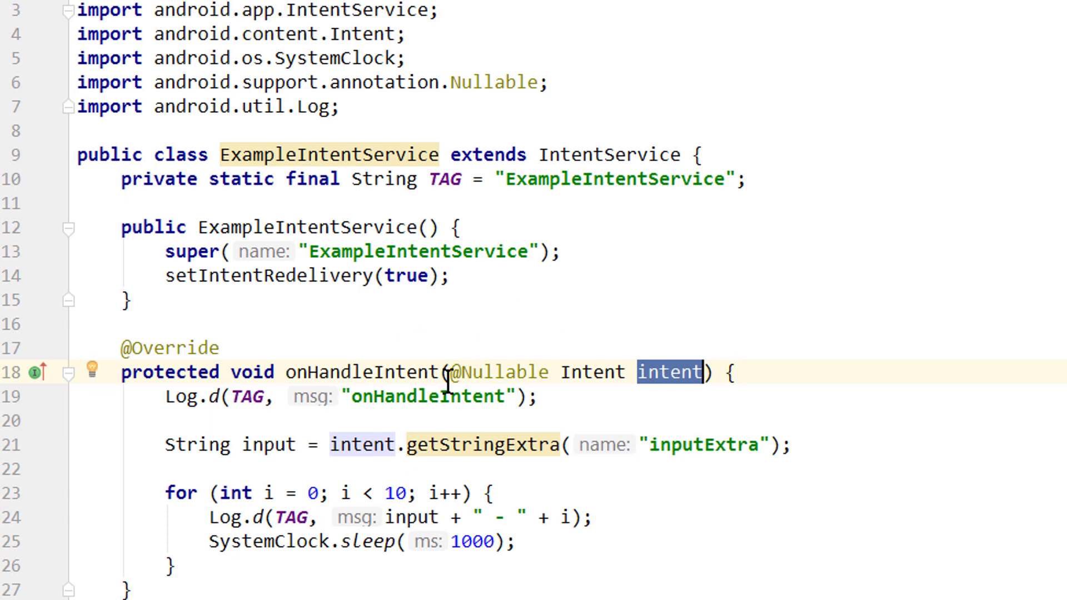
{"action": "mouse_move", "coordinate": [180, 266]}
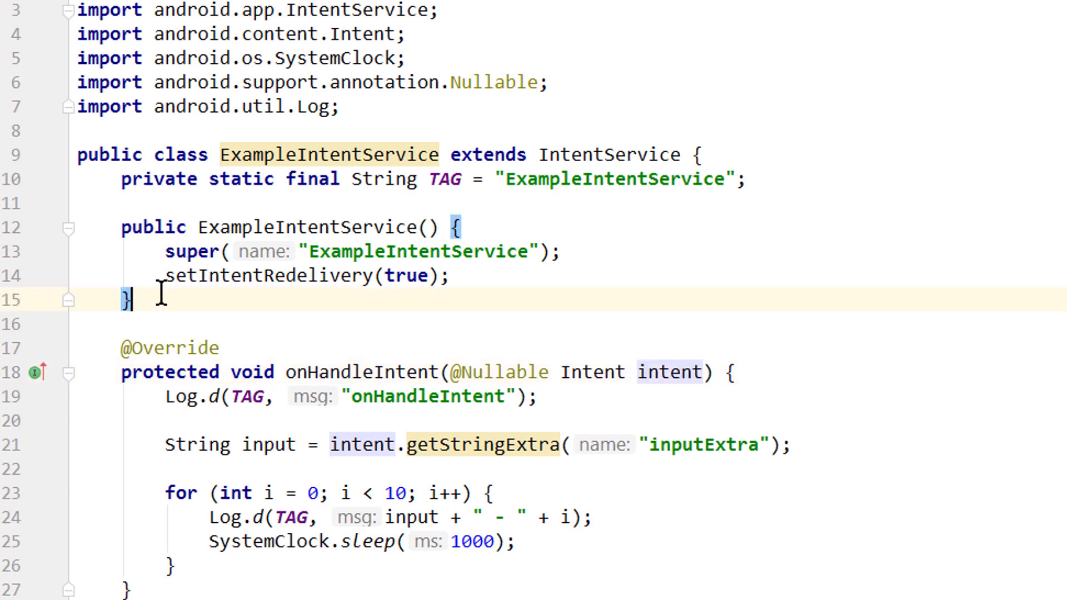
Generate onCreate and onDestroy overrides that just call their super methods.
{"action": "type", "text": "oncr"}
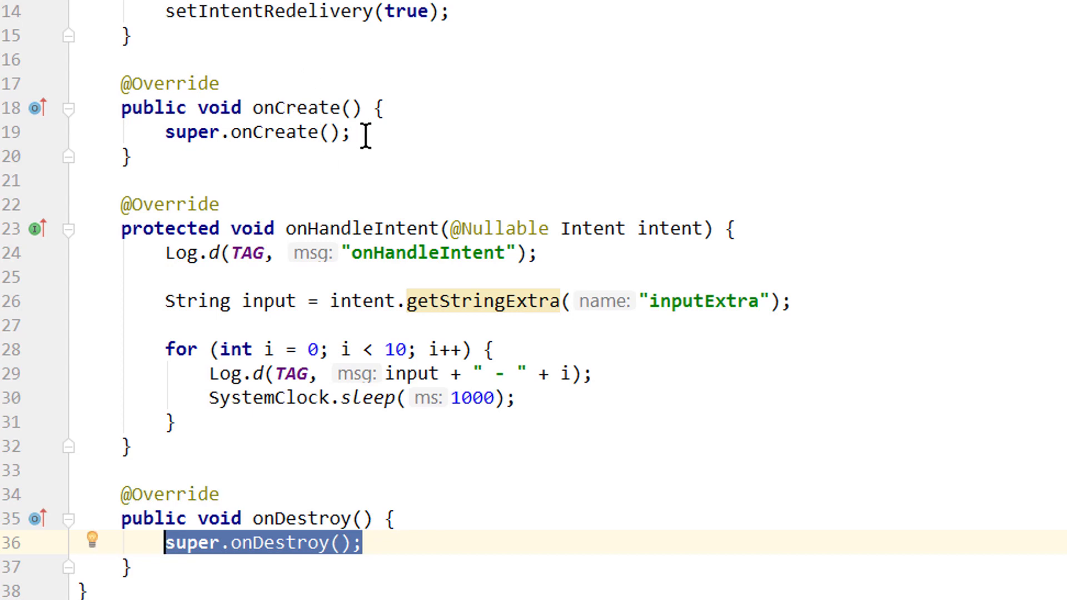
Add Log.d(TAG, "onCreate") after super in onCreate, followed by a blank line.
{"action": "type", "text": "log"}
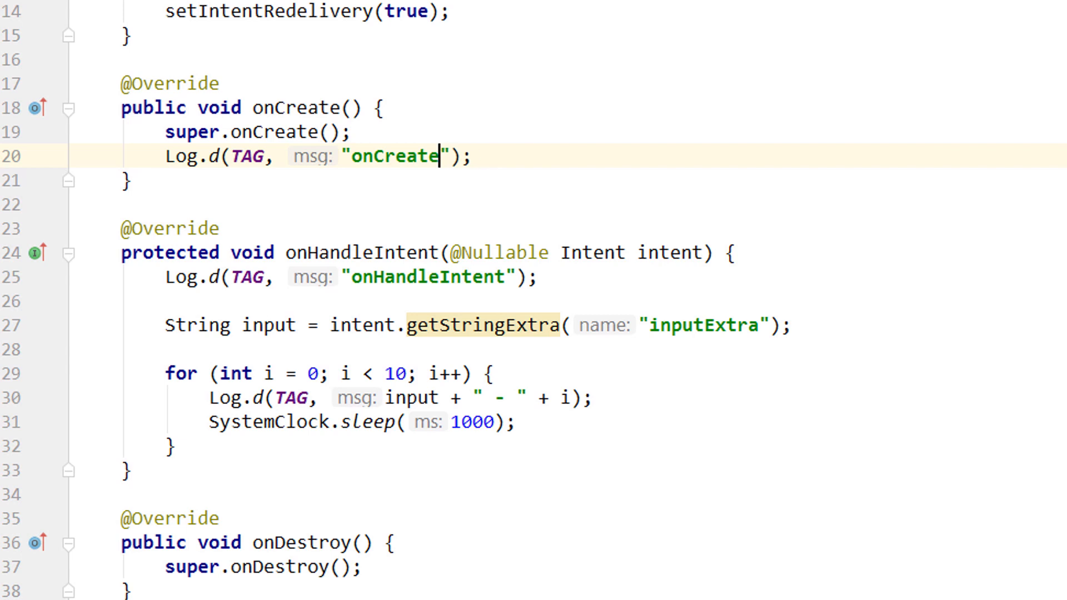
{"action": "scroll", "scroll_direction": "down", "scroll_amount": 3}
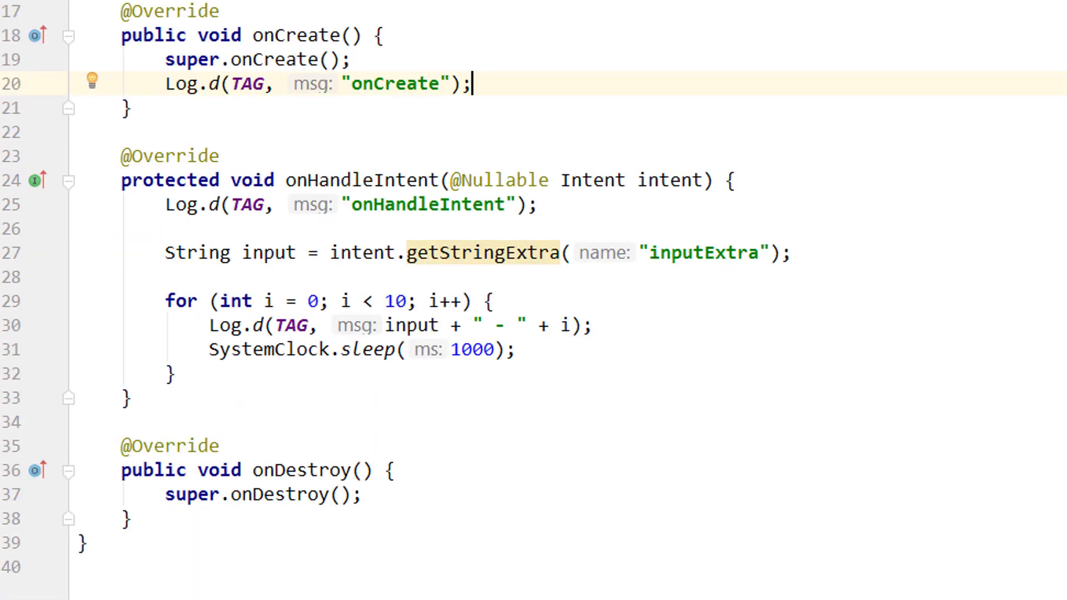
{"action": "key", "text": "enter"}
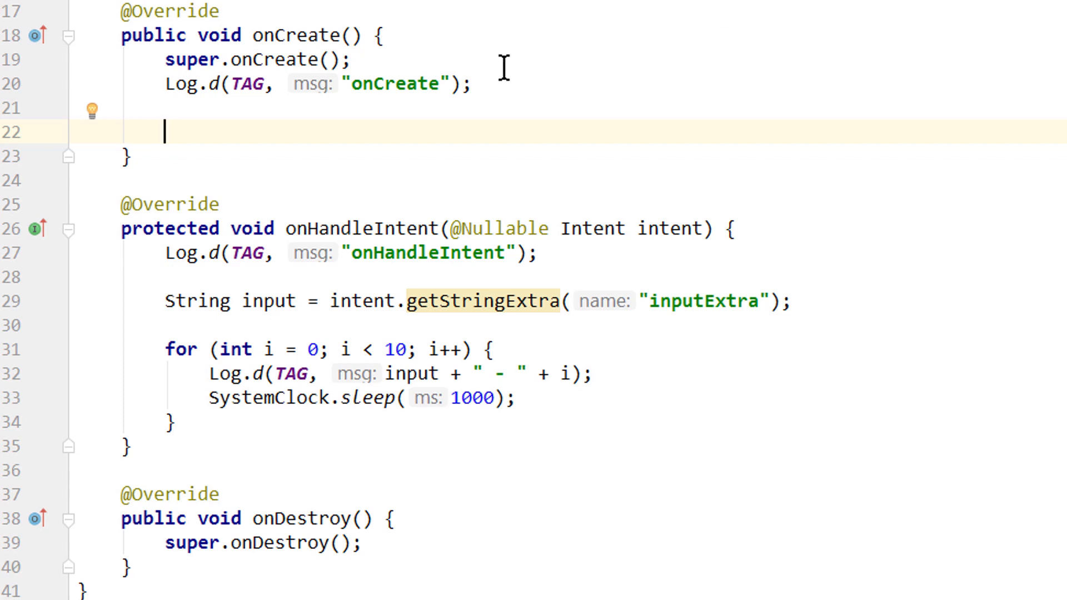
{"action": "mouse_move", "coordinate": [278, 301]}
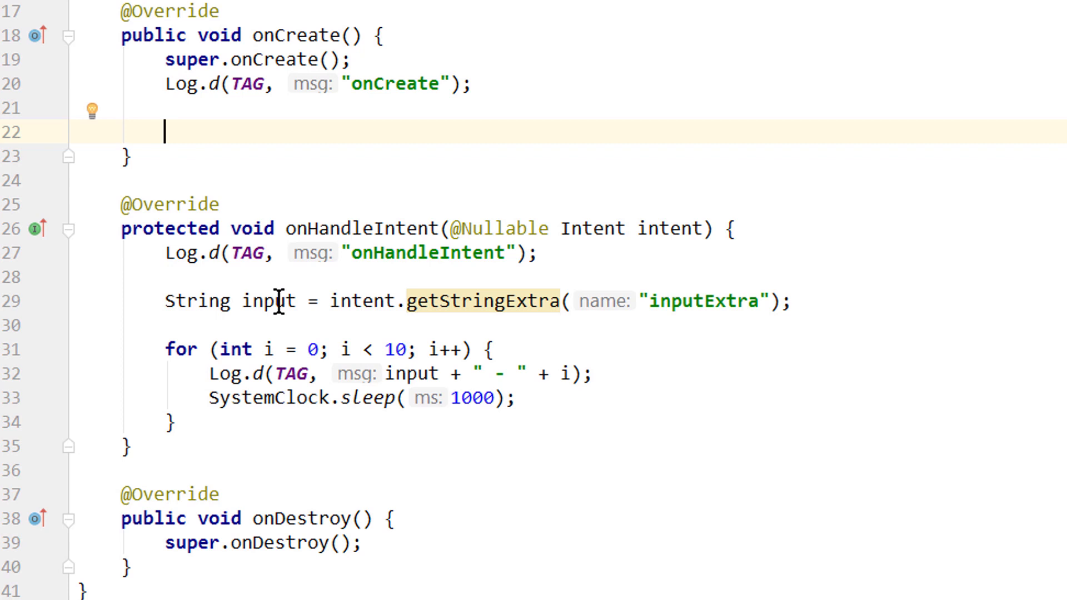
{"action": "double_click", "coordinate": [265, 301]}
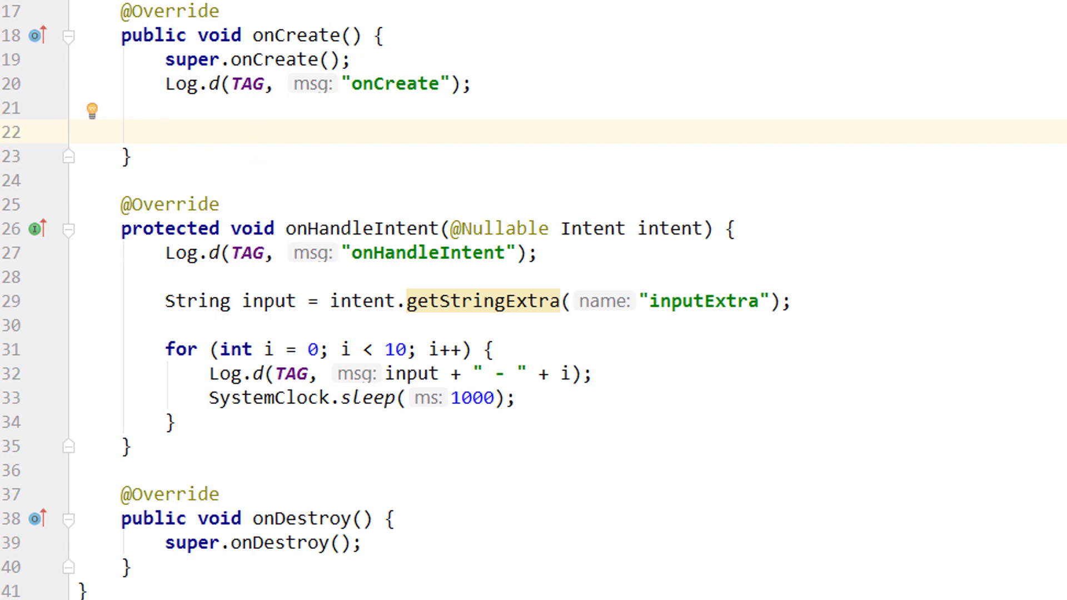
Add an if block checking Build.VERSION.SDK_INT >= Build.VERSION_CODES.O and begin a Notification inside.
{"action": "type", "text": "if"}
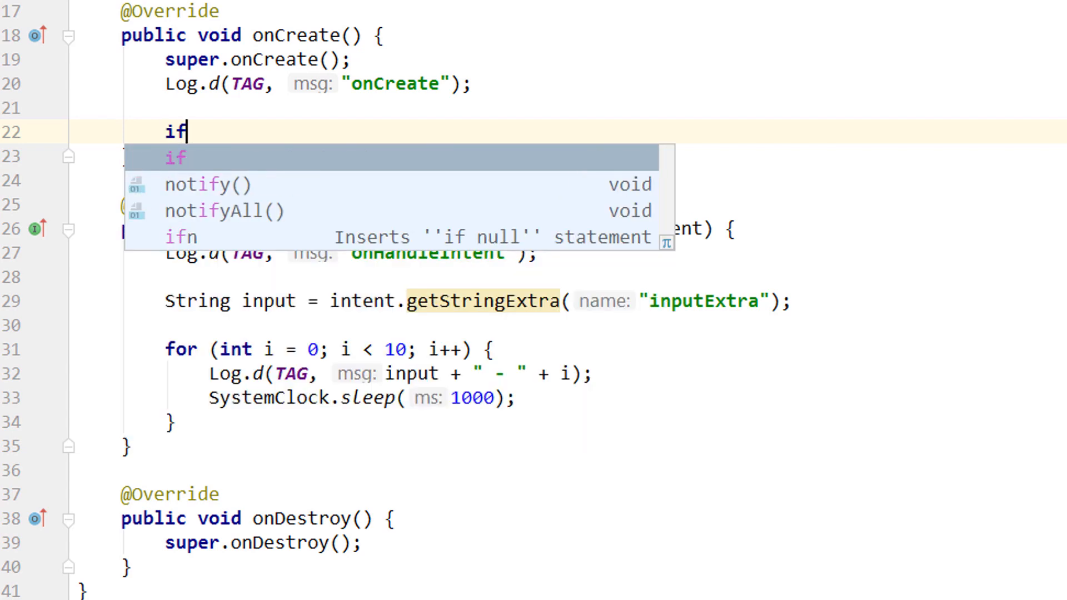
{"action": "type", "text": "(Build.VERSION"}
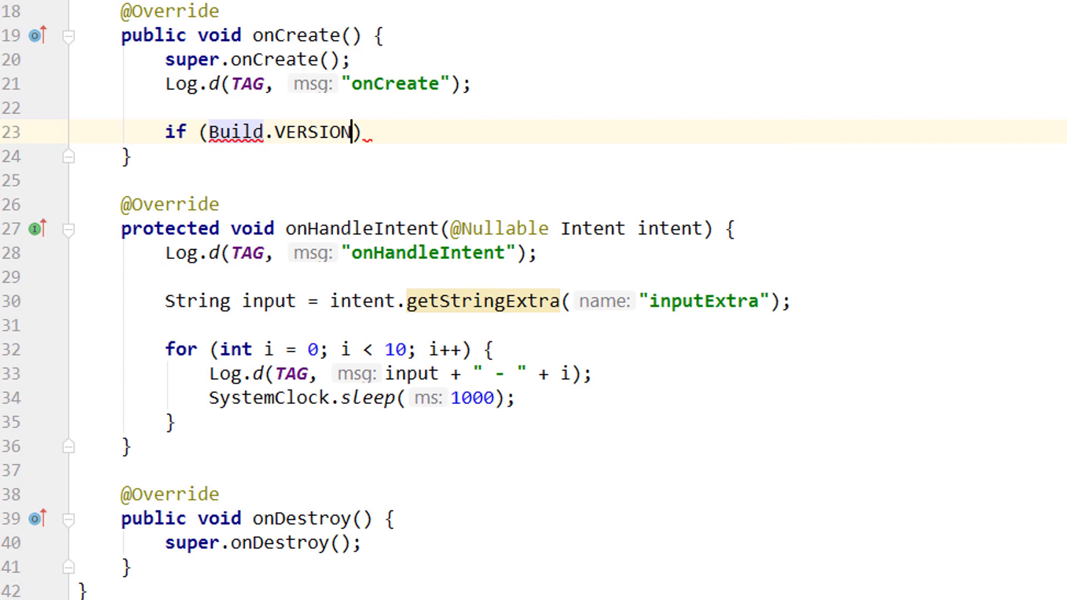
{"action": "type", "text": ".SDK_INT"}
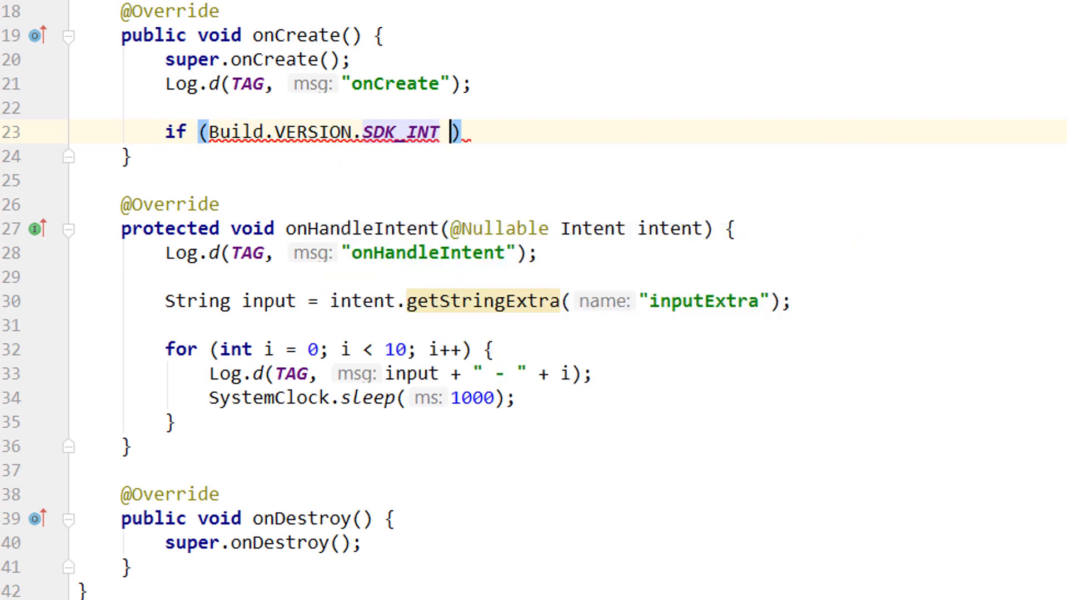
{"action": "type", "text": ">= Build.VERSION_CODES"}
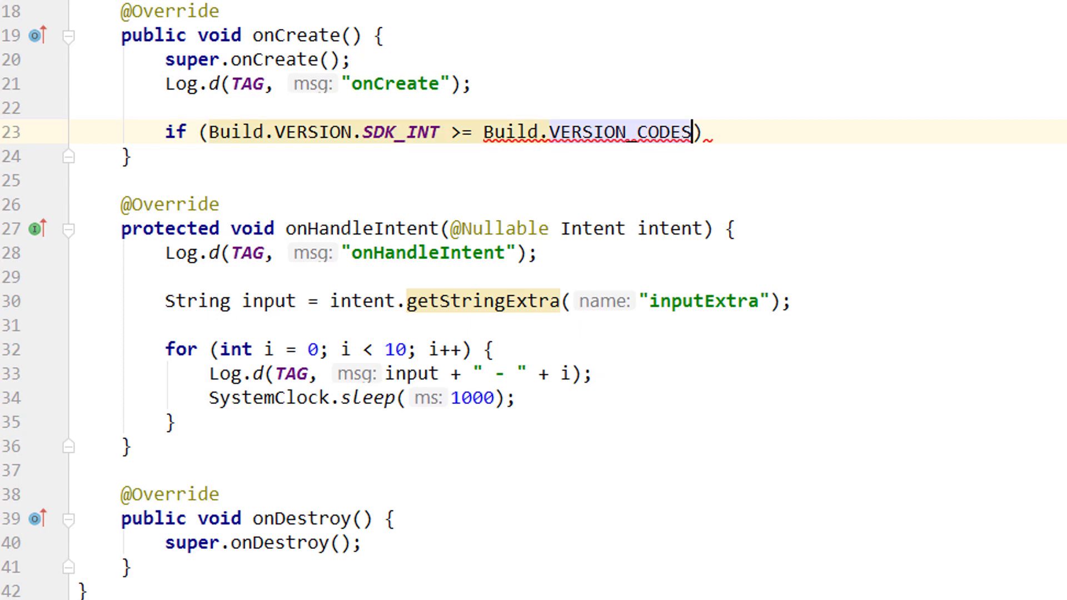
{"action": "type", "text": ".O"}
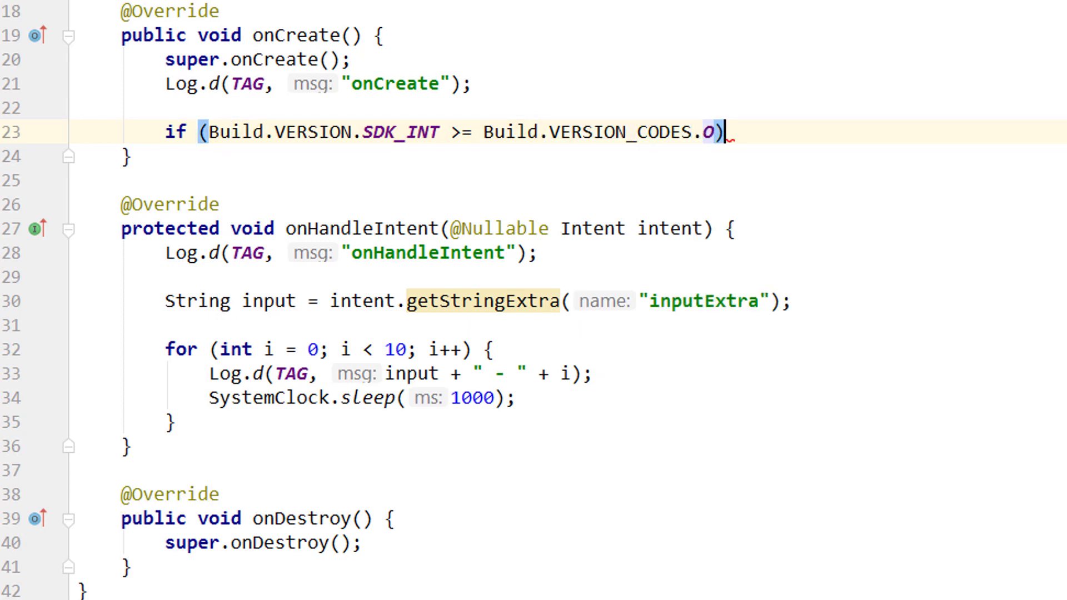
{"action": "type", "text": "{"}
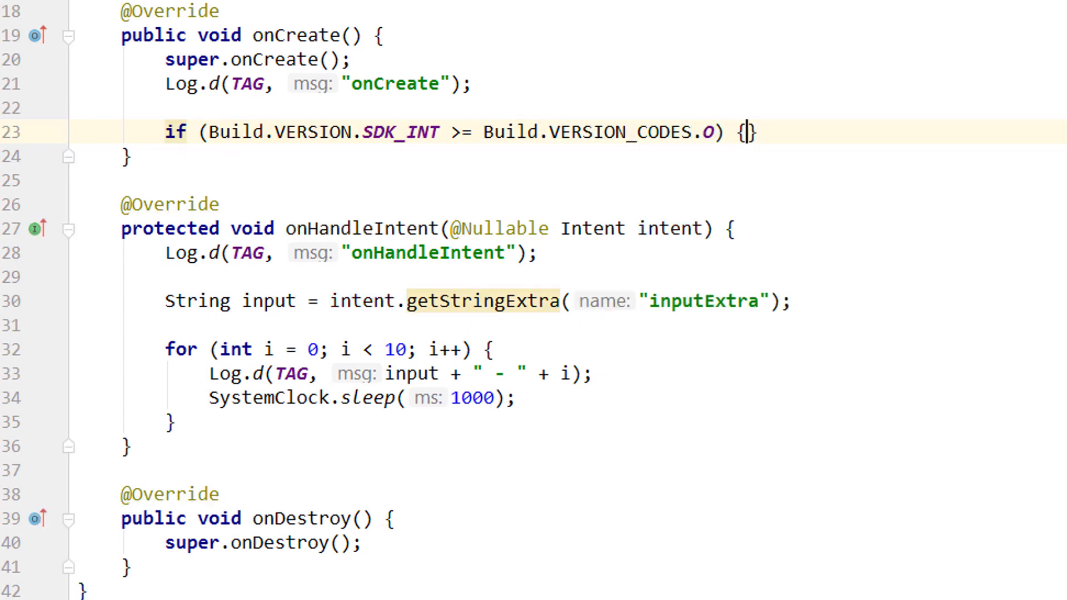
{"action": "type", "text": "Notificatio"}
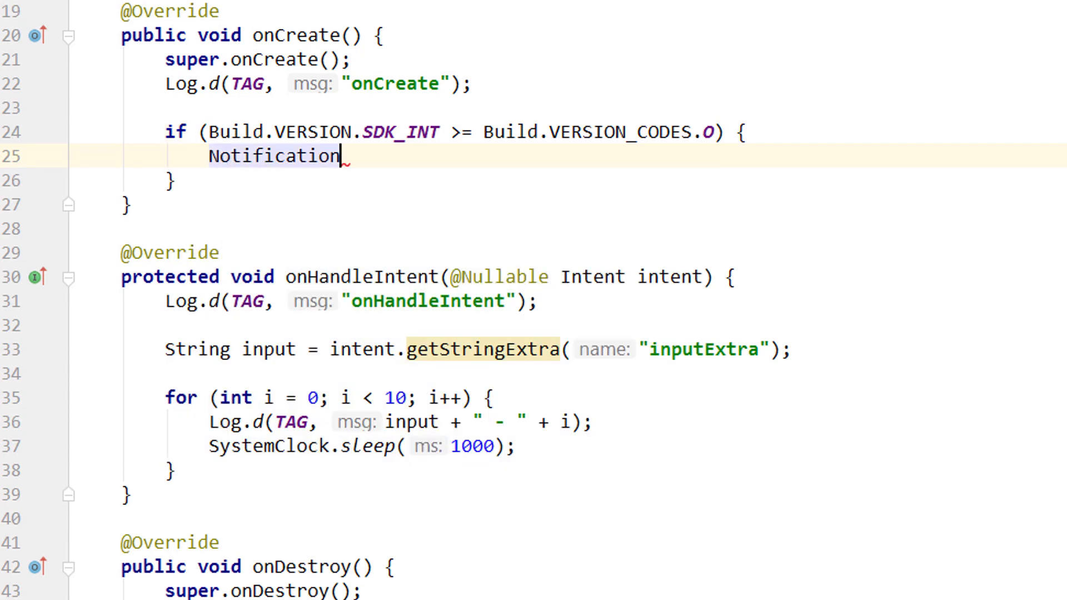
Create new Notification.Builder(this, CHANNEL_ID) with content title "Example IntentService".
{"action": "type", "text": "notification ="}
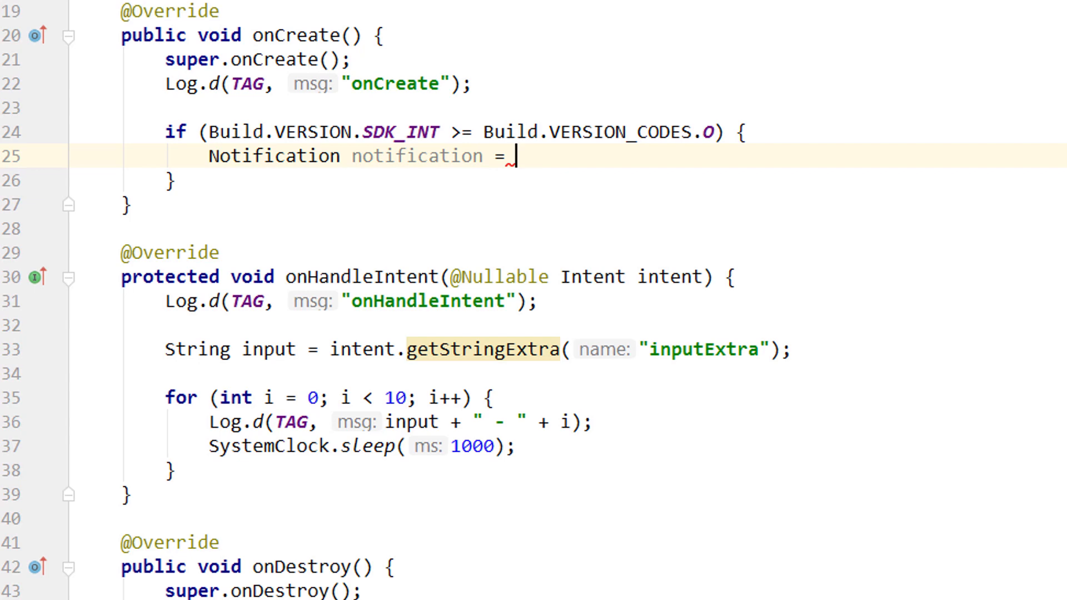
{"action": "type", "text": "new Notification.Builder("}
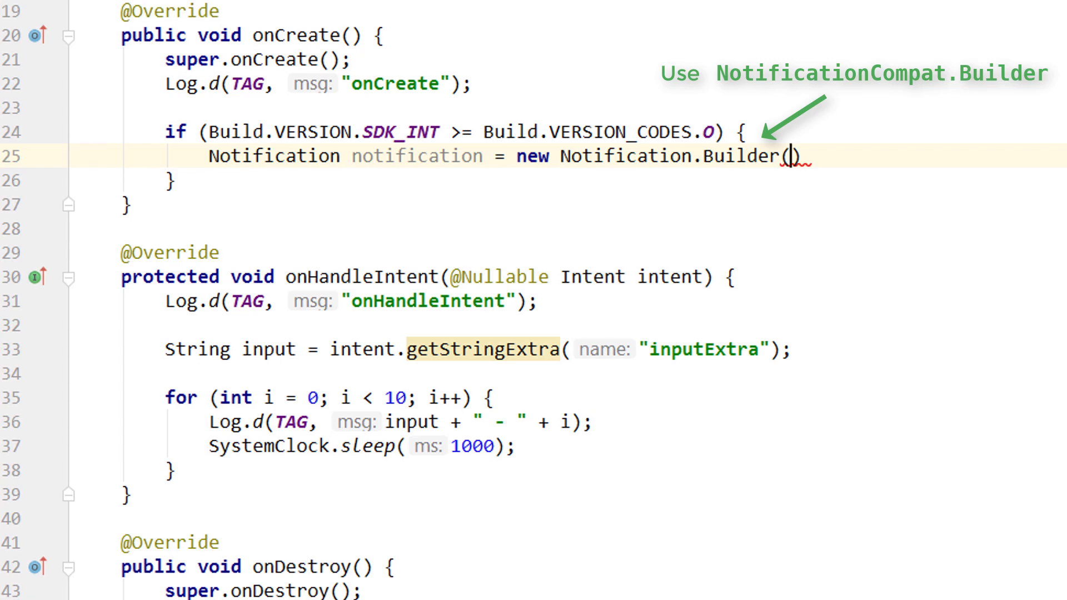
{"action": "type", "text": "this"}
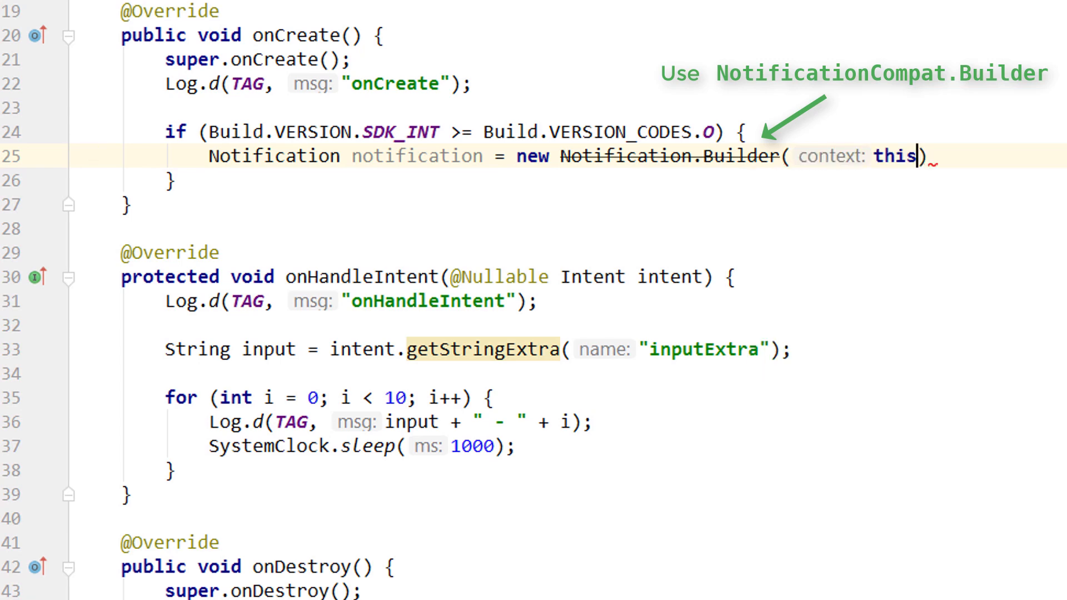
{"action": "type", "text": ", CHANNEL_ID"}
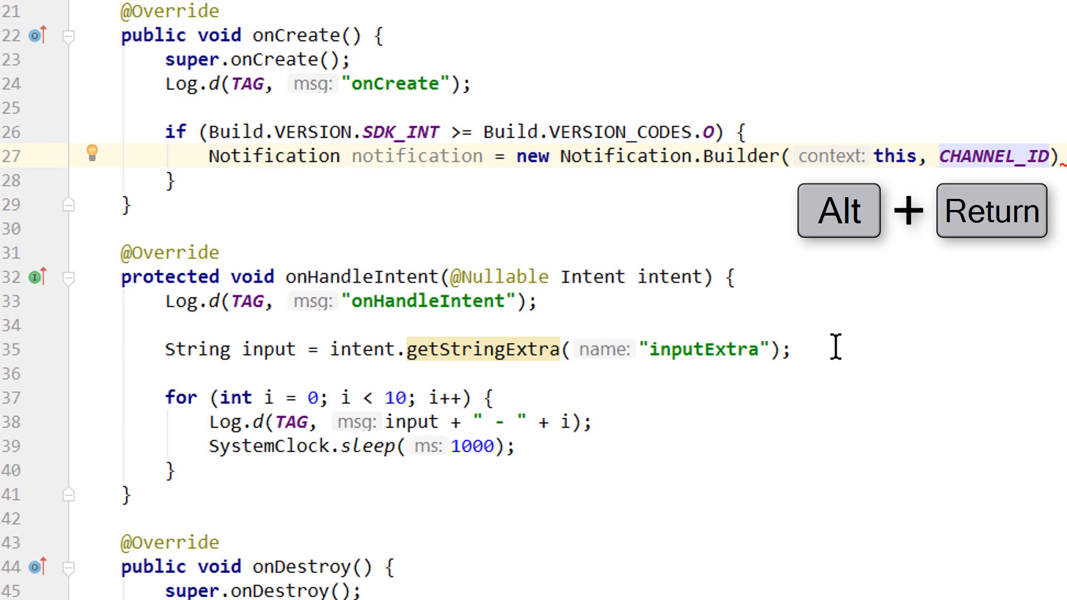
{"action": "key", "text": "alt+Return"}
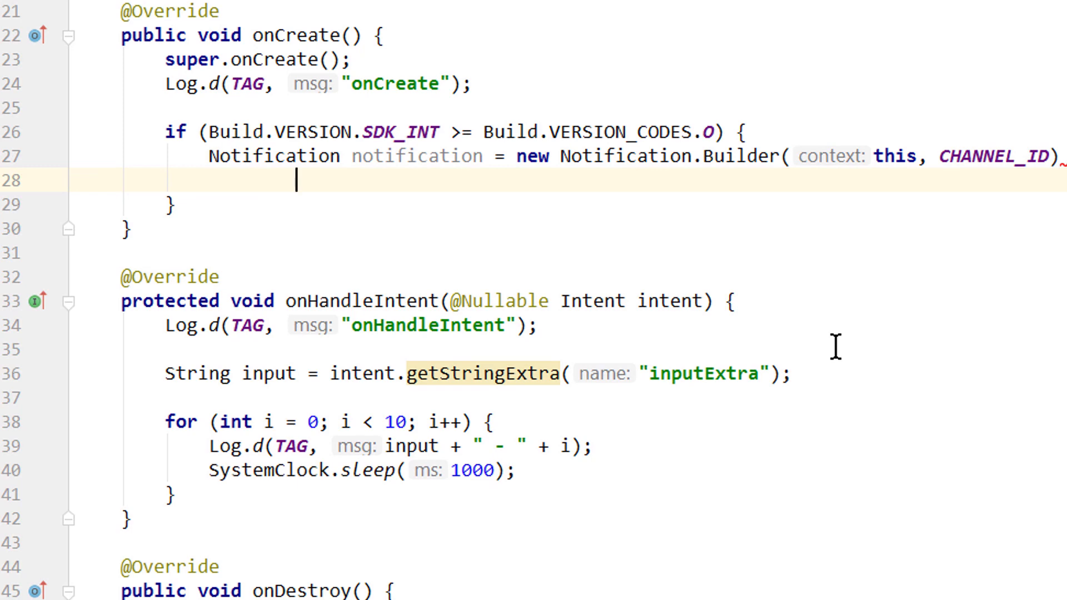
{"action": "type", "text": ".setContentTitle("}
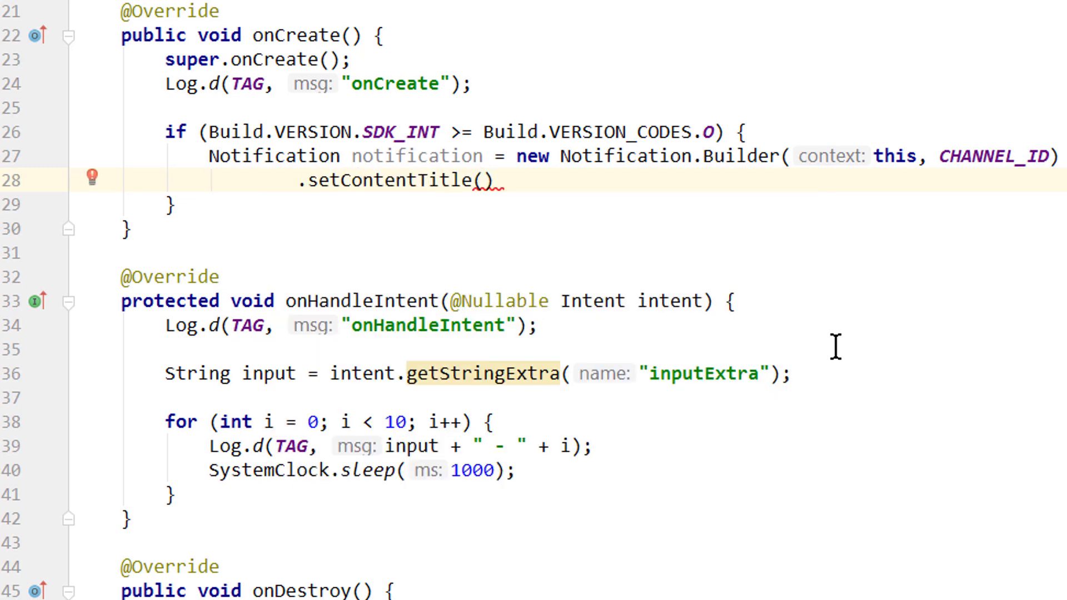
{"action": "type", "text": "Example \""}
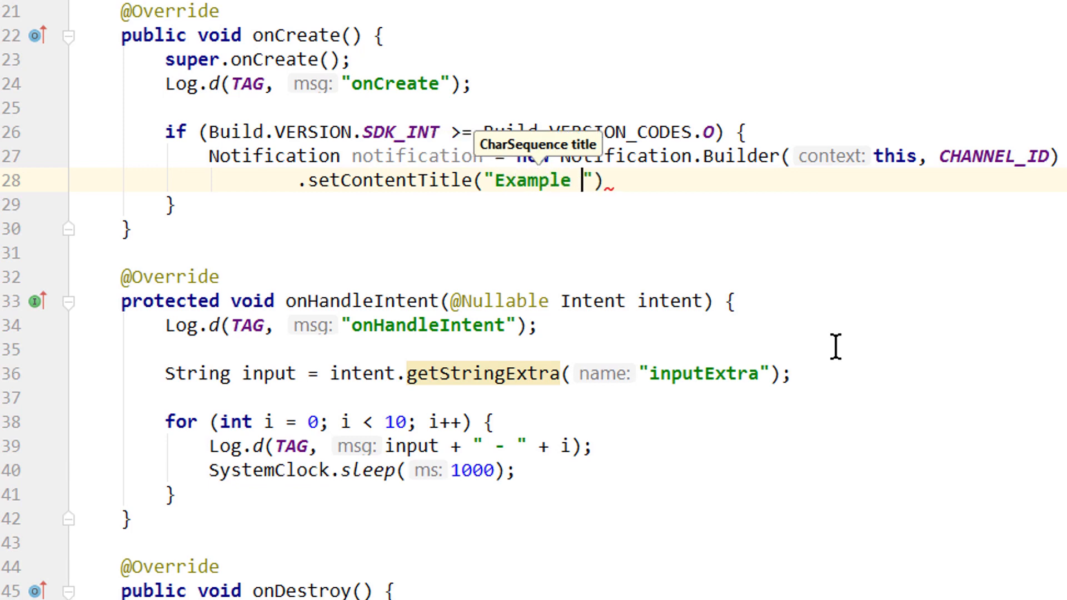
{"action": "type", "text": "IntentService"}
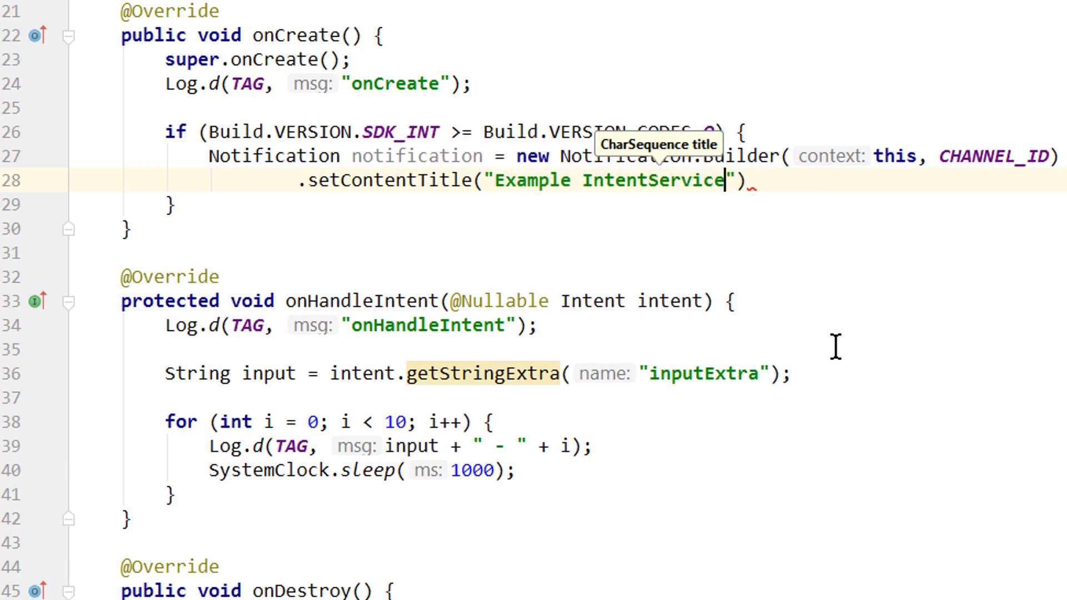
Chain setContentText("Running..."), setSmallIcon(R.drawable.ic_android) and build() to finish the notification.
{"action": "type", "text": ".set"}
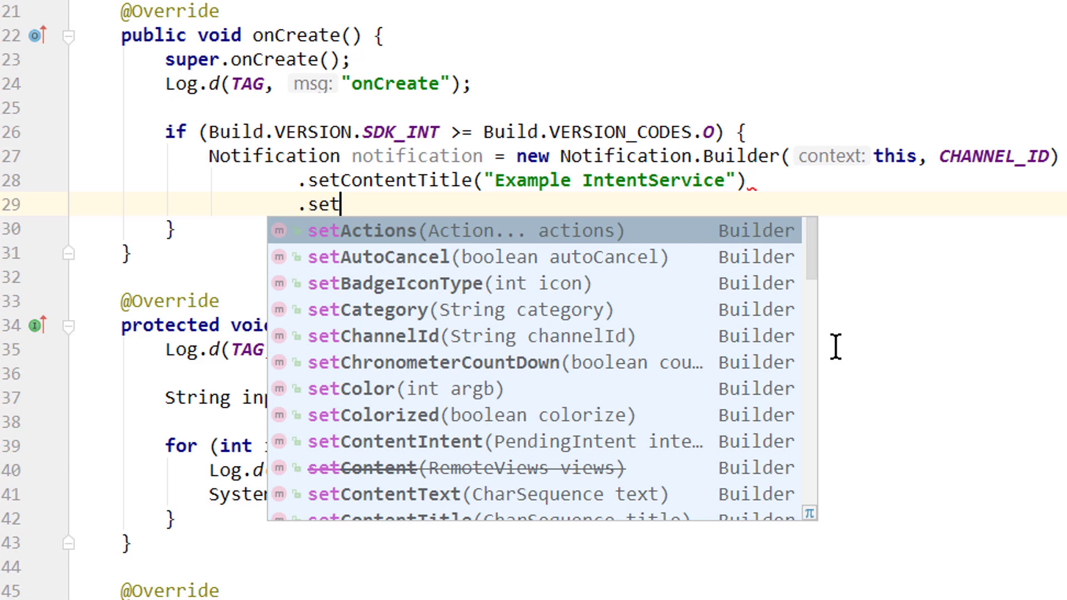
{"action": "left_click", "coordinate": [404, 494]}
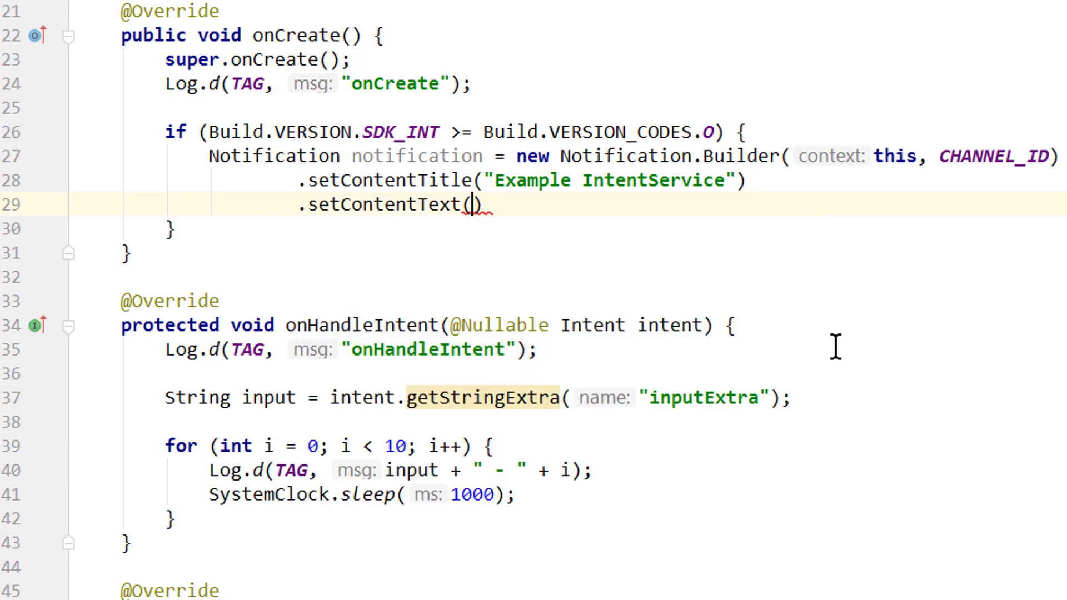
{"action": "type", "text": "Runn\""}
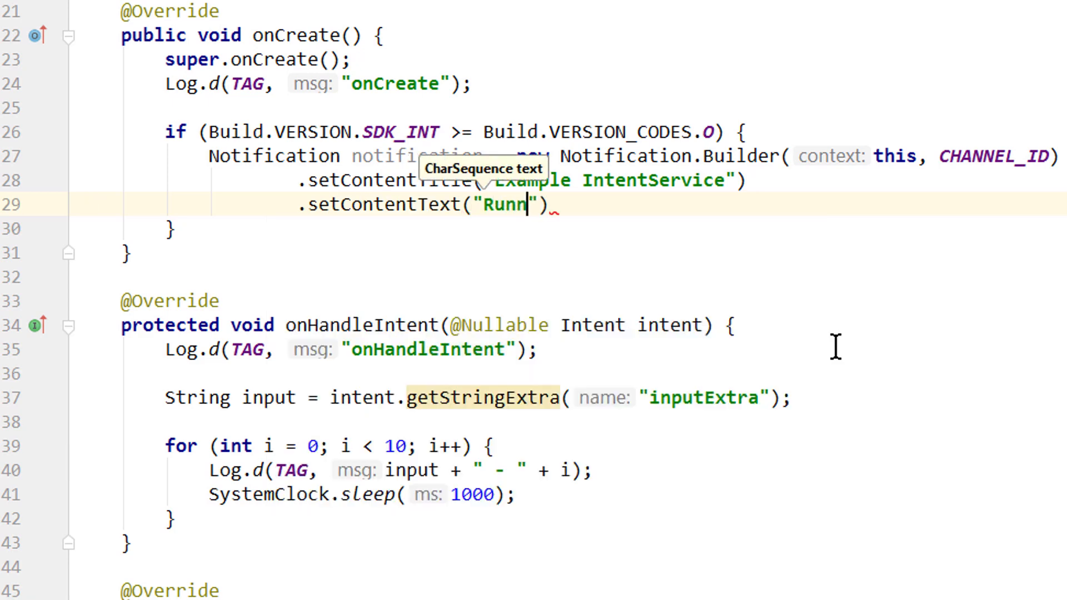
{"action": "type", "text": "ing..."}
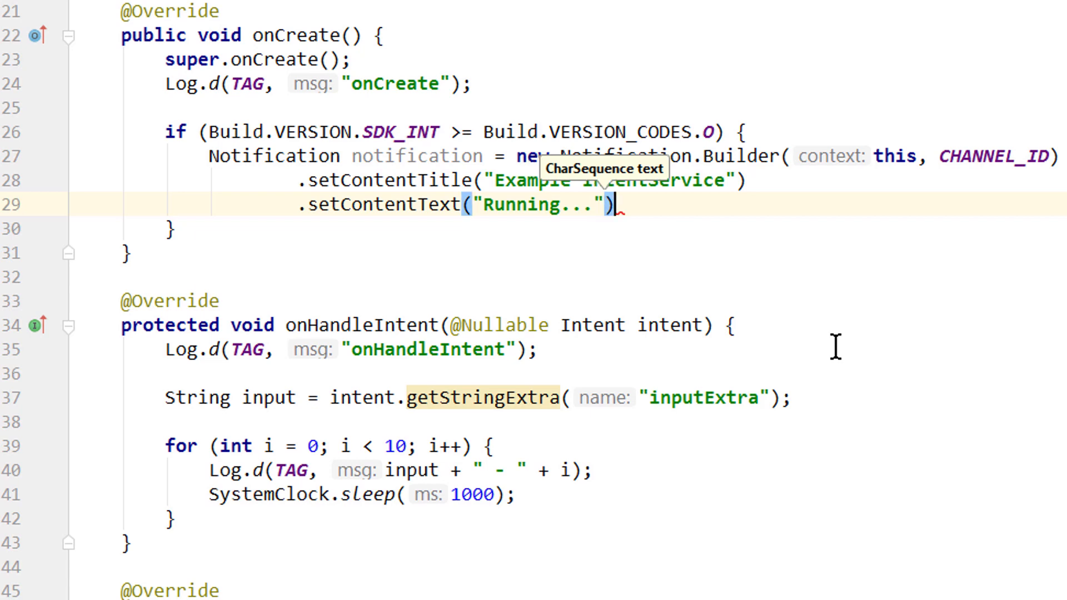
{"action": "type", "text": ".setSmallIcon("}
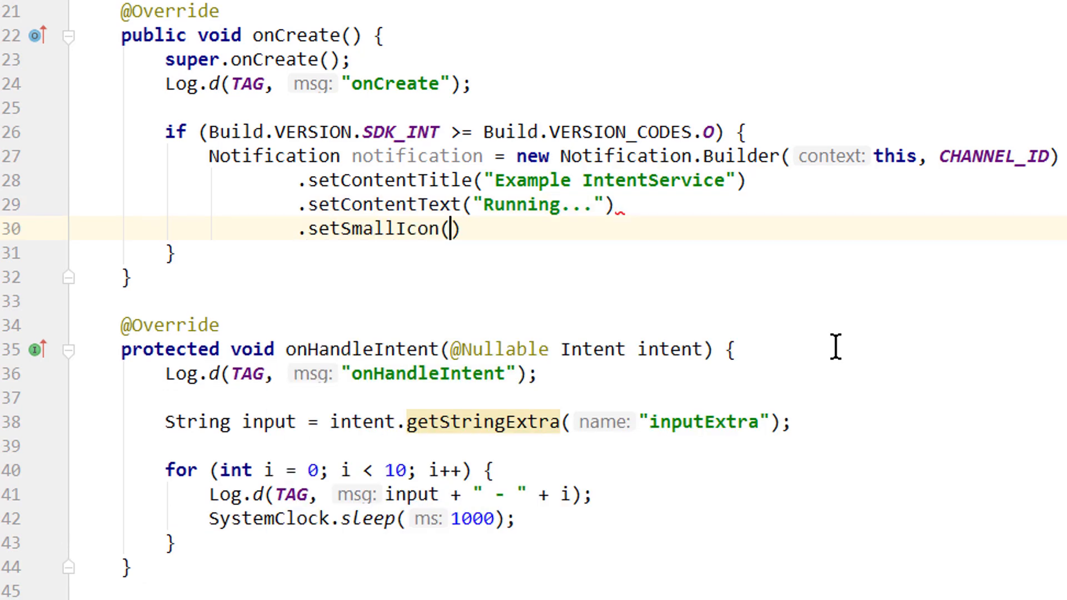
{"action": "type", "text": "R.drawable."}
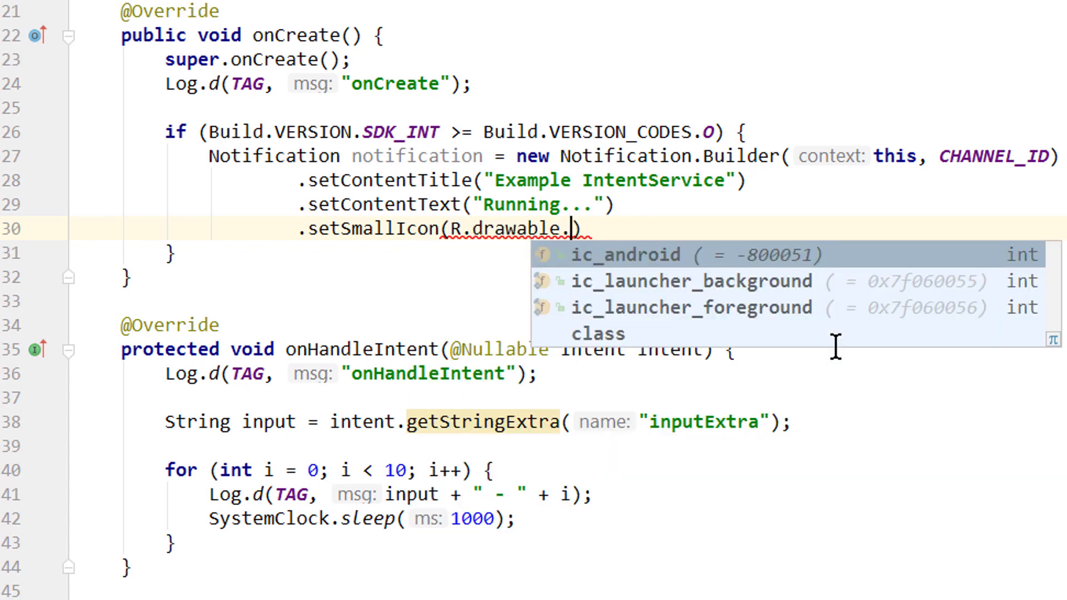
{"action": "left_click", "coordinate": [623, 255]}
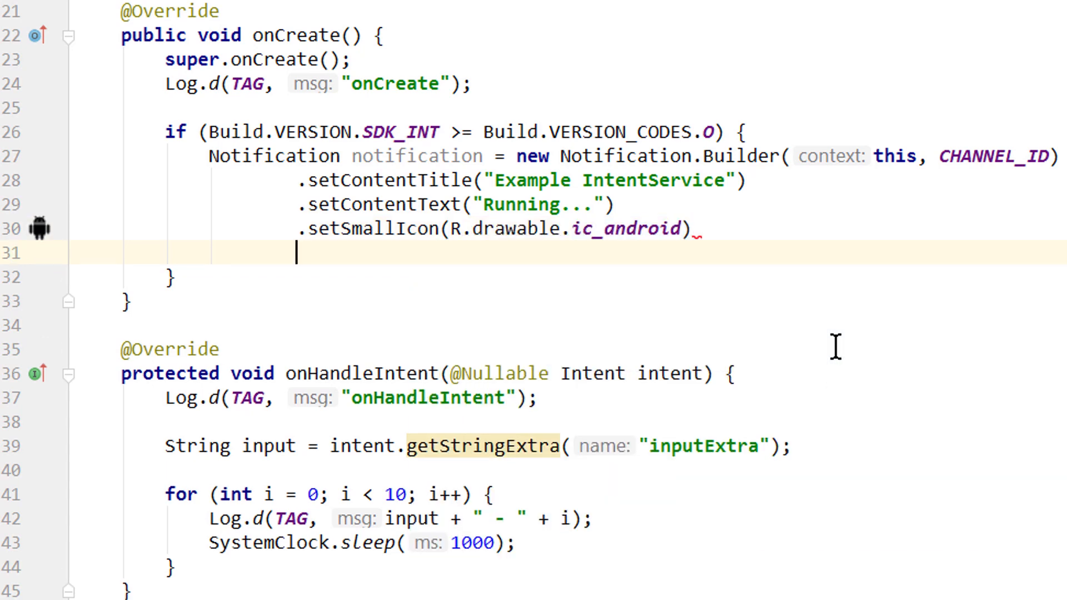
{"action": "type", "text": ".build()"}
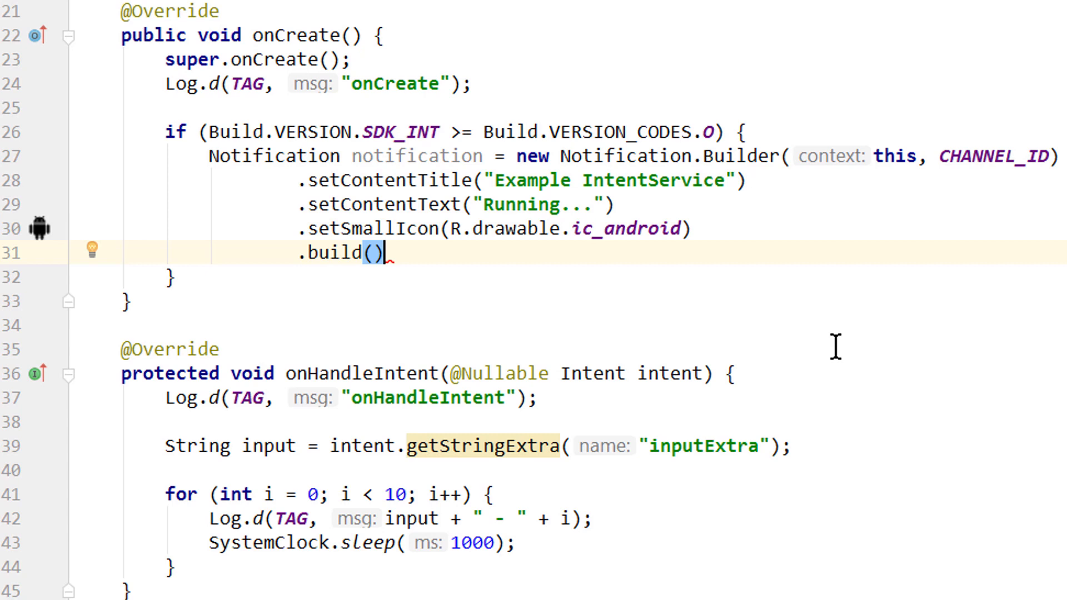
{"action": "type", "text": ";"}
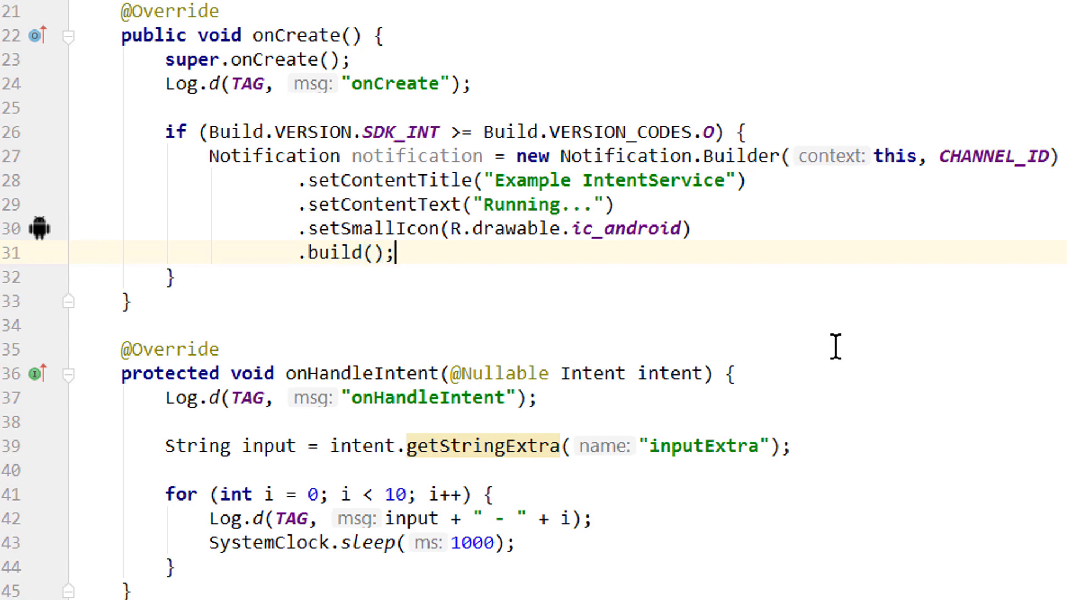
Call startForeground(1, notification) below the built notification inside the if block.
{"action": "type", "text": "startForeground();"}
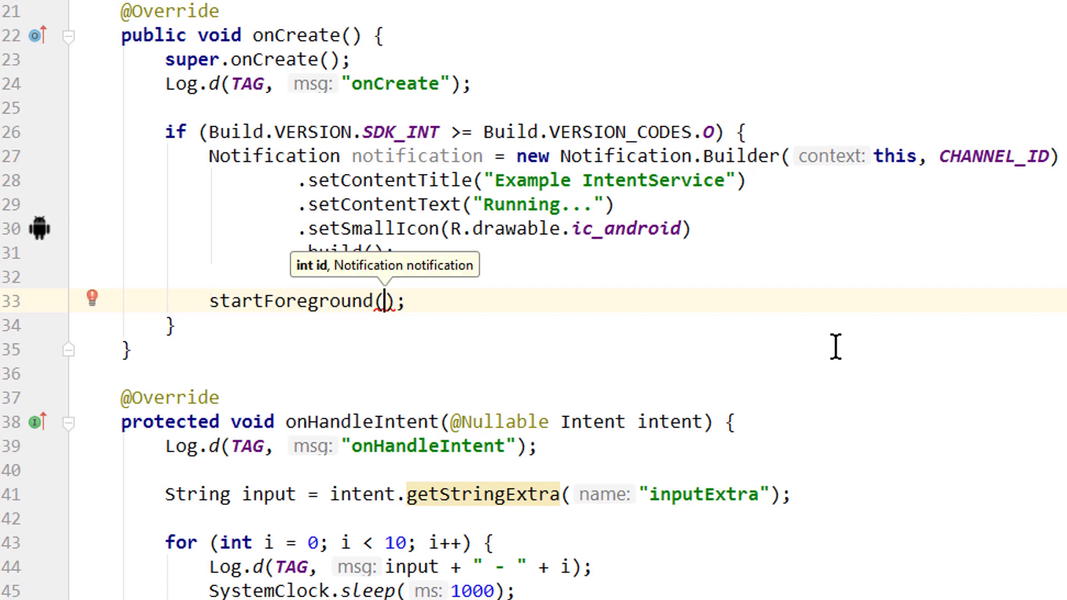
{"action": "type", "text": "1,"}
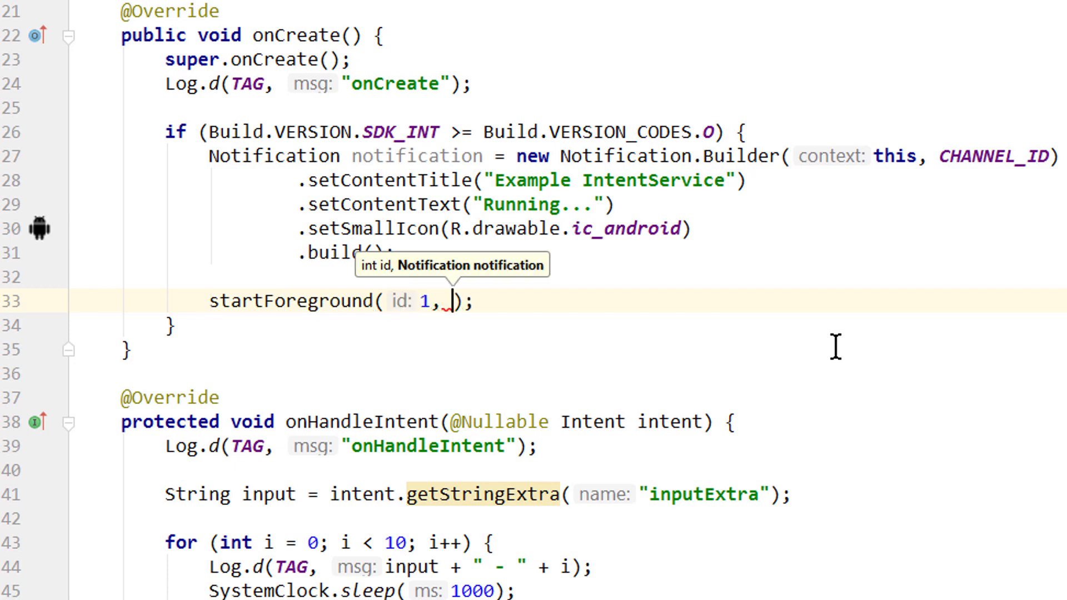
{"action": "type", "text": "notification"}
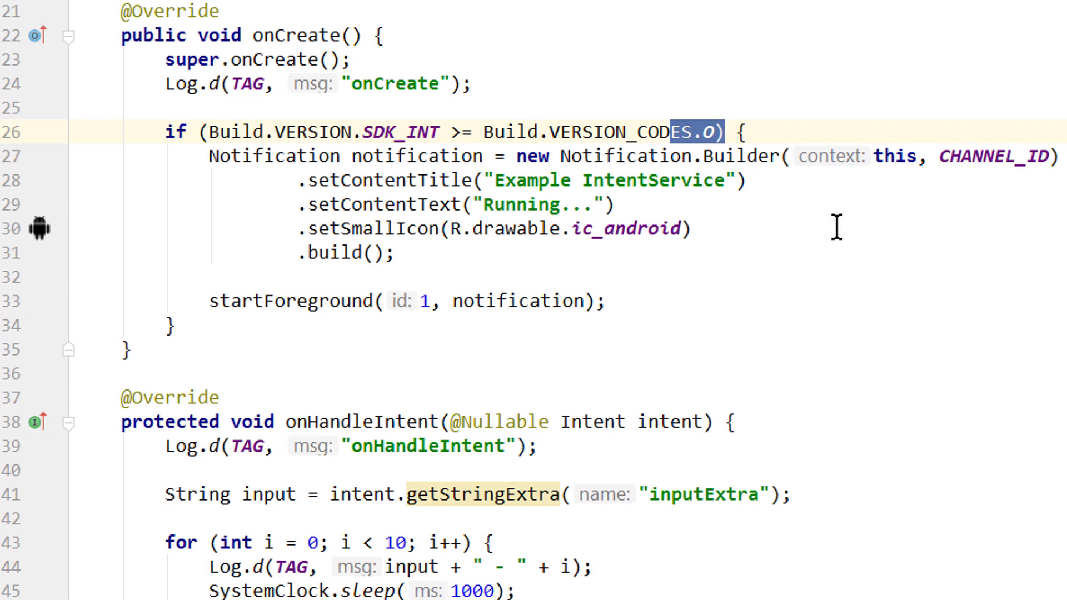
{"action": "mouse_move", "coordinate": [885, 260]}
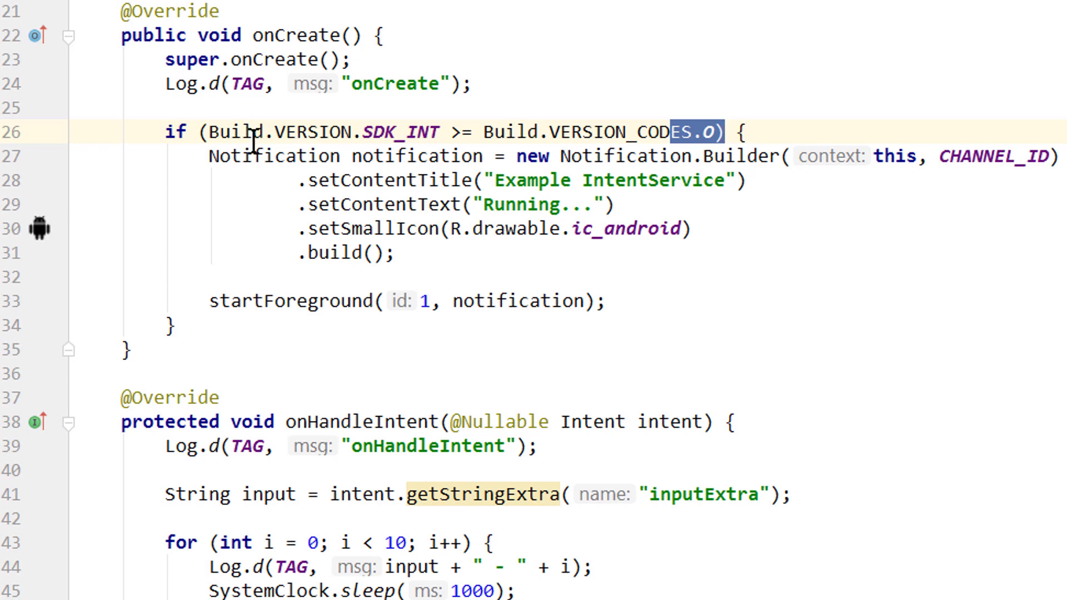
{"action": "left_click", "coordinate": [724, 132]}
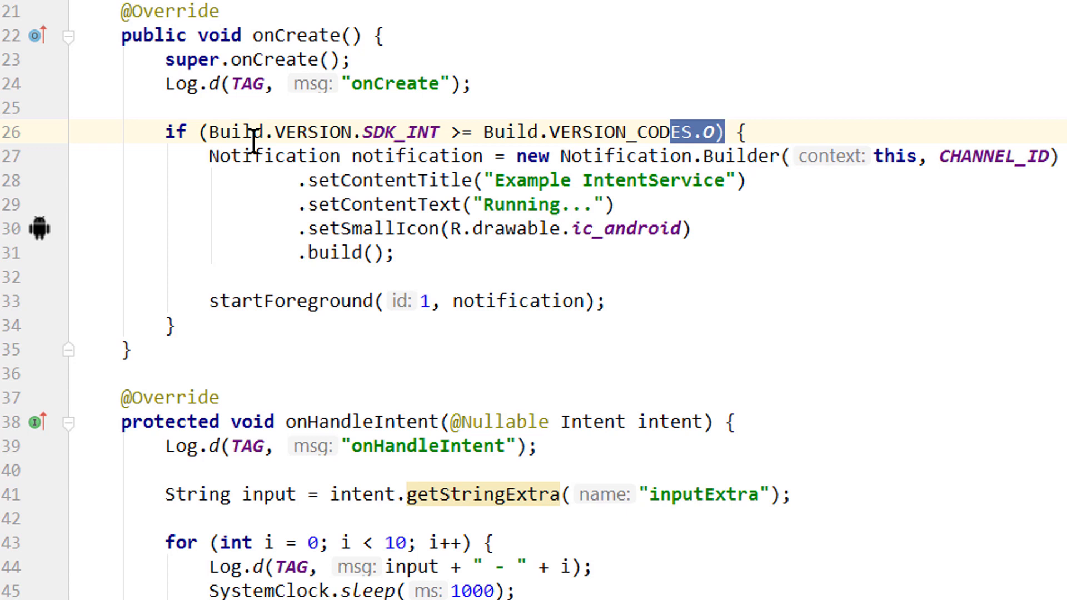
{"action": "mouse_move", "coordinate": [308, 35]}
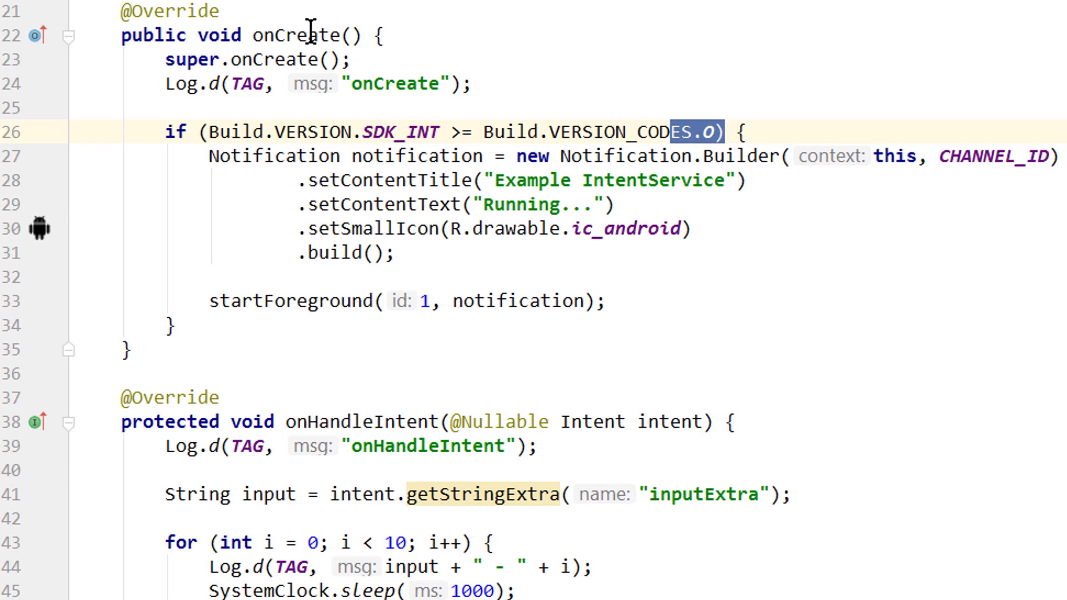
Declare PowerManager powerManager = (PowerManager) getSystemService(POWER_SERVICE) in onCreate.
{"action": "key", "text": "enter"}
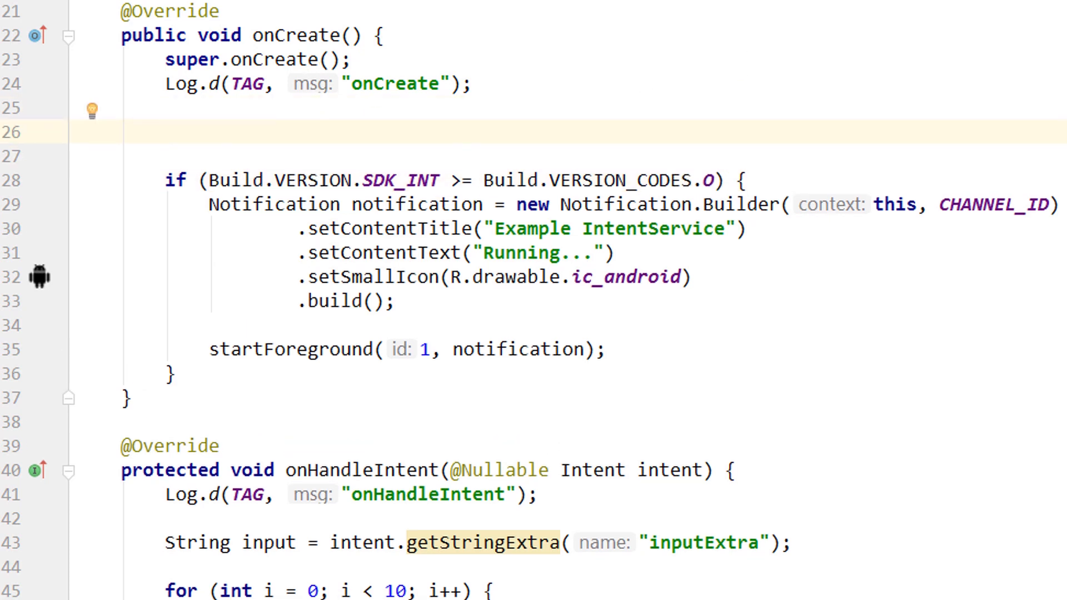
{"action": "type", "text": "PowerManager"}
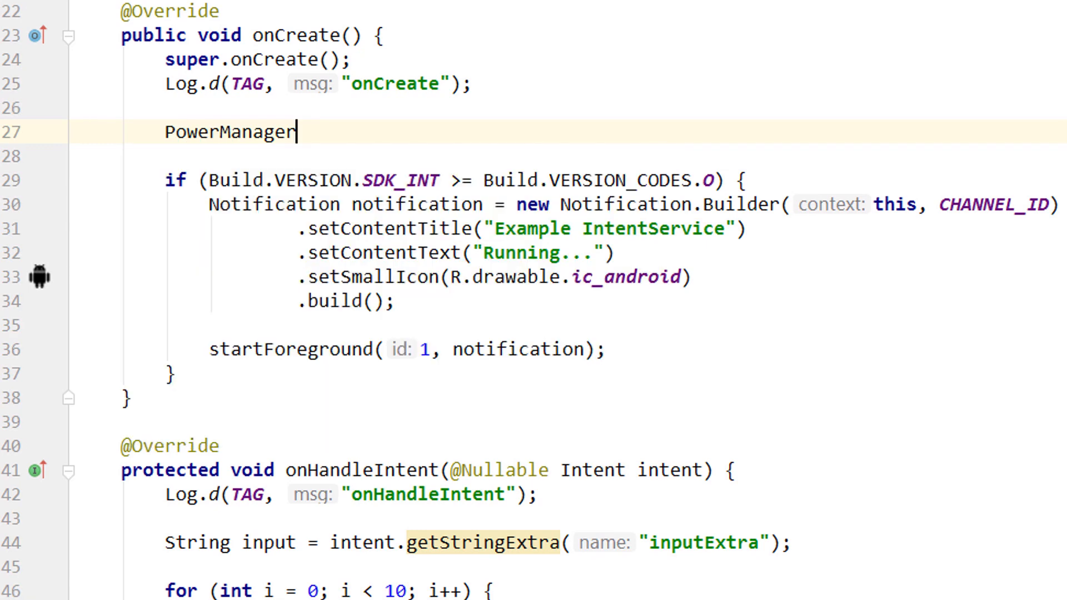
{"action": "type", "text": "powerManager"}
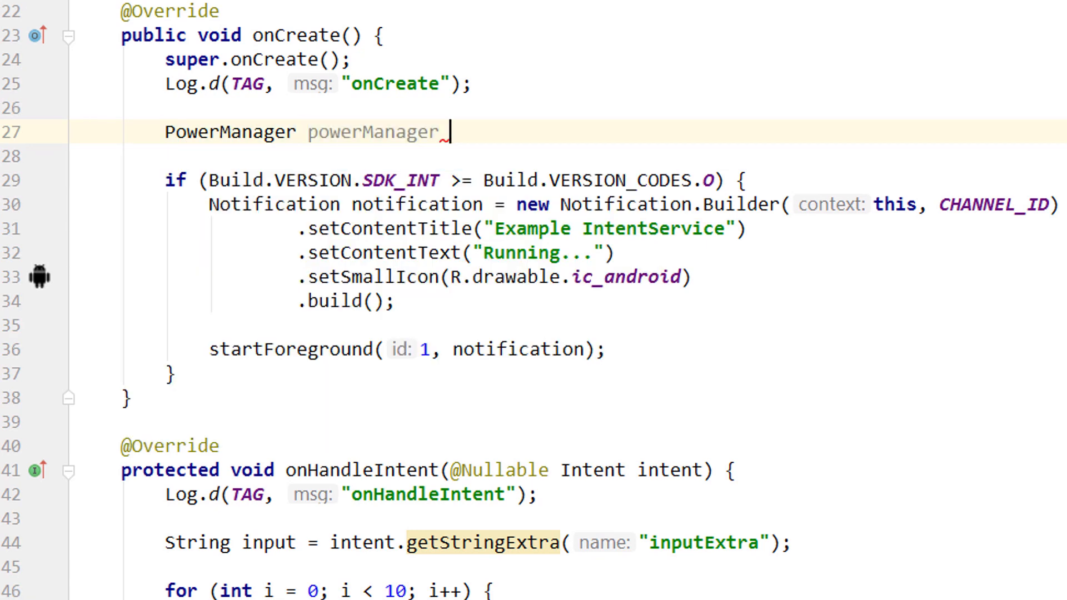
{"action": "type", "text": "= (PowerManager) getSystemService("}
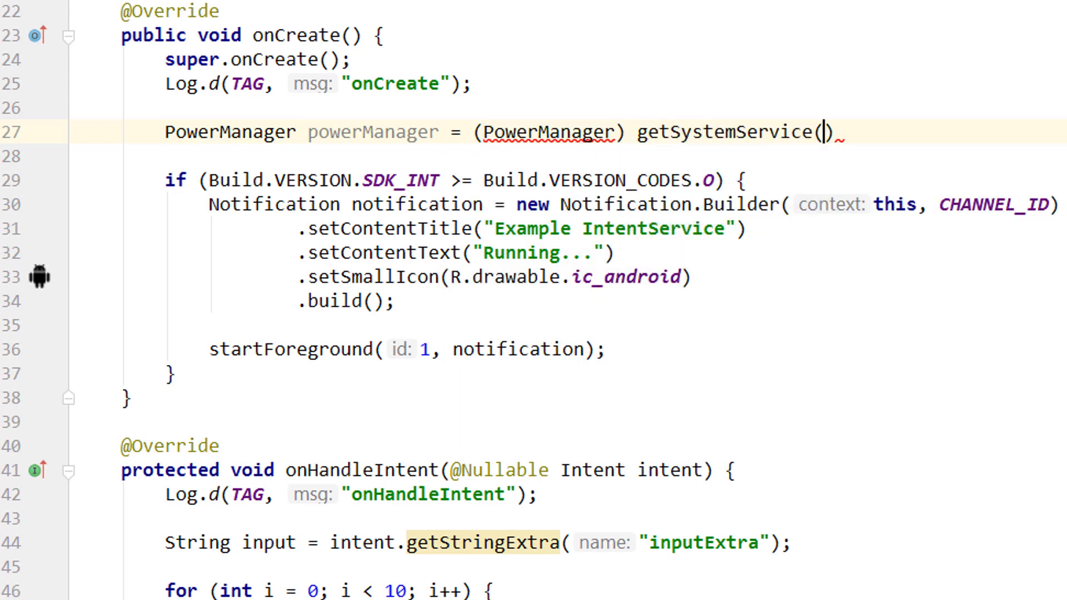
{"action": "type", "text": "POWER_SERVICE"}
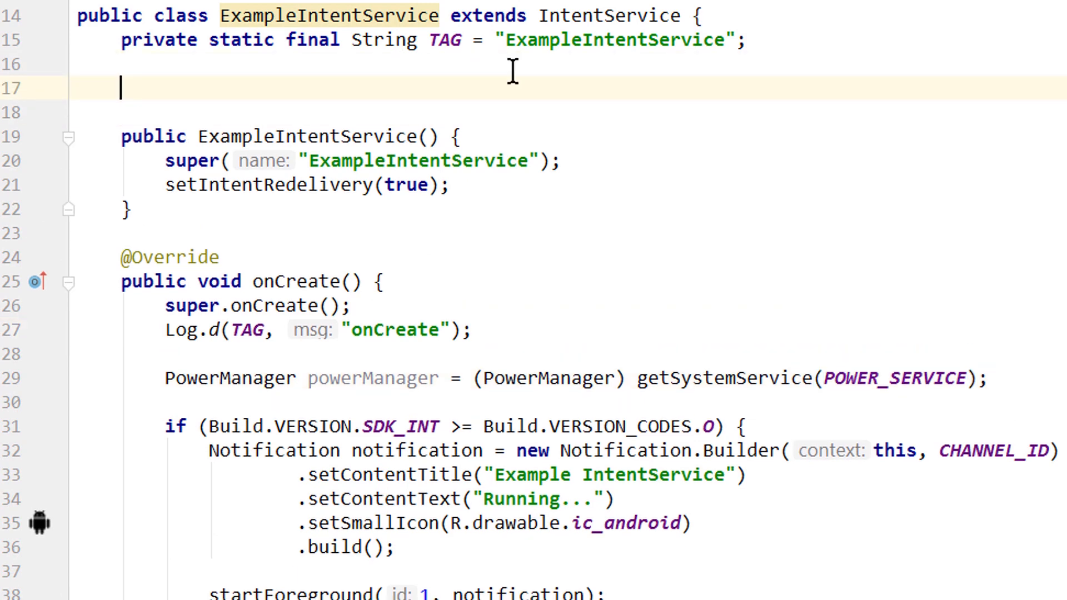
Declare a private PowerManager.WakeLock wakeLock field.
{"action": "type", "text": "private Wak"}
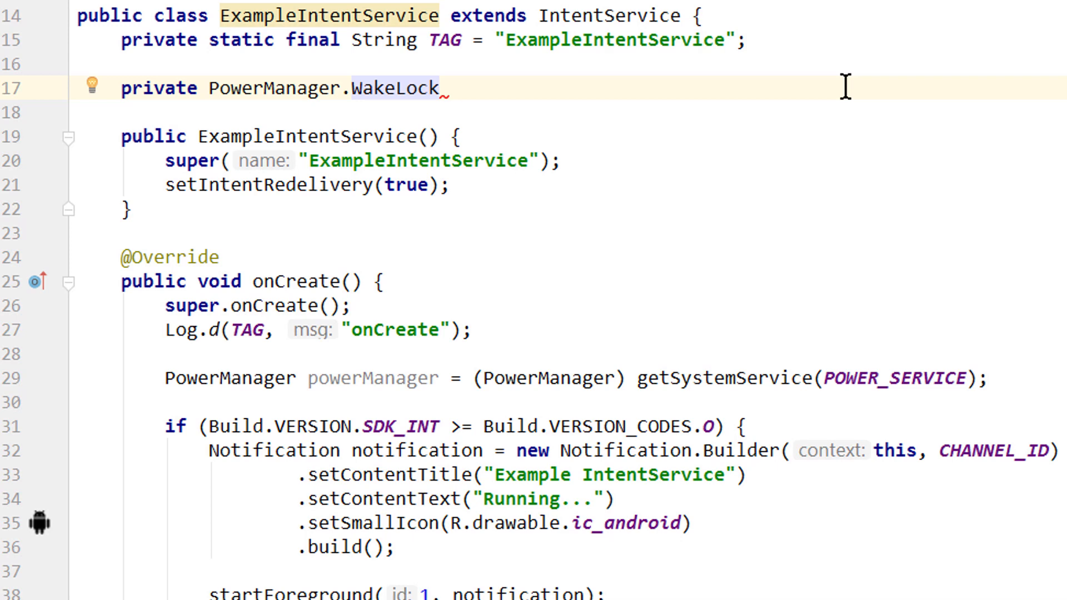
{"action": "type", "text": "wakeLock;"}
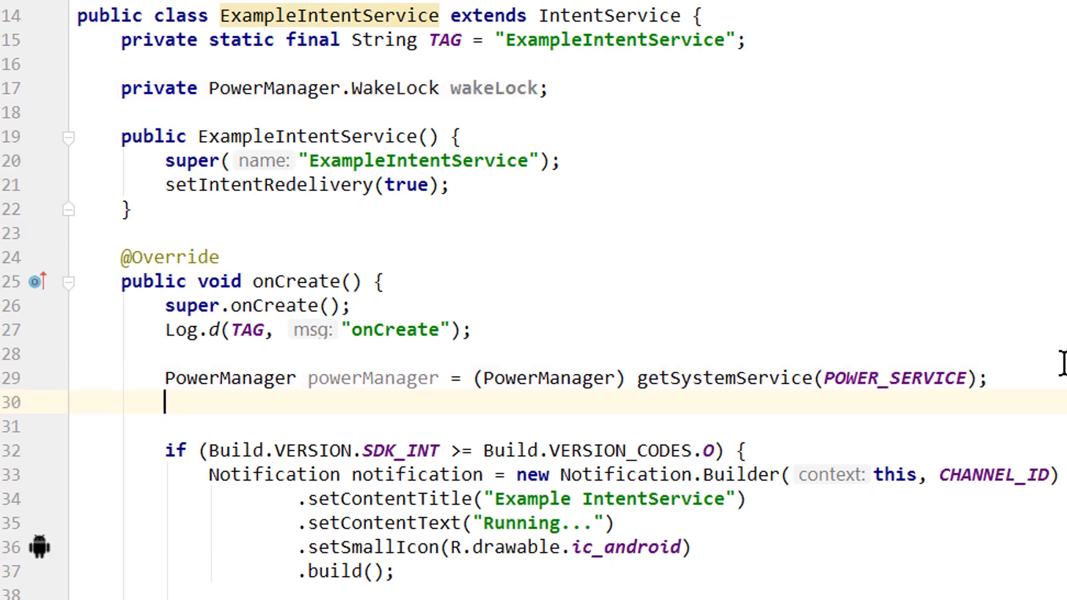
Assign wakeLock = powerManager.newWakeLock(PowerManager.PARTIAL_WAKE_LOCK, "ExampleApp:Wakelock") in onCreate.
{"action": "type", "text": "wakeLock ="}
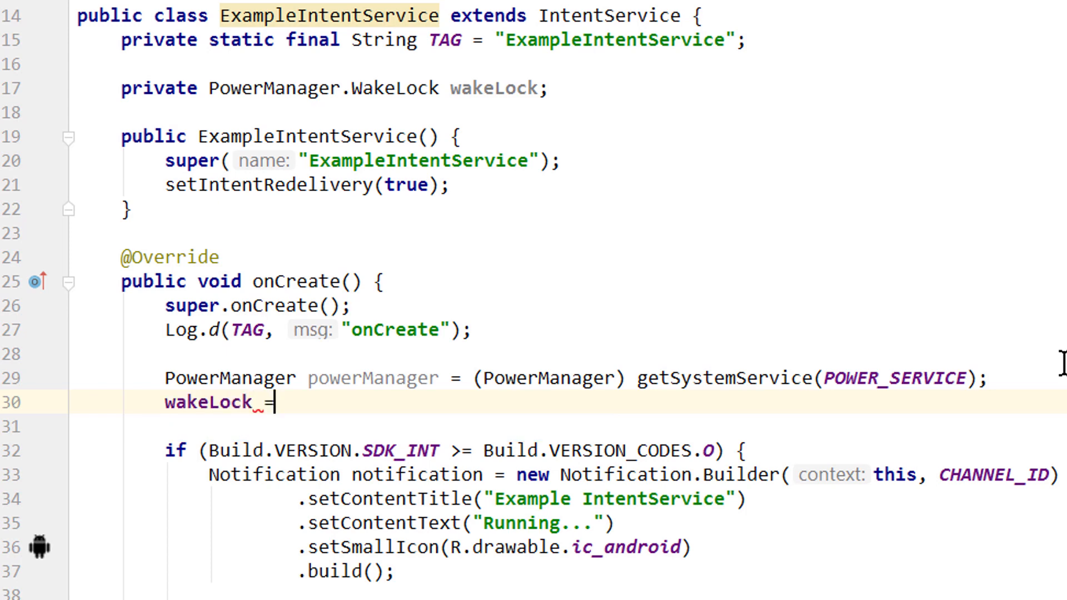
{"action": "type", "text": "powerManager"}
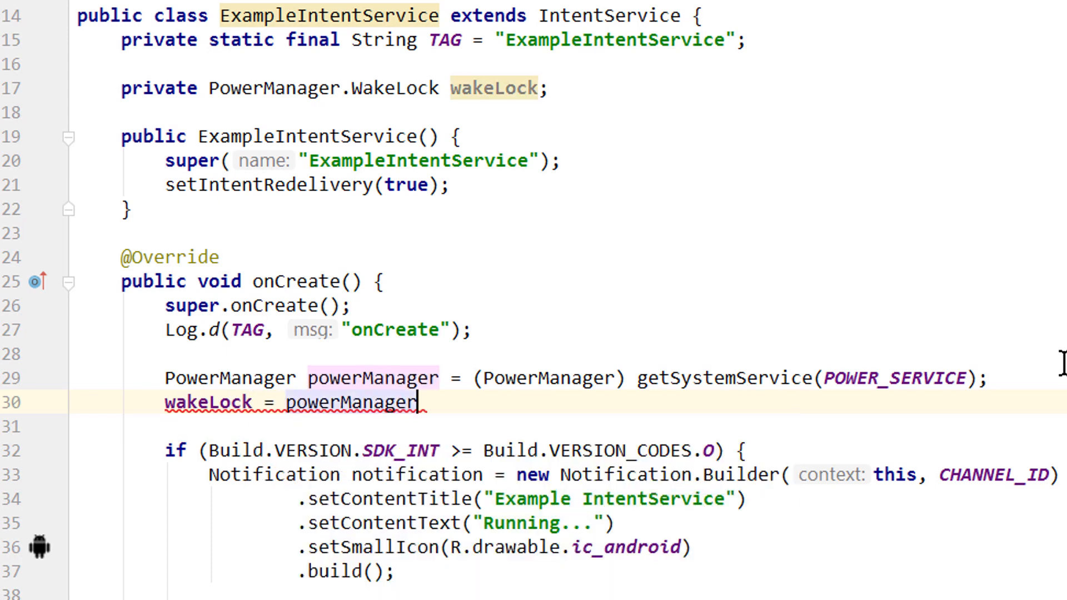
{"action": "type", "text": ".newWakeLock()"}
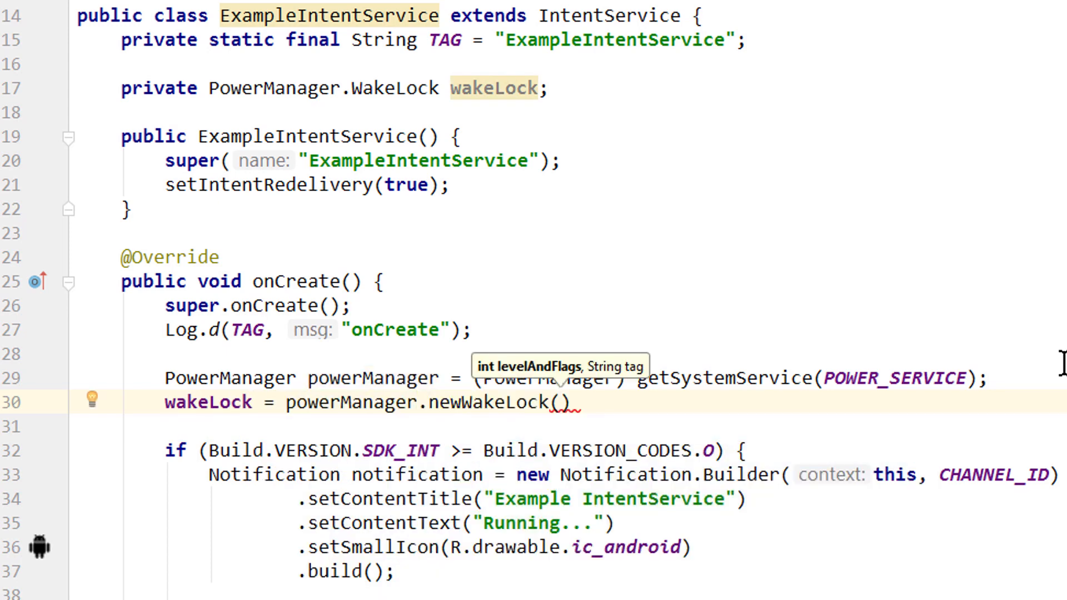
{"action": "type", "text": "PowerManager."}
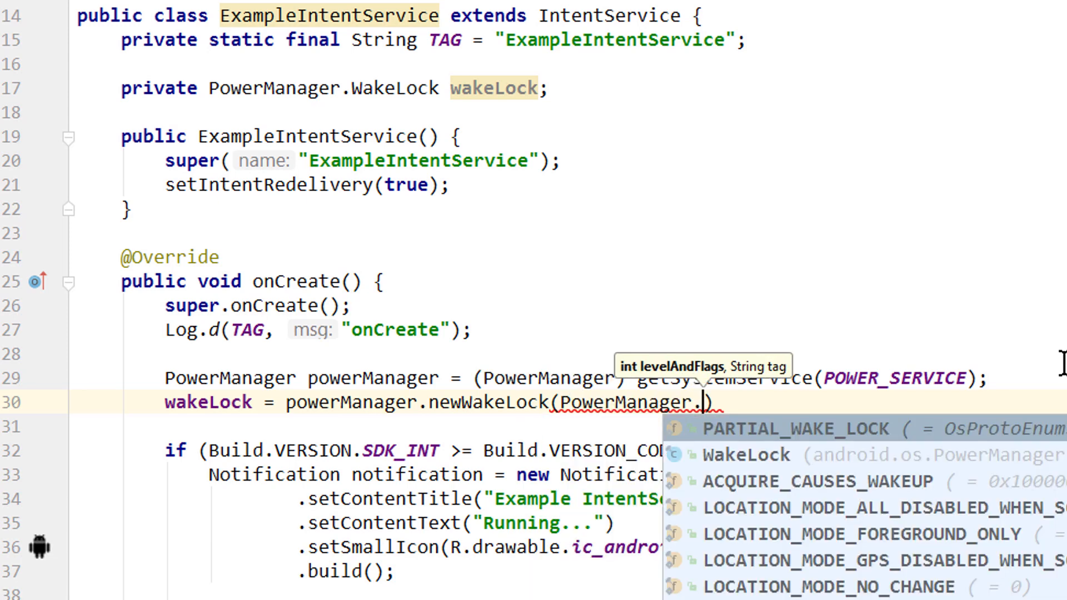
{"action": "left_click", "coordinate": [775, 429]}
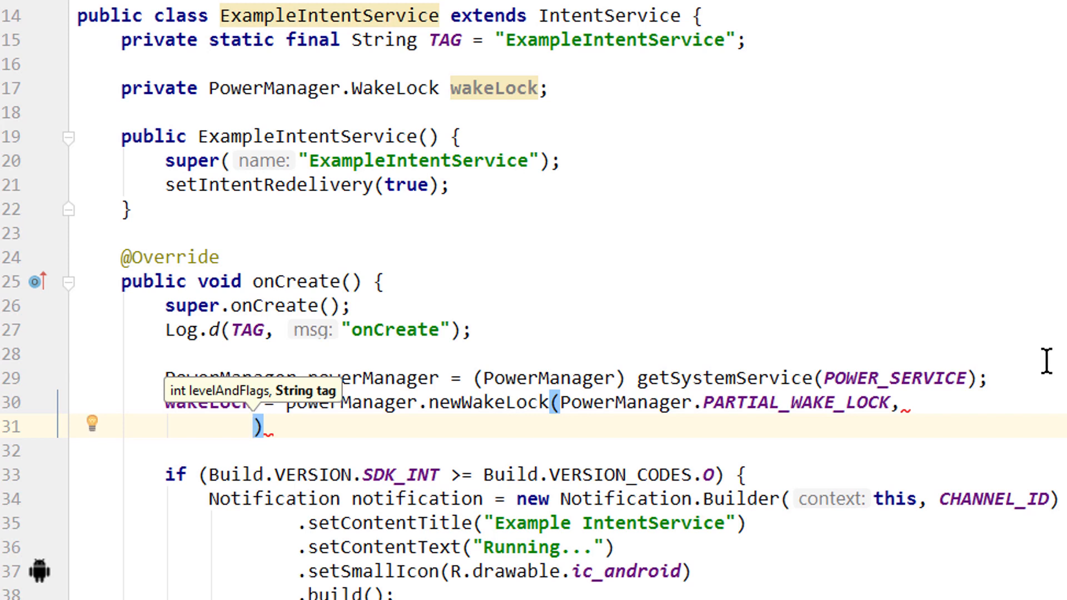
{"action": "type", "text": "\"\""}
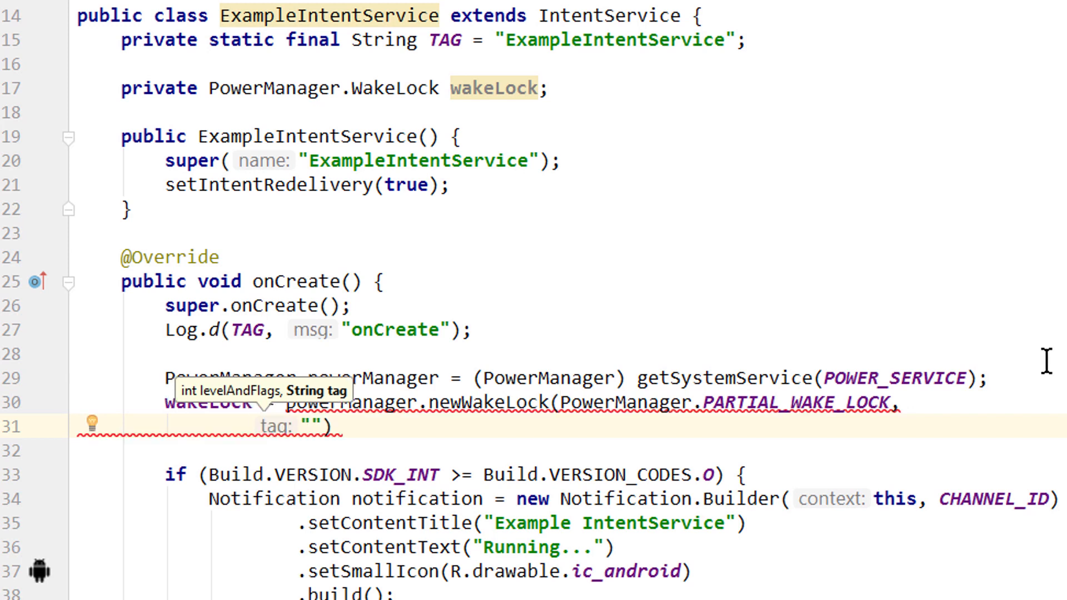
{"action": "type", "text": "Wakelock"}
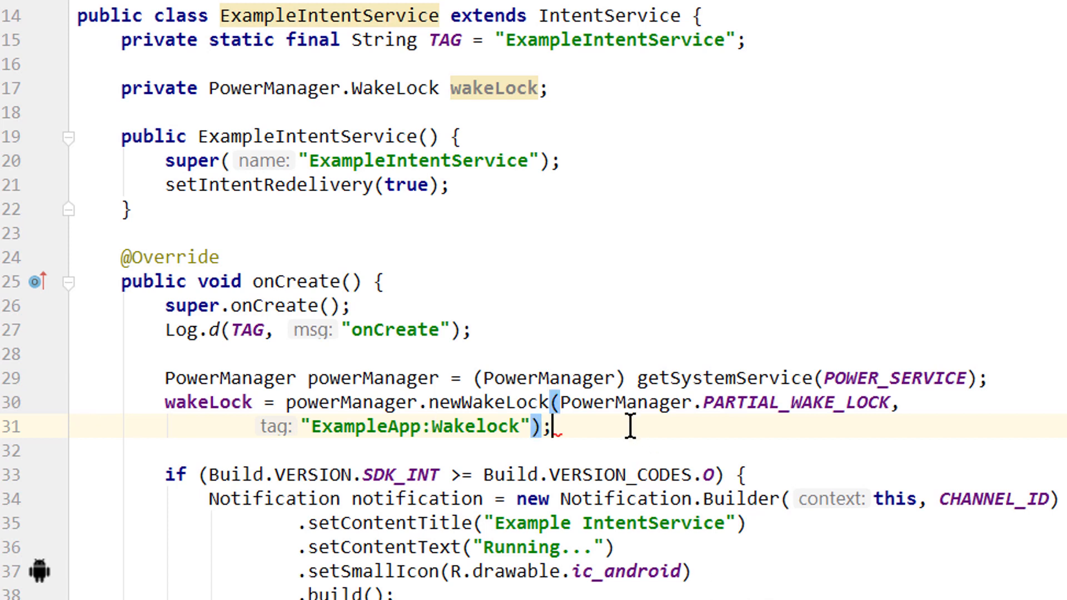
{"action": "mouse_move", "coordinate": [853, 560]}
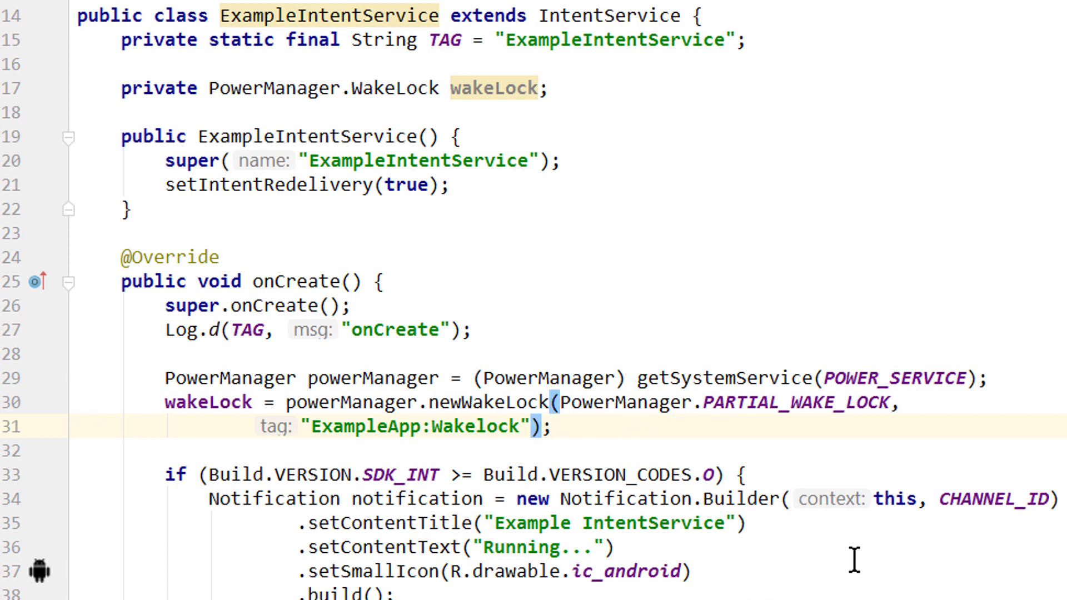
Add wakeLock.acquire(), try a 600000 timeout, then remove it to leave acquire() empty.
{"action": "type", "text": "wakeLock.acquire();"}
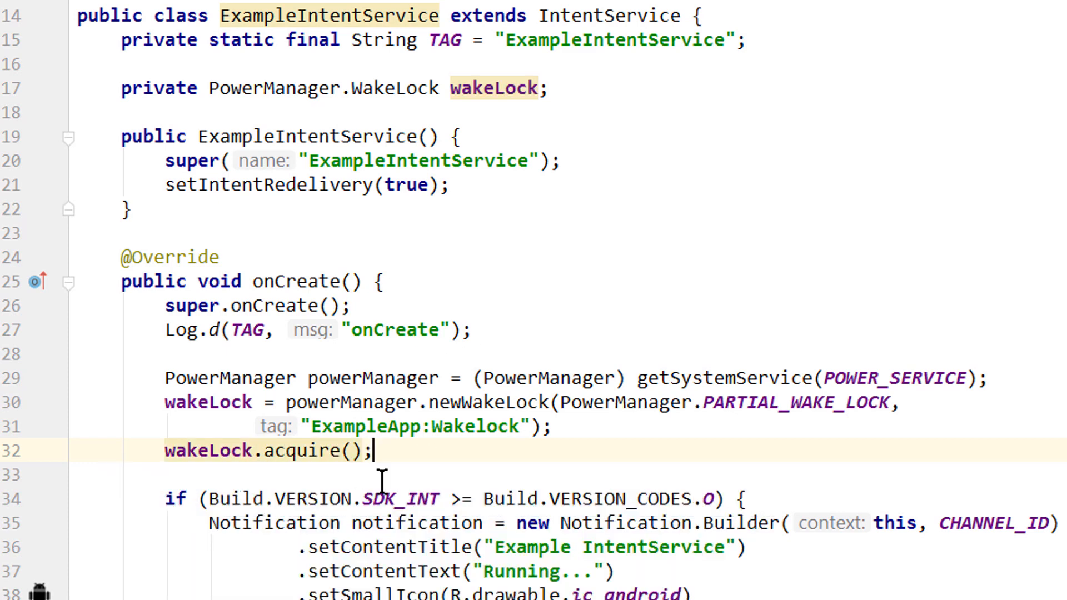
{"action": "mouse_move", "coordinate": [292, 450]}
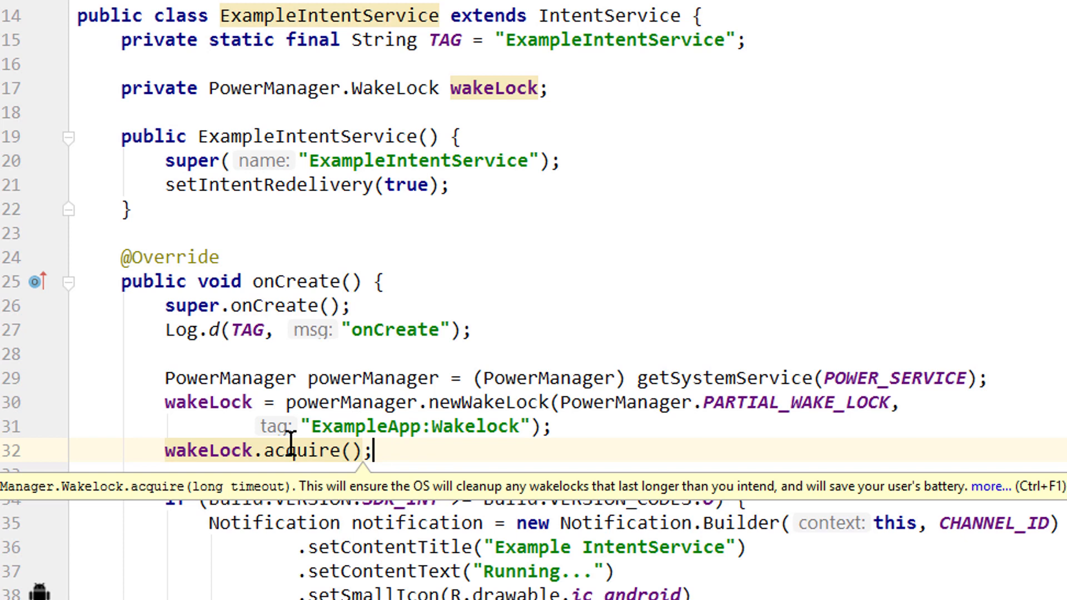
{"action": "mouse_move", "coordinate": [310, 452]}
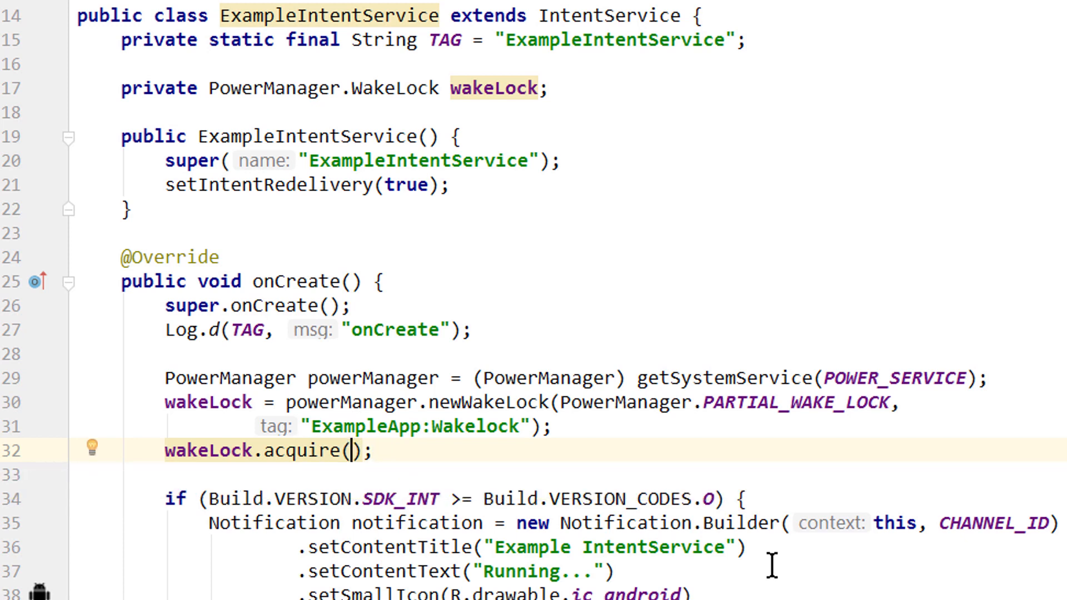
{"action": "type", "text": "6"}
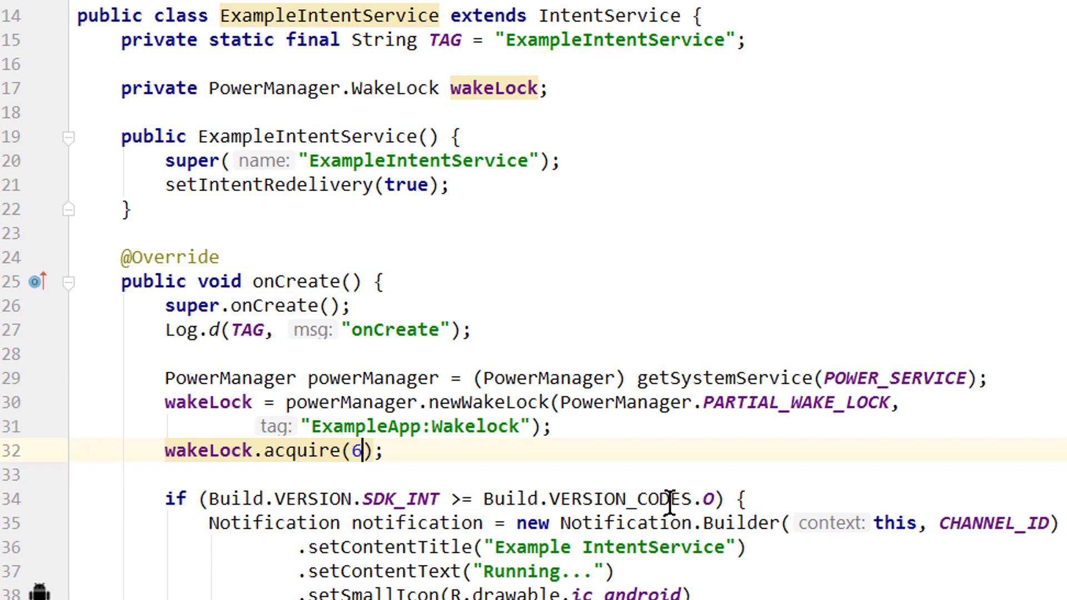
{"action": "type", "text": "00000"}
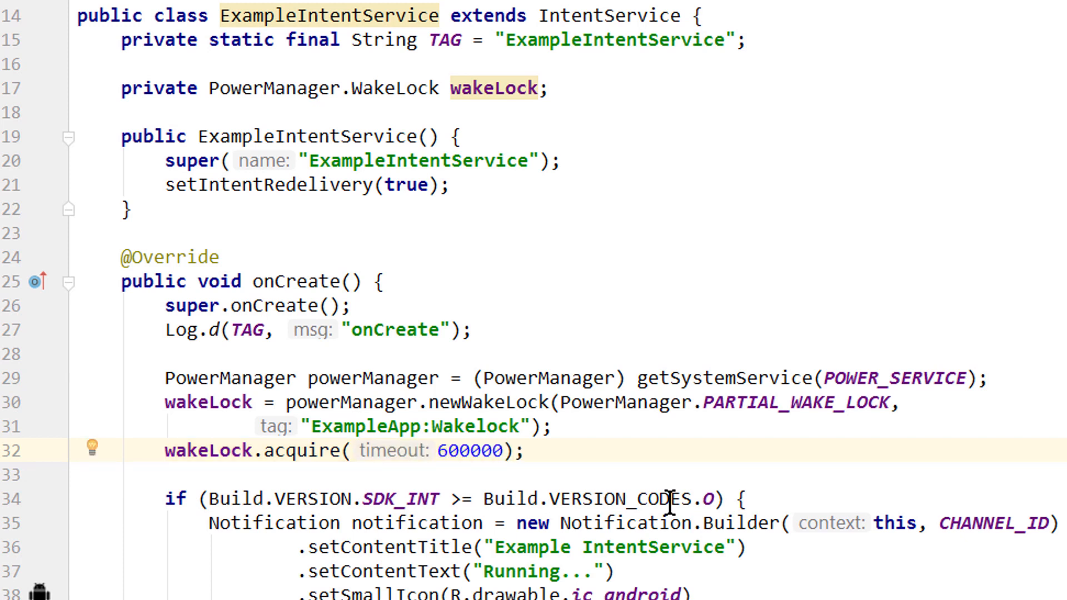
{"action": "double_click", "coordinate": [467, 450]}
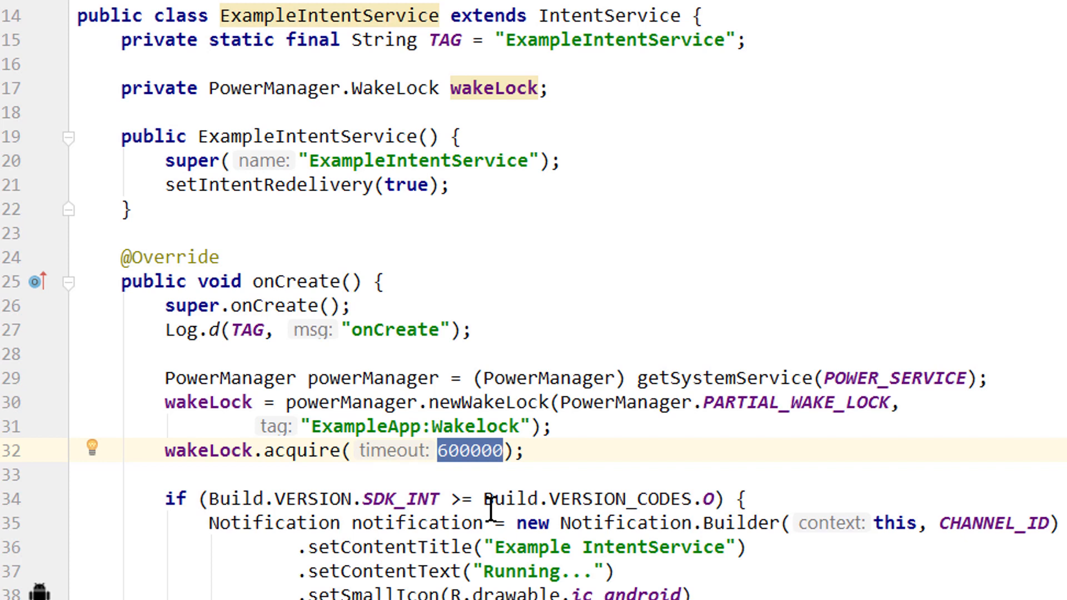
{"action": "mouse_move", "coordinate": [598, 457]}
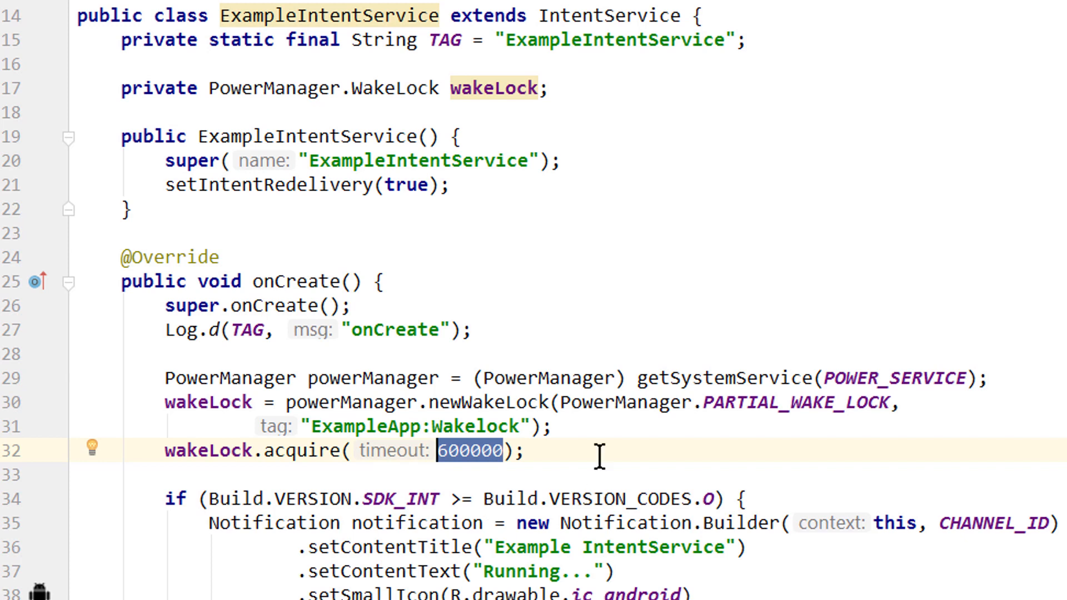
{"action": "mouse_move", "coordinate": [609, 459]}
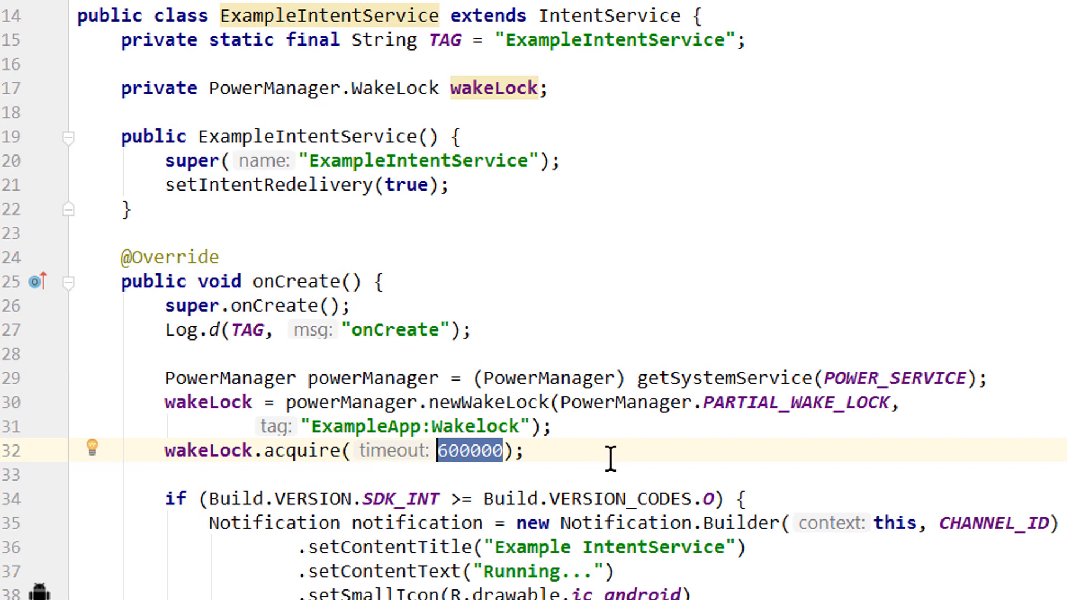
{"action": "key", "text": "Delete"}
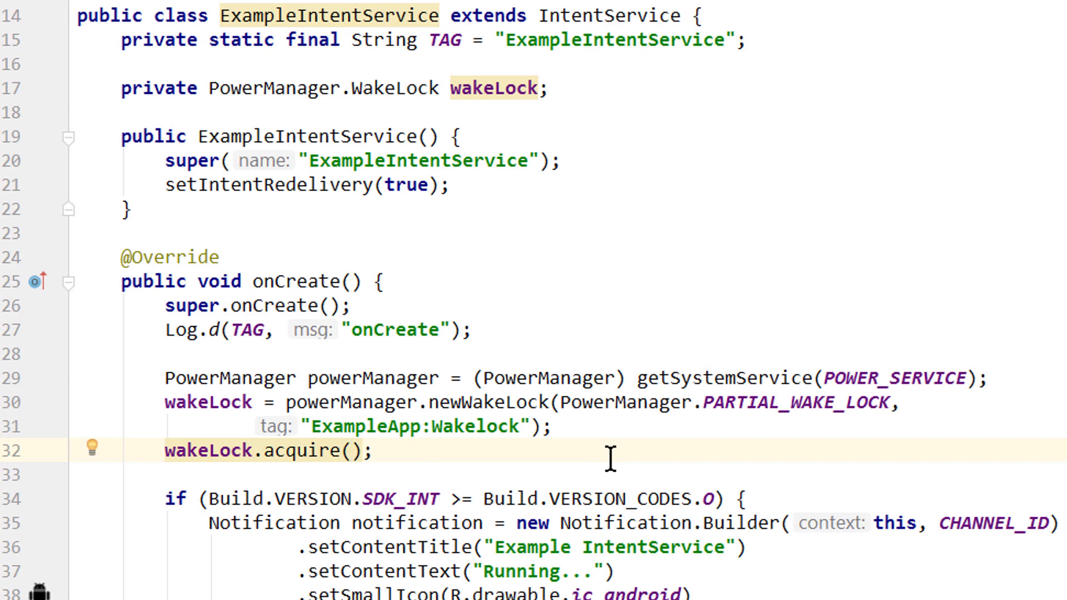
{"action": "left_click", "coordinate": [352, 450]}
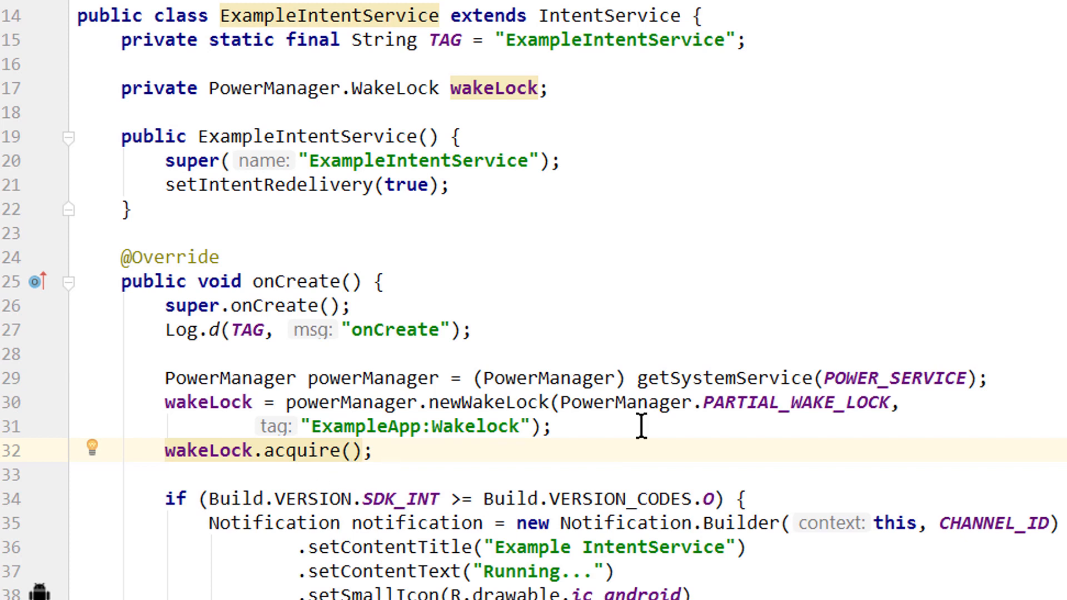
{"action": "left_click", "coordinate": [354, 451]}
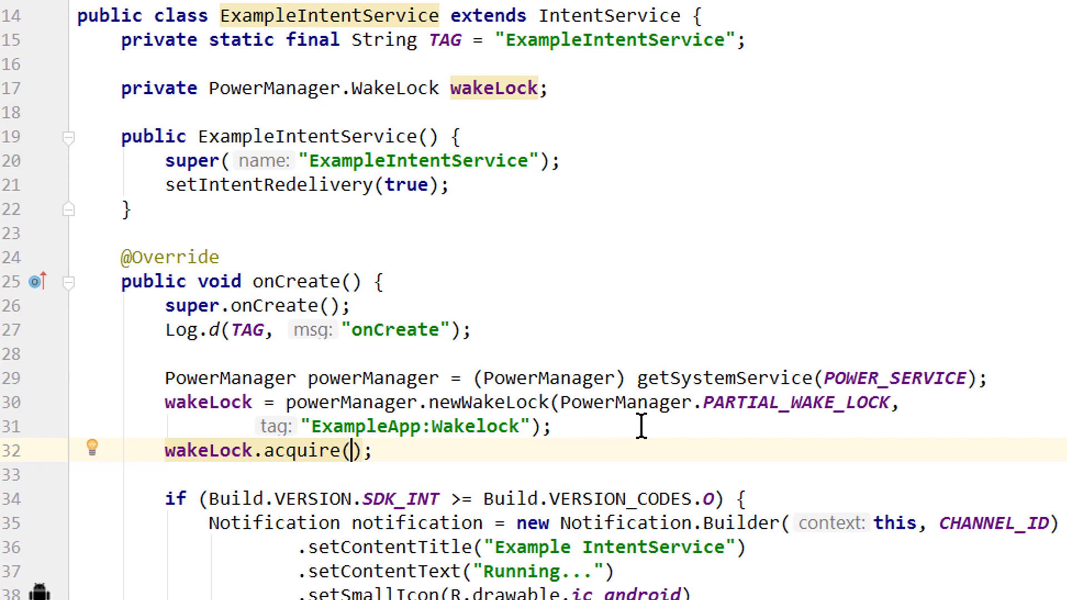
{"action": "mouse_move", "coordinate": [466, 450]}
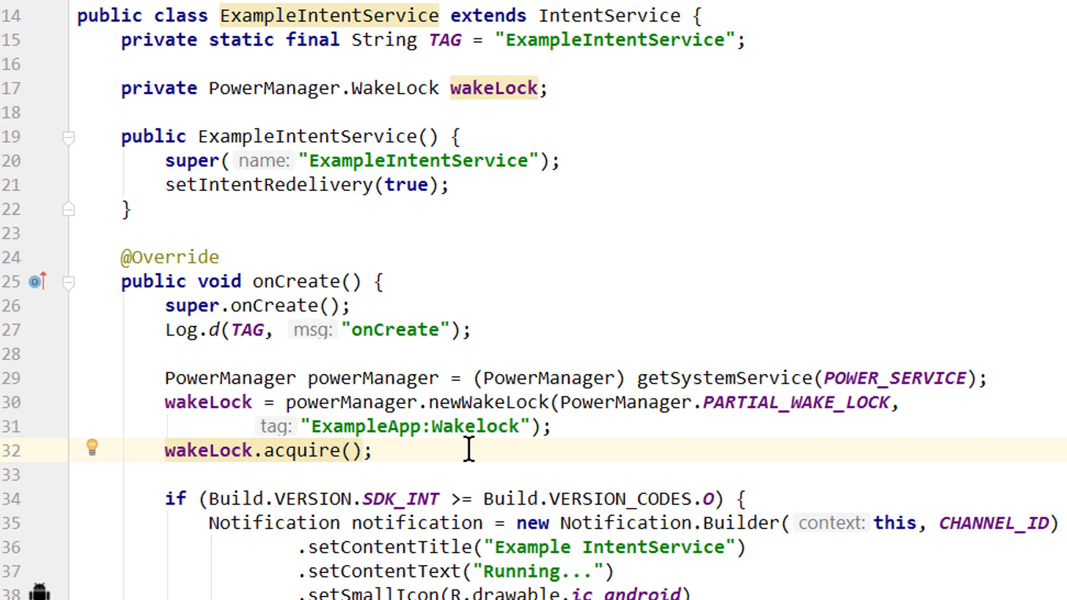
Add Log.d(TAG, "Wakelock acquired") right after wakeLock.acquire().
{"action": "type", "text": "l"}
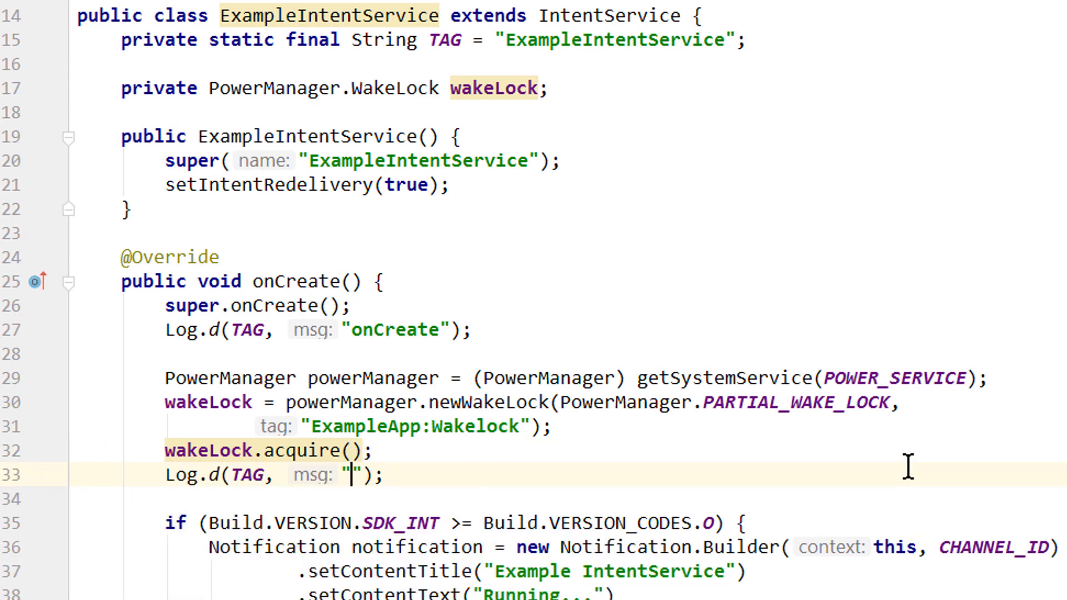
{"action": "type", "text": "Wakelock acq"}
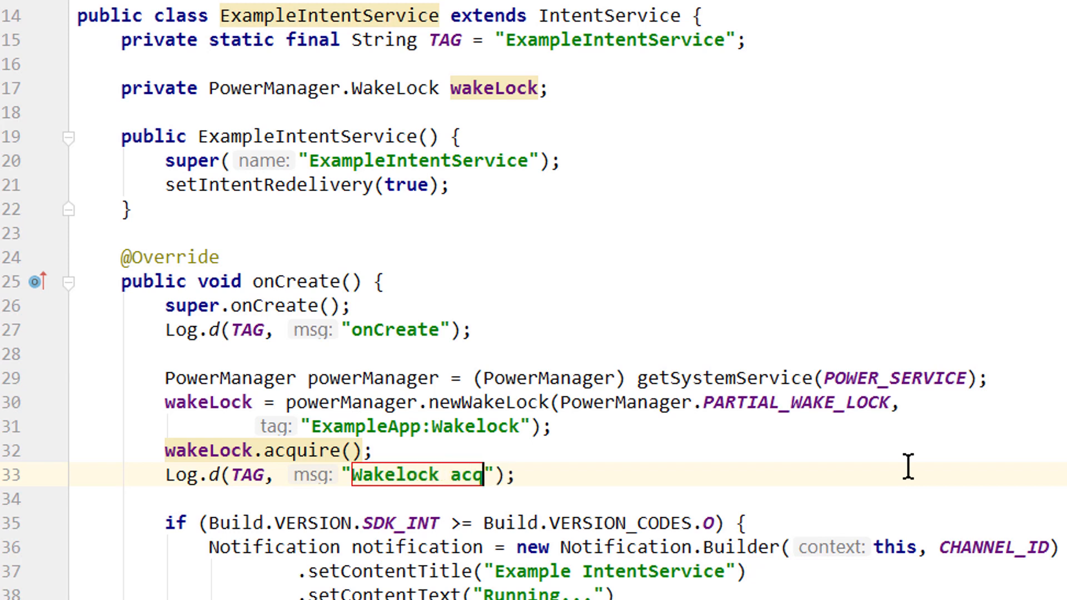
{"action": "type", "text": "uired"}
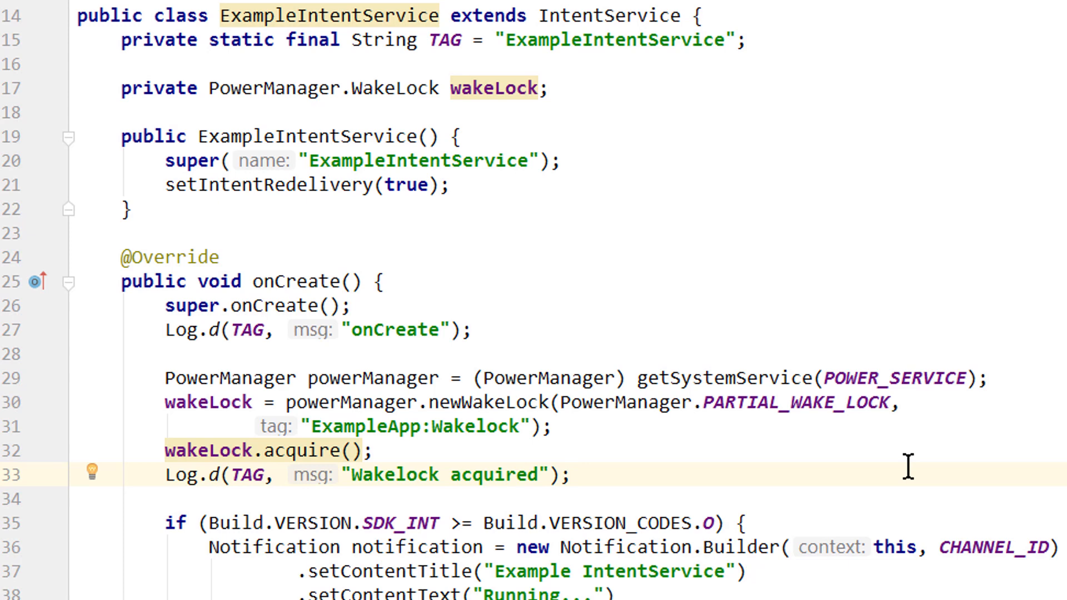
{"action": "mouse_move", "coordinate": [305, 484]}
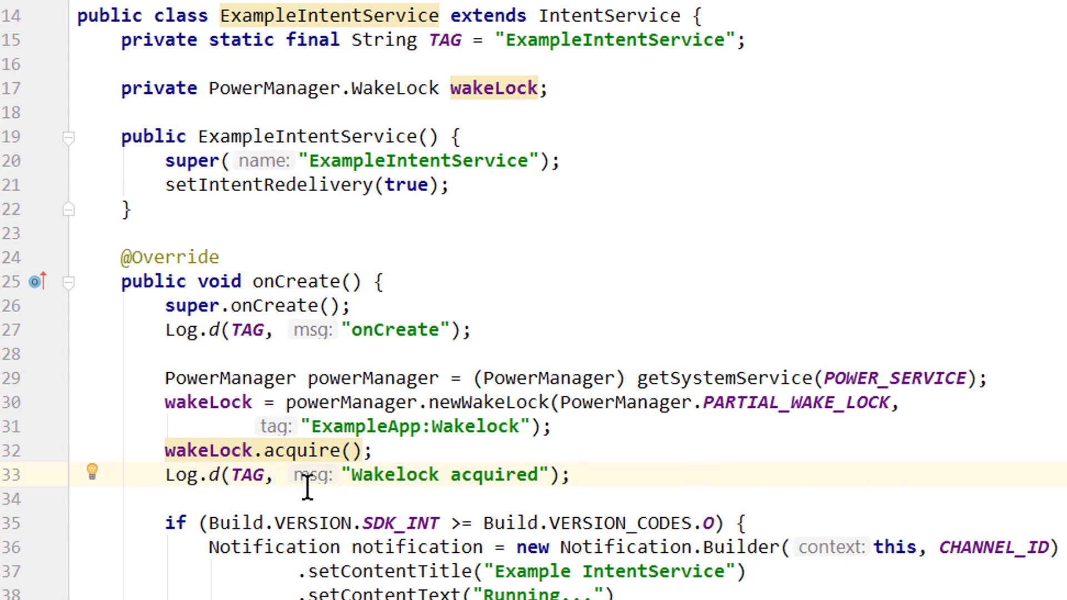
{"action": "scroll", "scroll_direction": "down", "scroll_amount": 3}
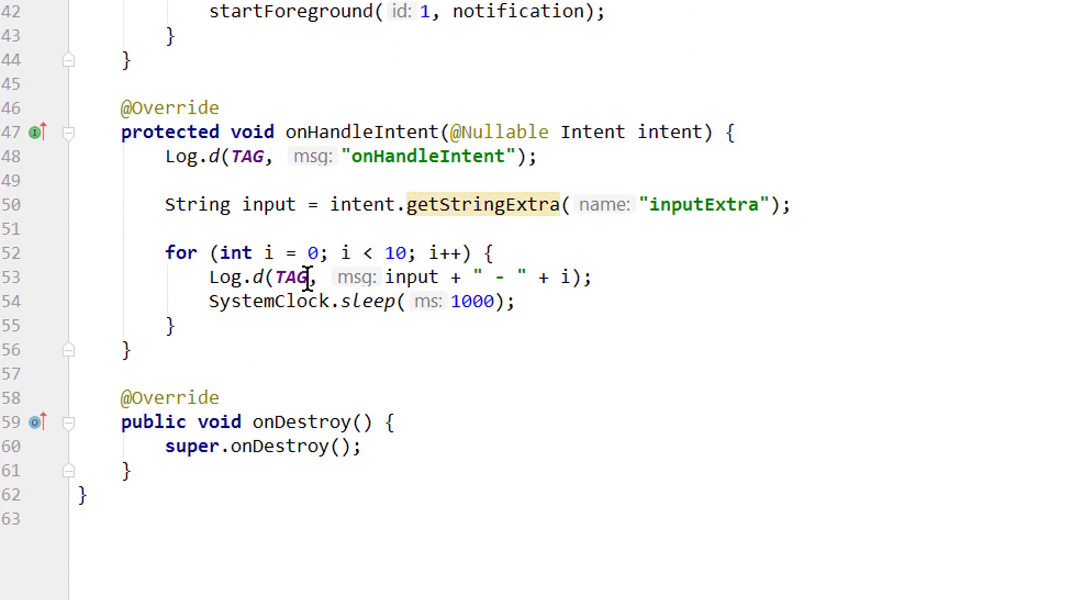
Log "onDestroy" in onDestroy, release the wake lock and log "Wakelock released".
{"action": "type", "text": "logd"}
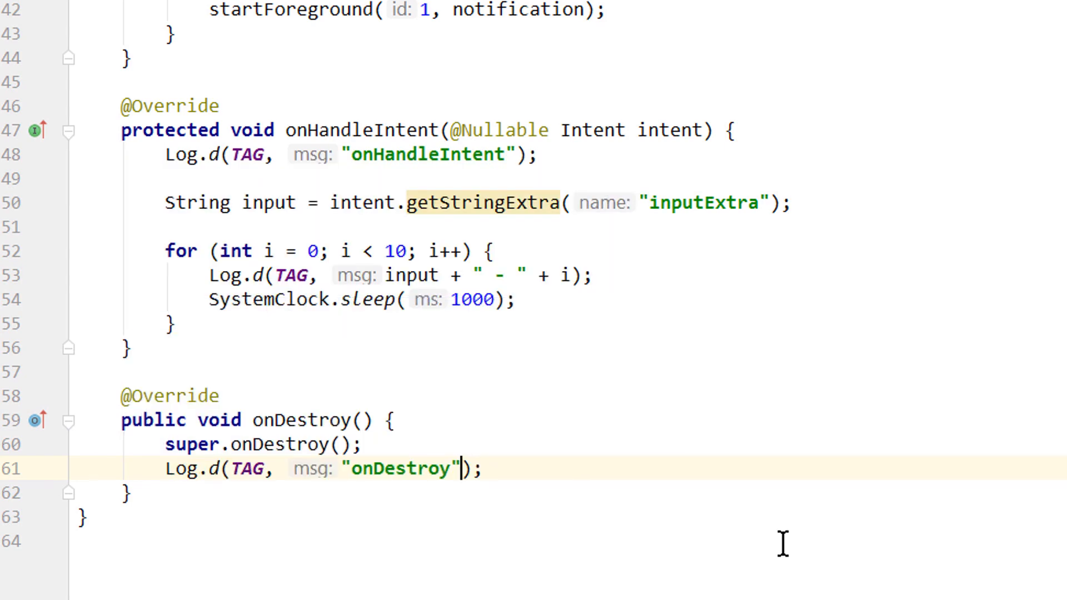
{"action": "type", "text": "wakeLock.release();"}
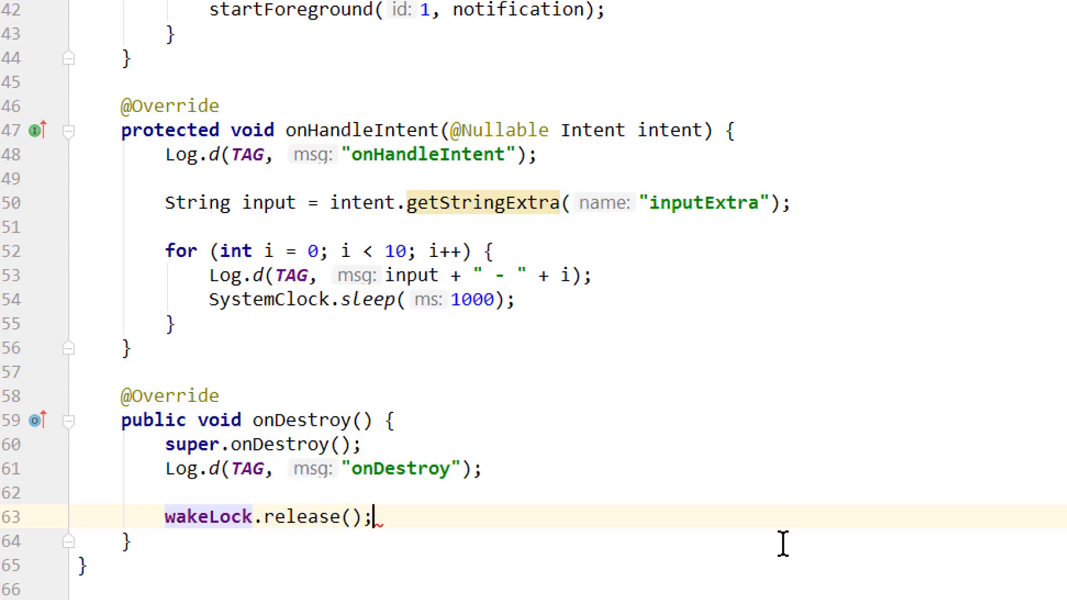
{"action": "type", "text": "Log.d(TAG, \"onDestroy: \");"}
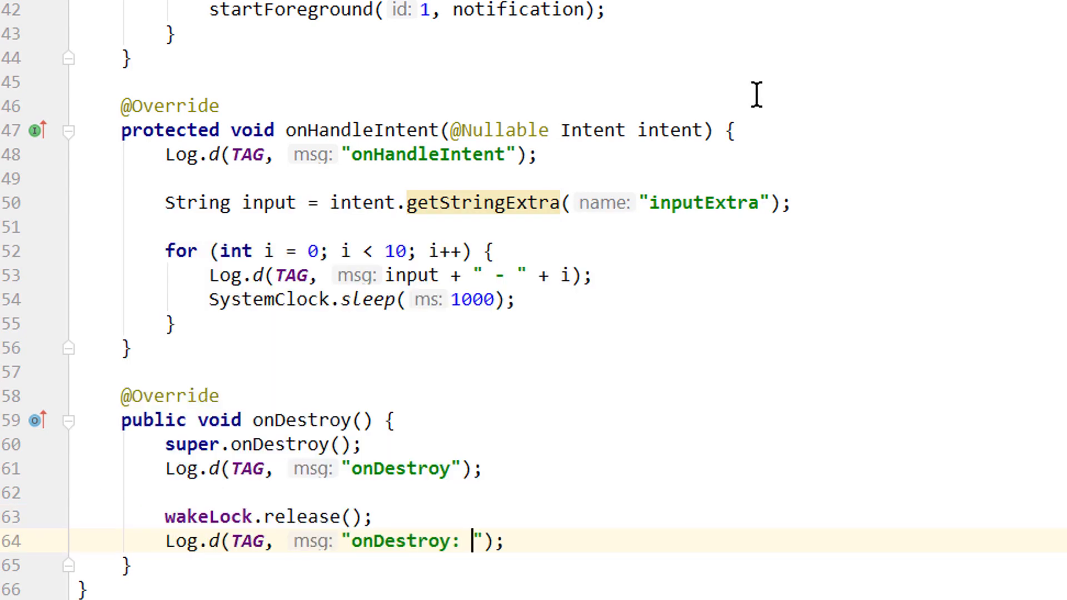
{"action": "type", "text": "Wakeloc"}
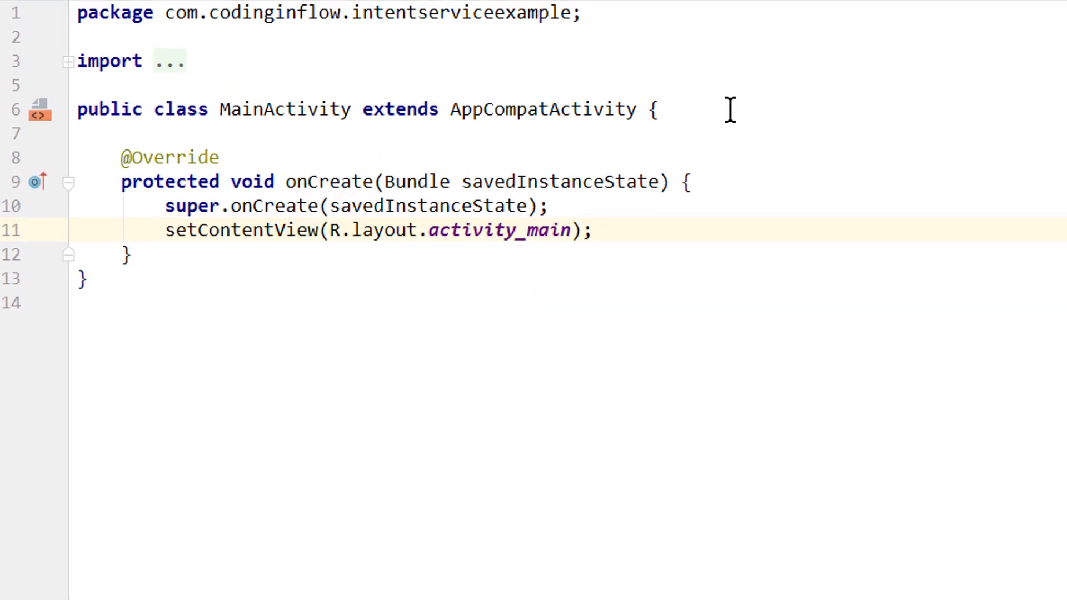
Declare the editTextInput field and assign it with findViewById in onCreate.
{"action": "type", "text": "private EditText e"}
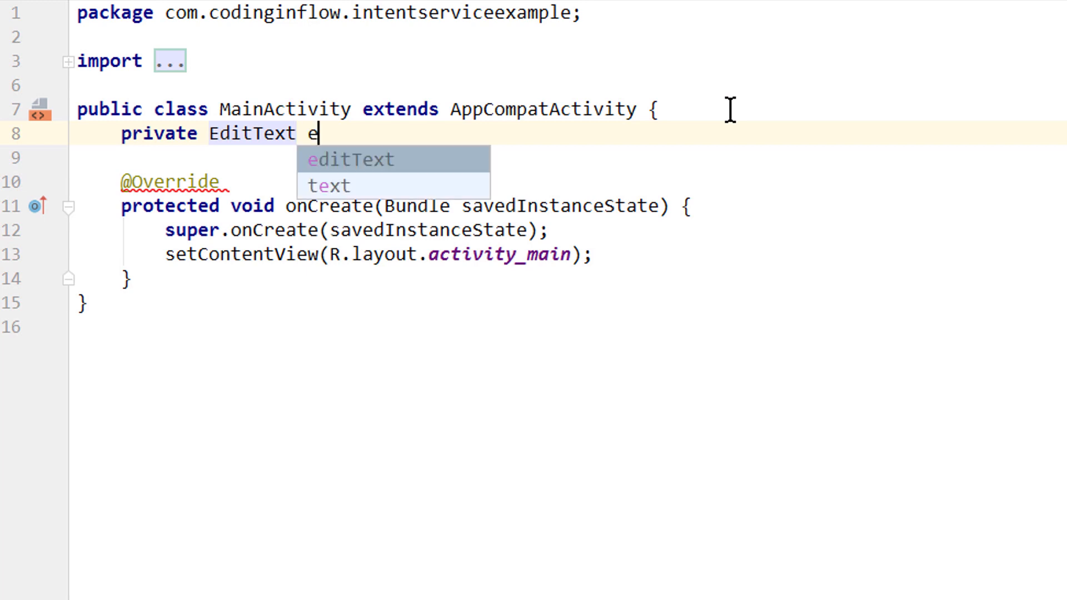
{"action": "type", "text": "ditTextInput;"}
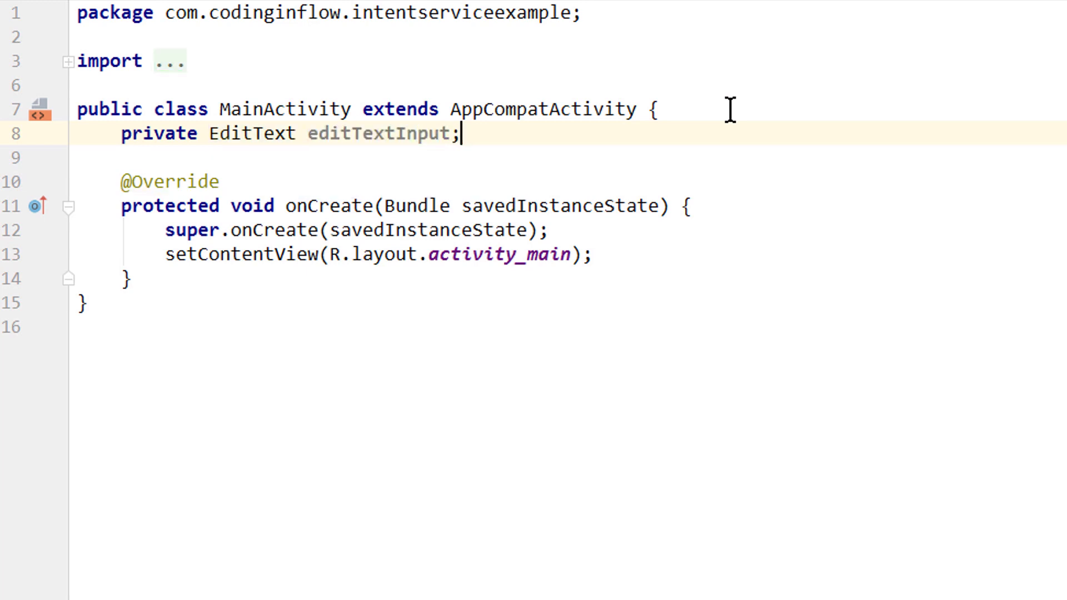
{"action": "key", "text": "enter"}
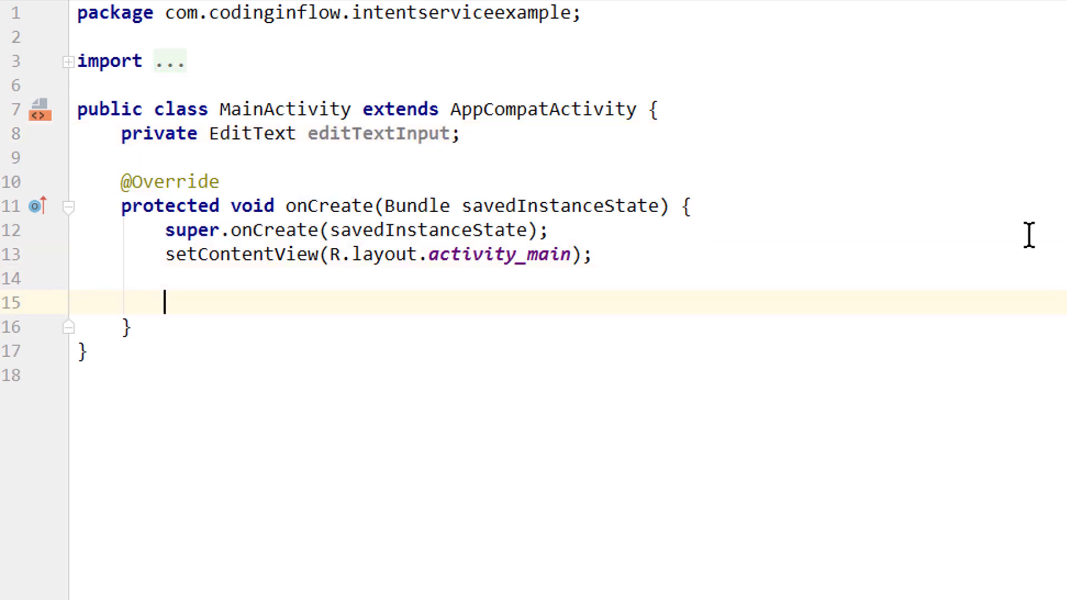
{"action": "type", "text": "editTextInput = findViewById(R.id.edit_text_input);"}
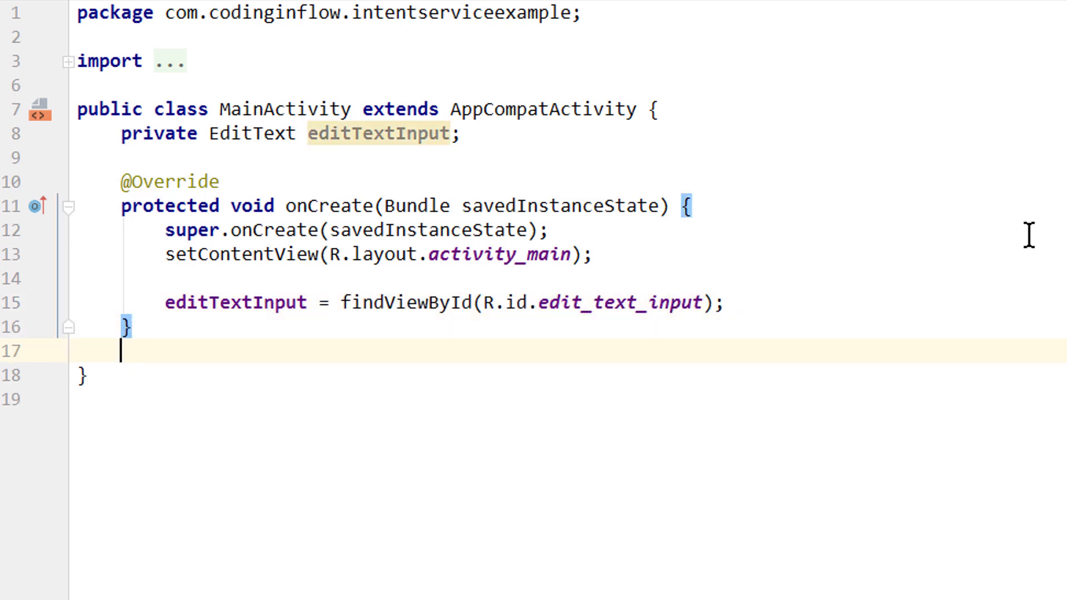
Add public startService(View v) reading the EditText text into a String input.
{"action": "type", "text": "public"}
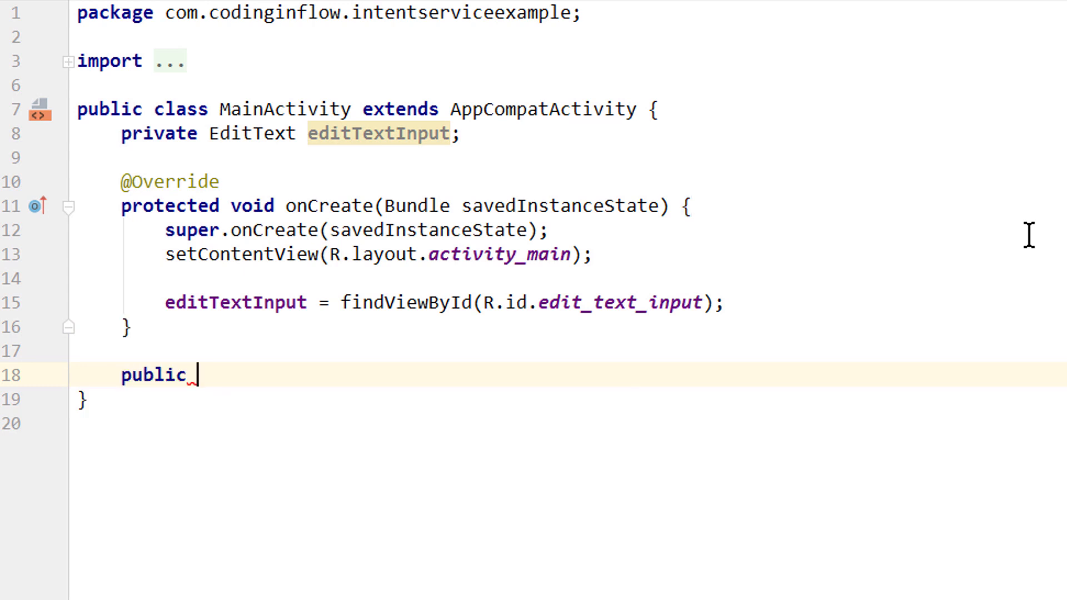
{"action": "type", "text": "void"}
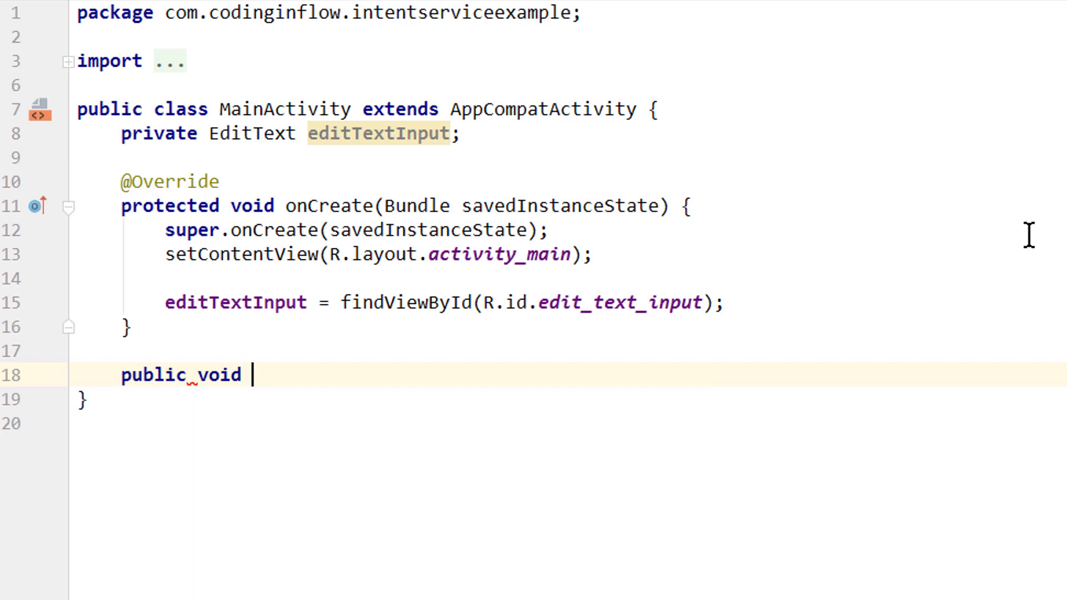
{"action": "type", "text": "startServ"}
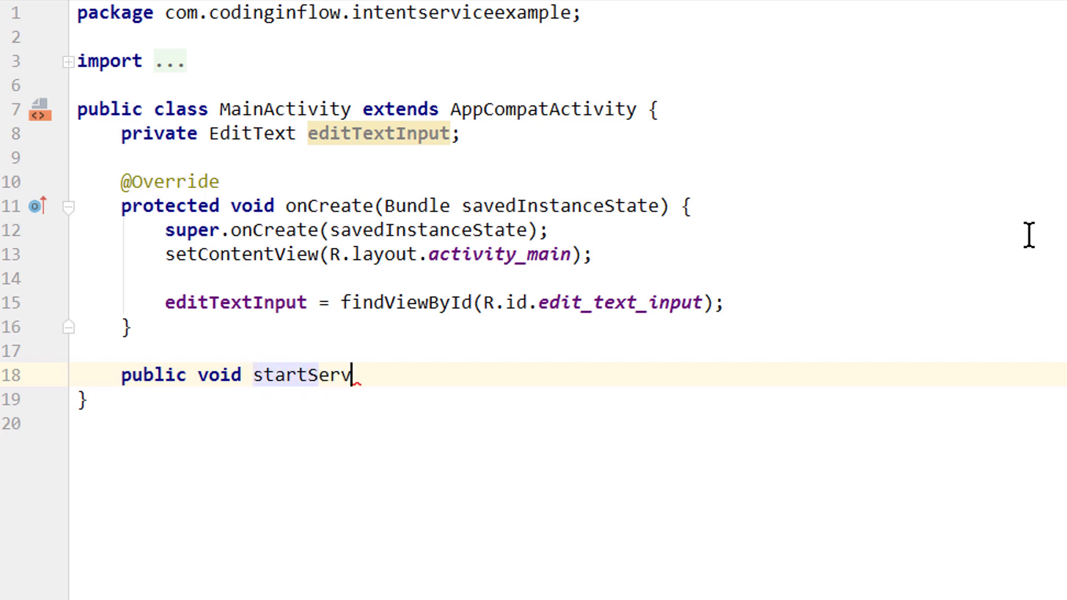
{"action": "type", "text": "ice(View v) {"}
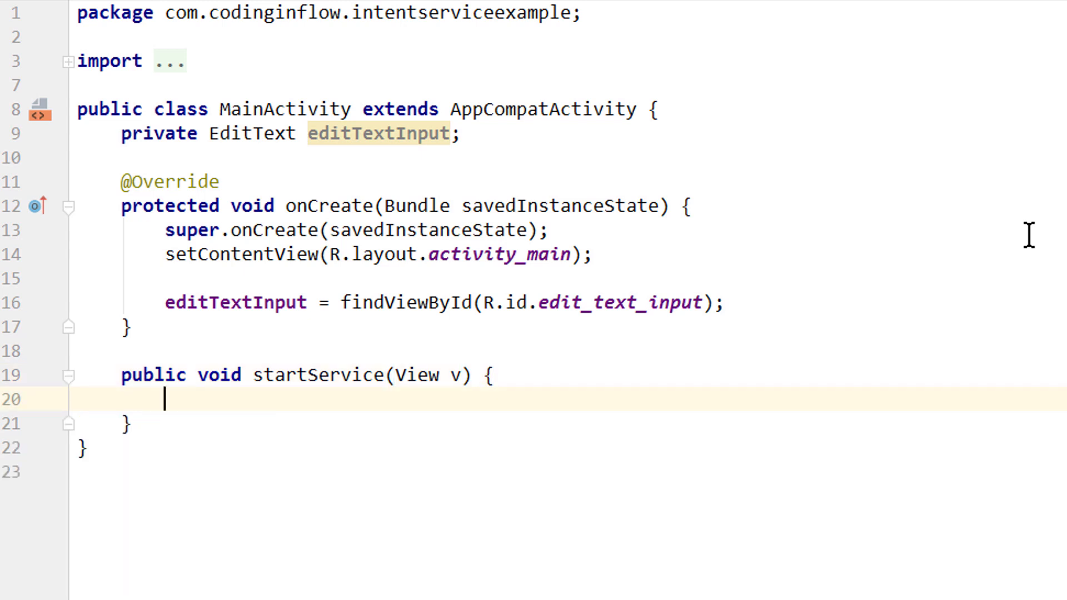
{"action": "type", "text": "String input = editTextInput"}
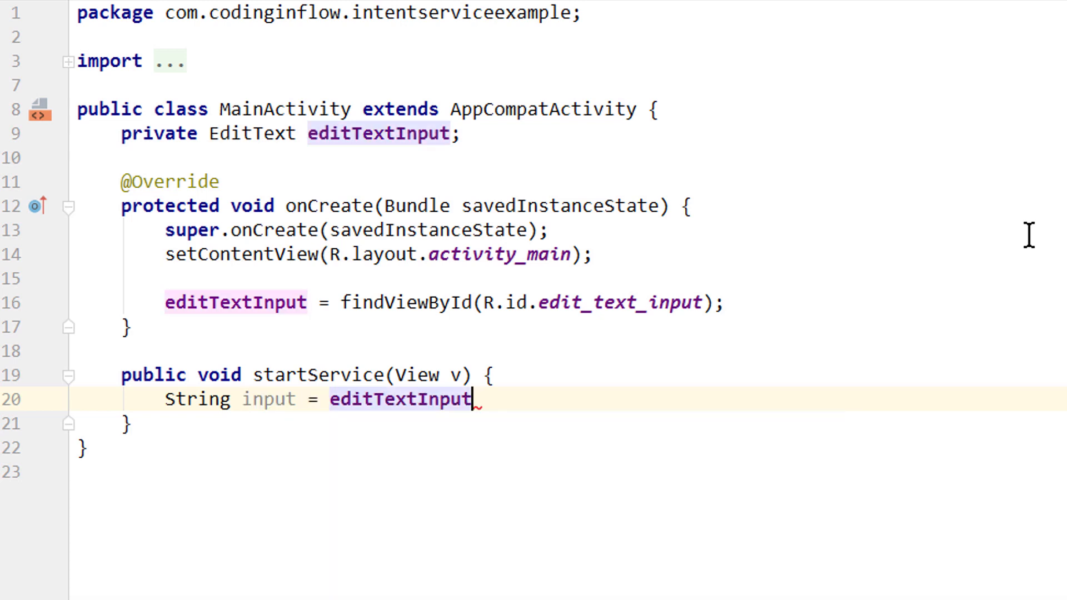
{"action": "type", "text": ".getText().toString();"}
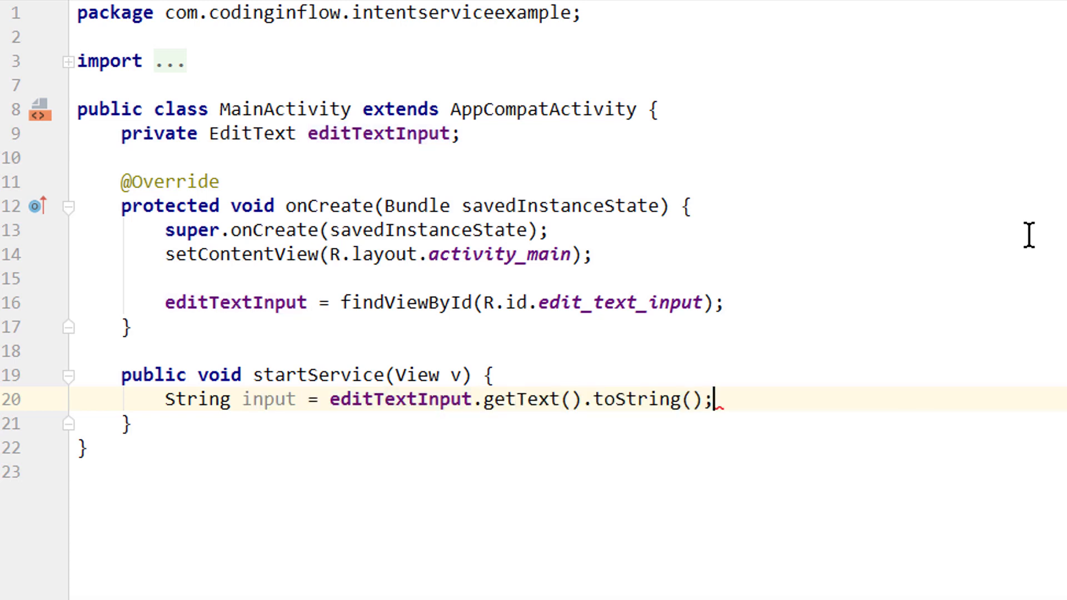
{"action": "key", "text": "Enter"}
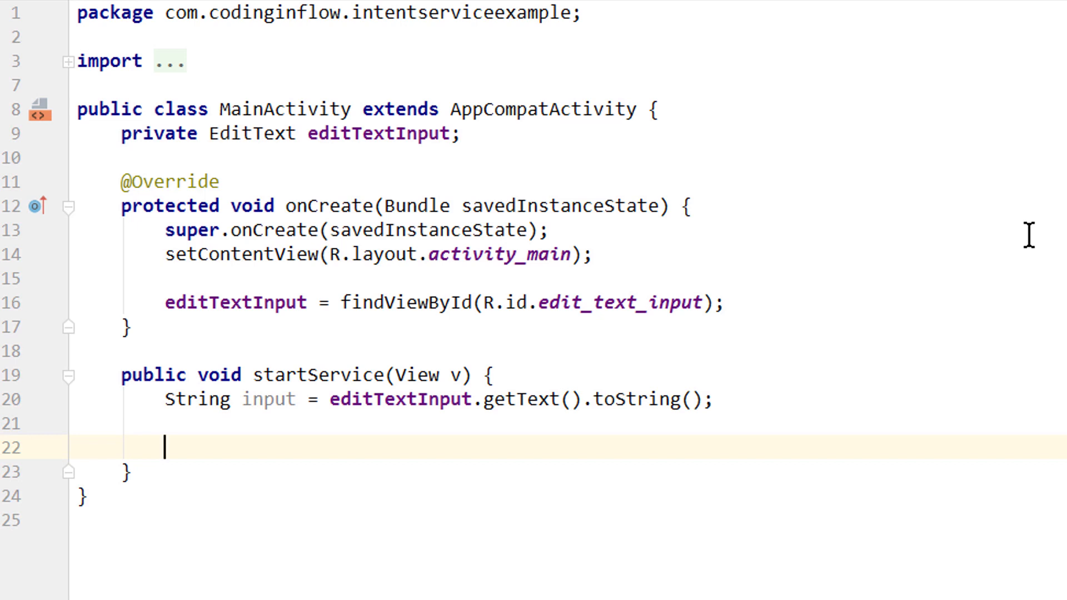
Build serviceIntent for ExampleIntentService and putExtra("inputExtra", input).
{"action": "type", "text": "Intent"}
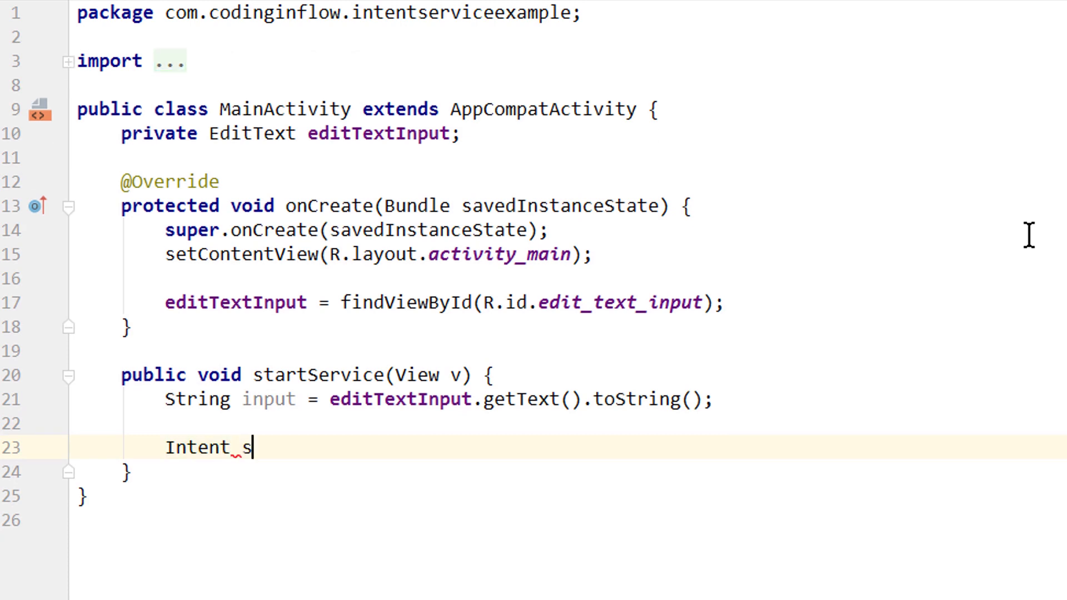
{"action": "type", "text": "serviceIntent"}
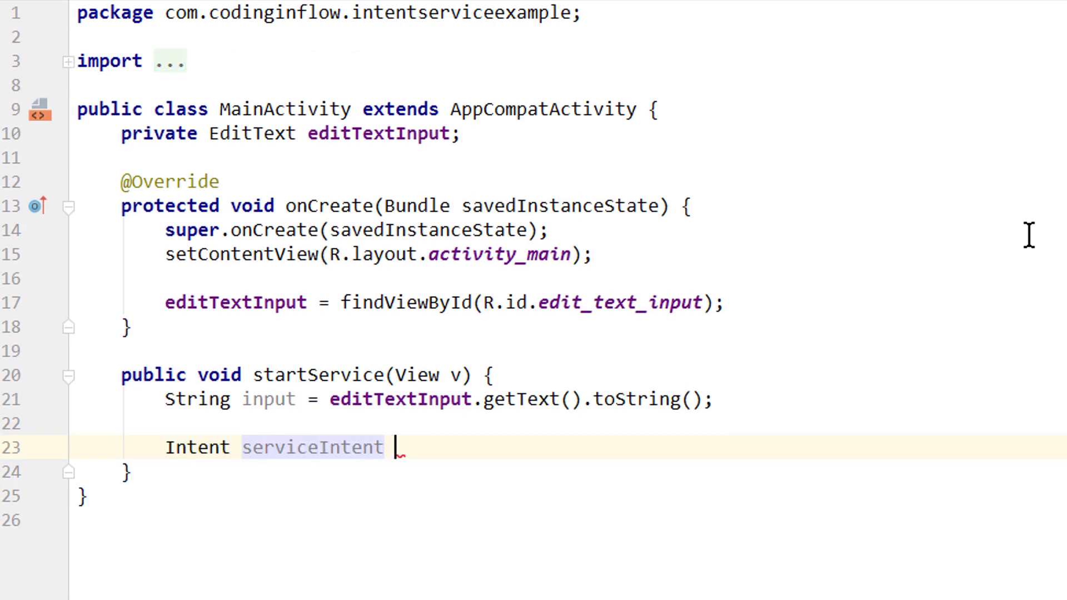
{"action": "type", "text": "= new Intent()"}
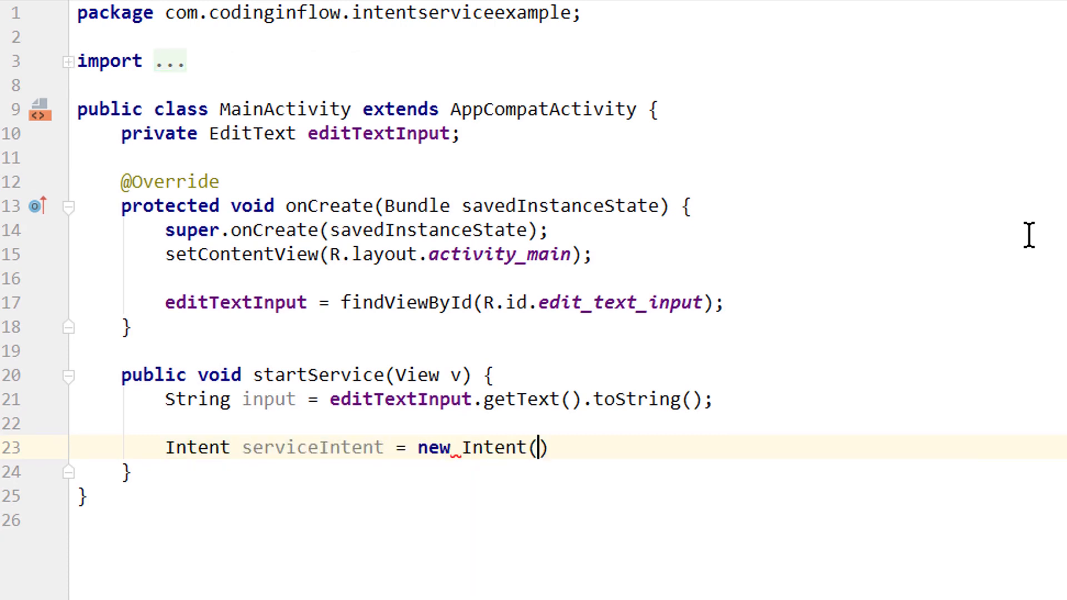
{"action": "type", "text": "this,"}
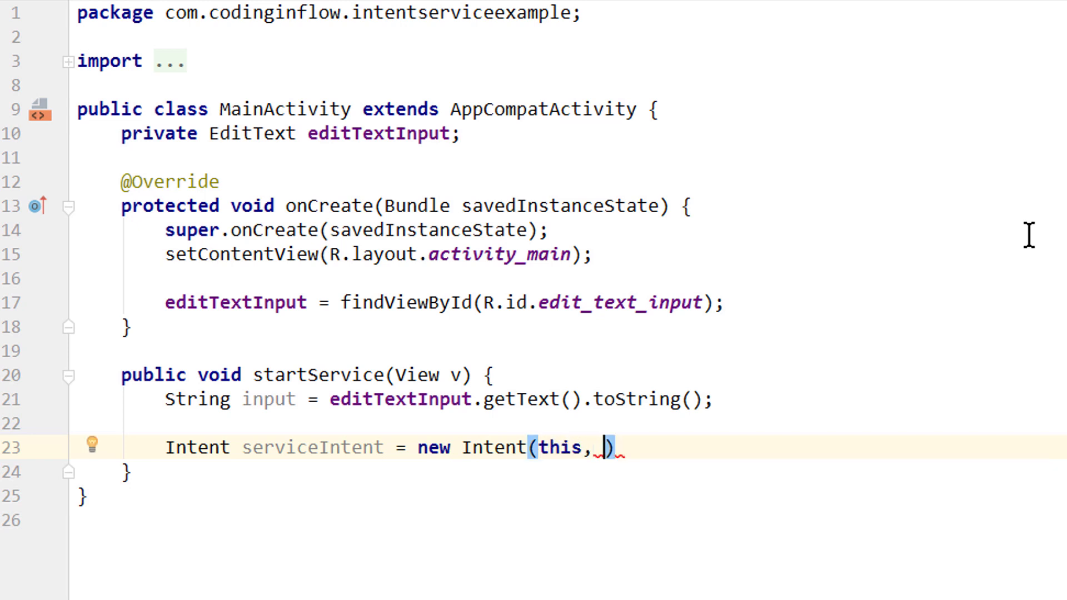
{"action": "type", "text": "ExampleIntentService.clas"}
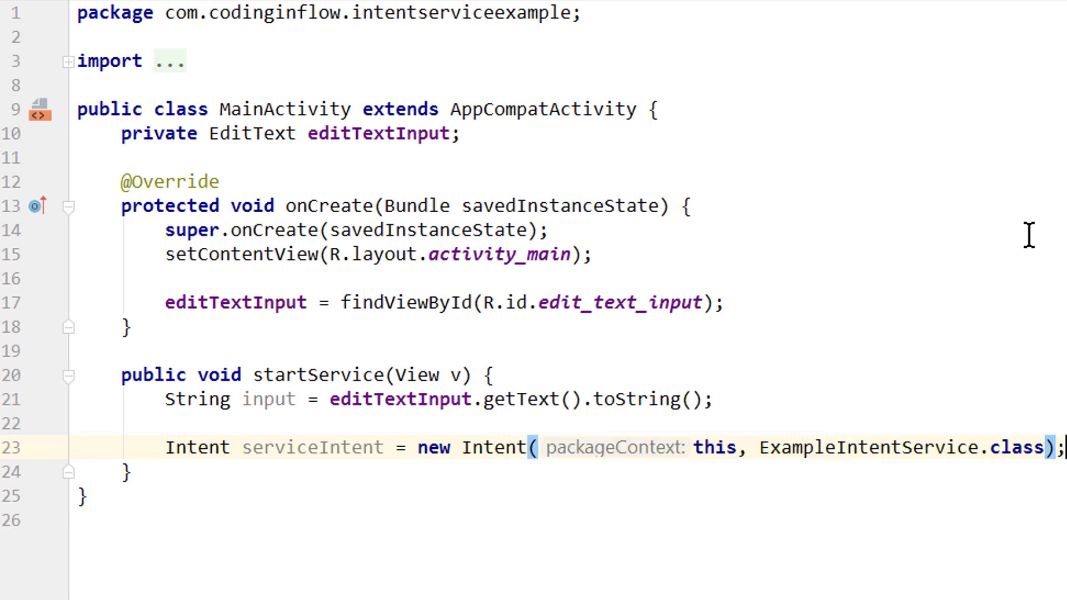
{"action": "type", "text": "s"}
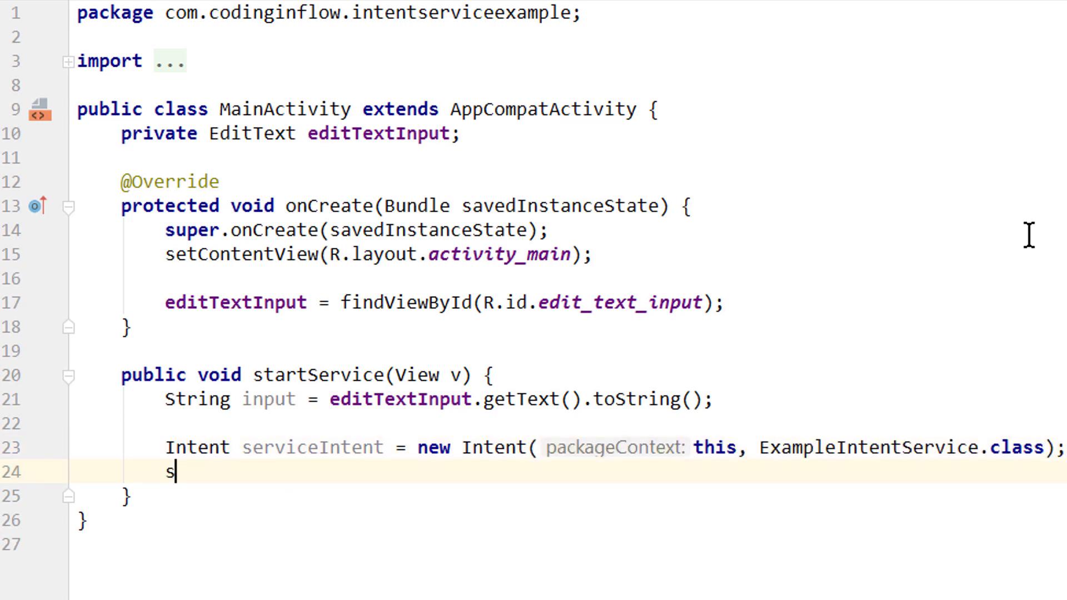
{"action": "type", "text": "erviceIntent"}
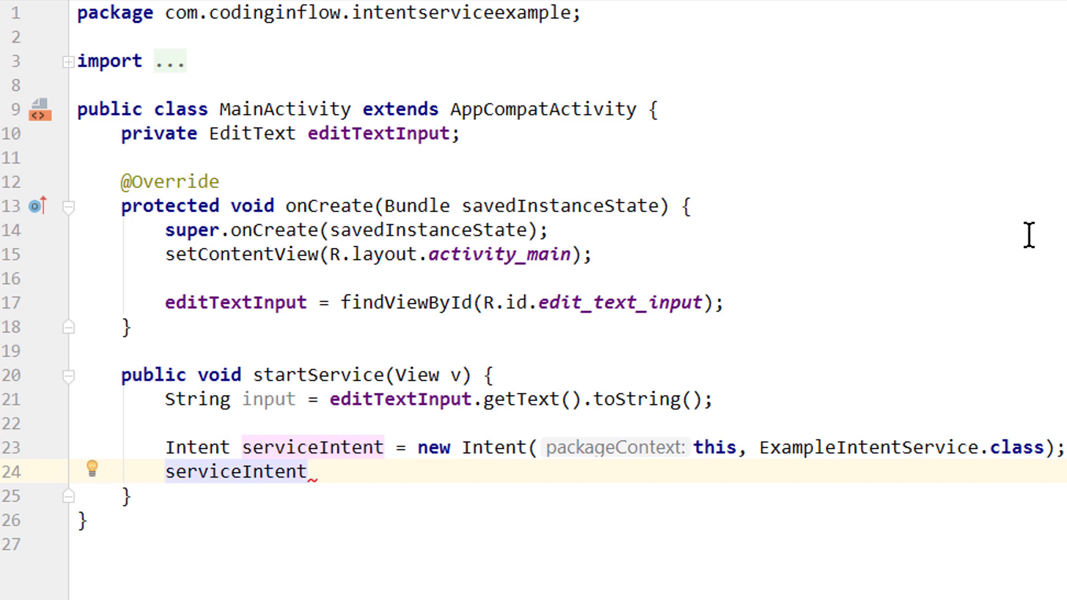
{"action": "type", "text": ".putExtra(\""}
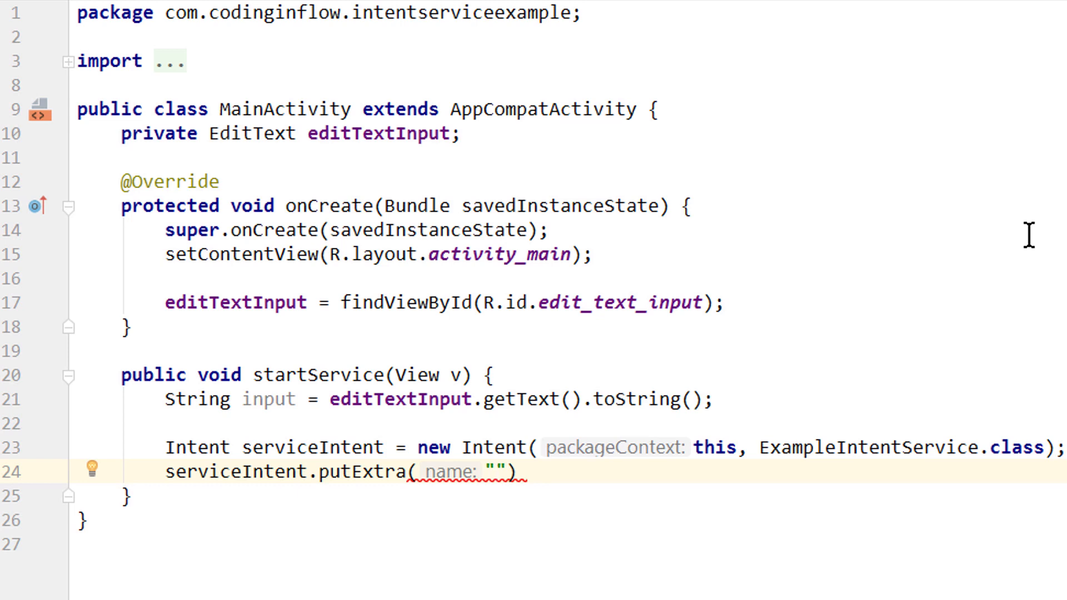
{"action": "type", "text": "inputExtra"}
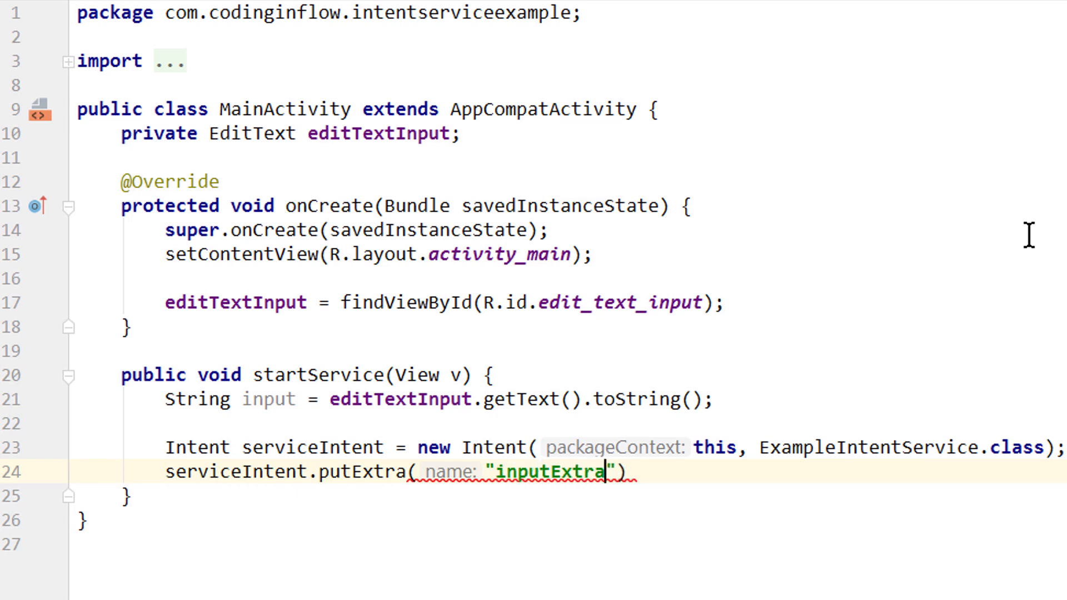
{"action": "type", "text": ", in"}
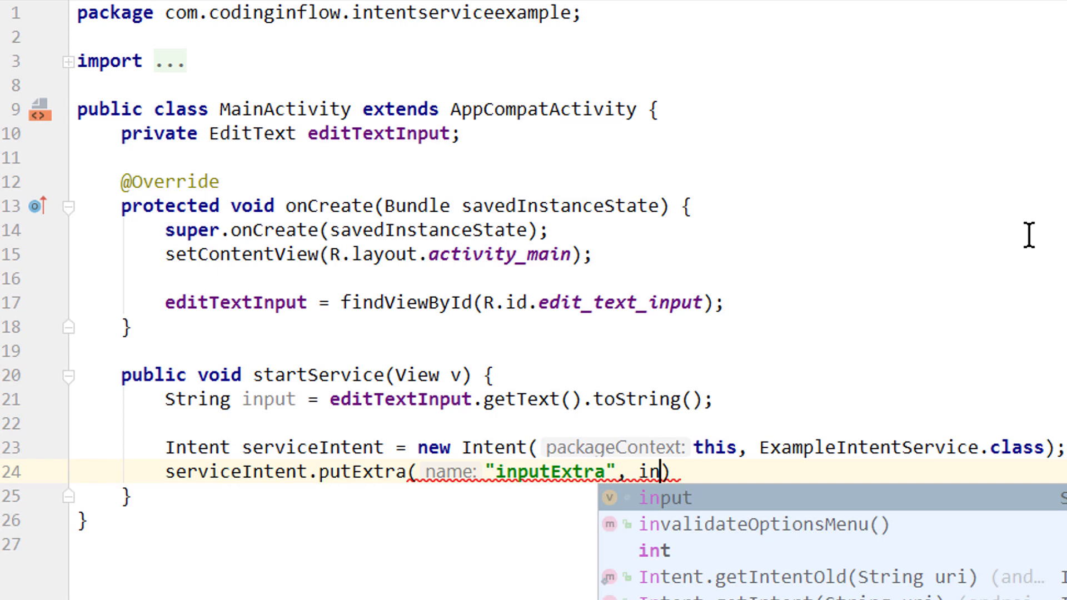
{"action": "key", "text": "Tab"}
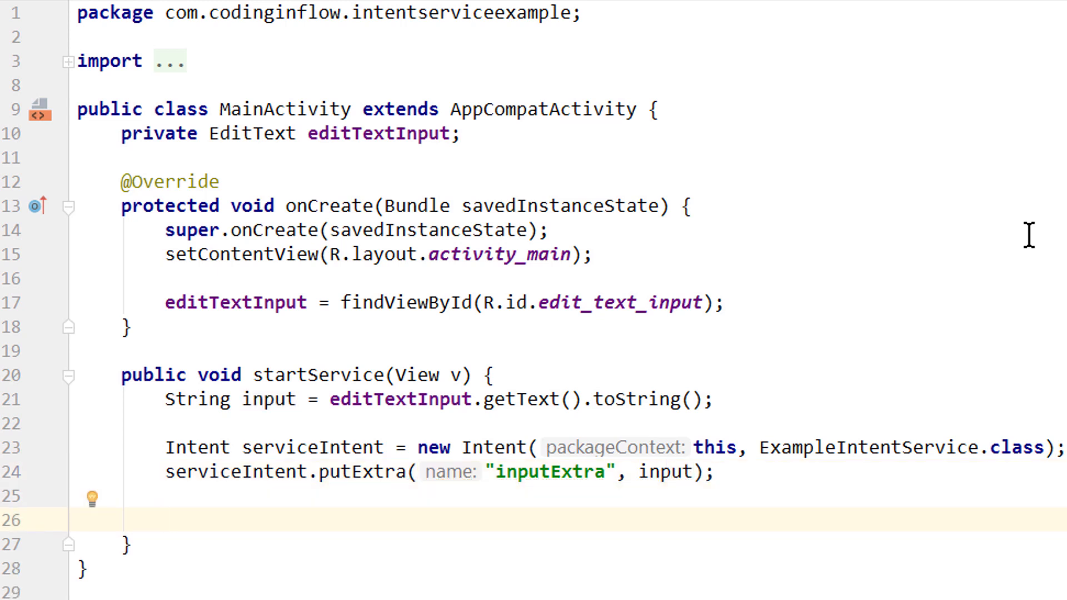
Start it with ContextCompat.startForegroundService(this, serviceIntent).
{"action": "type", "text": "ContextCo"}
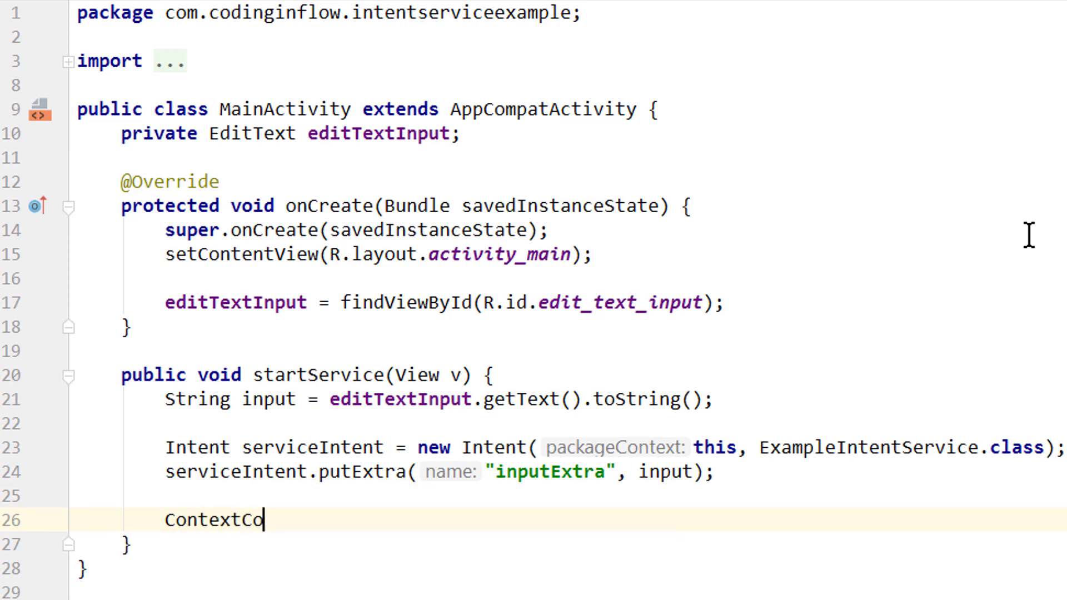
{"action": "type", "text": "mpat.startForegroundService();"}
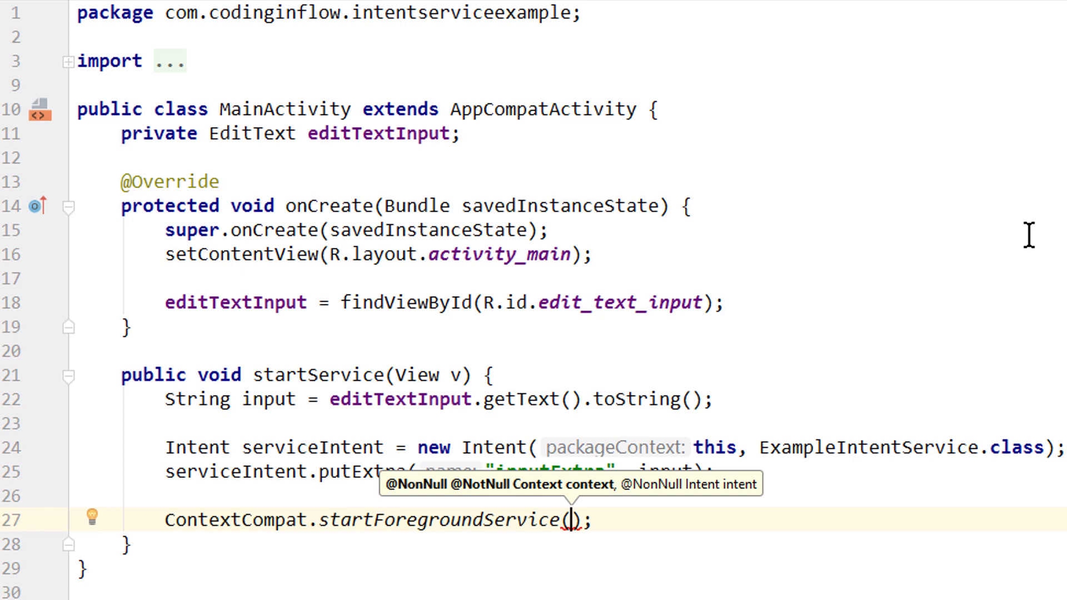
{"action": "type", "text": "this,"}
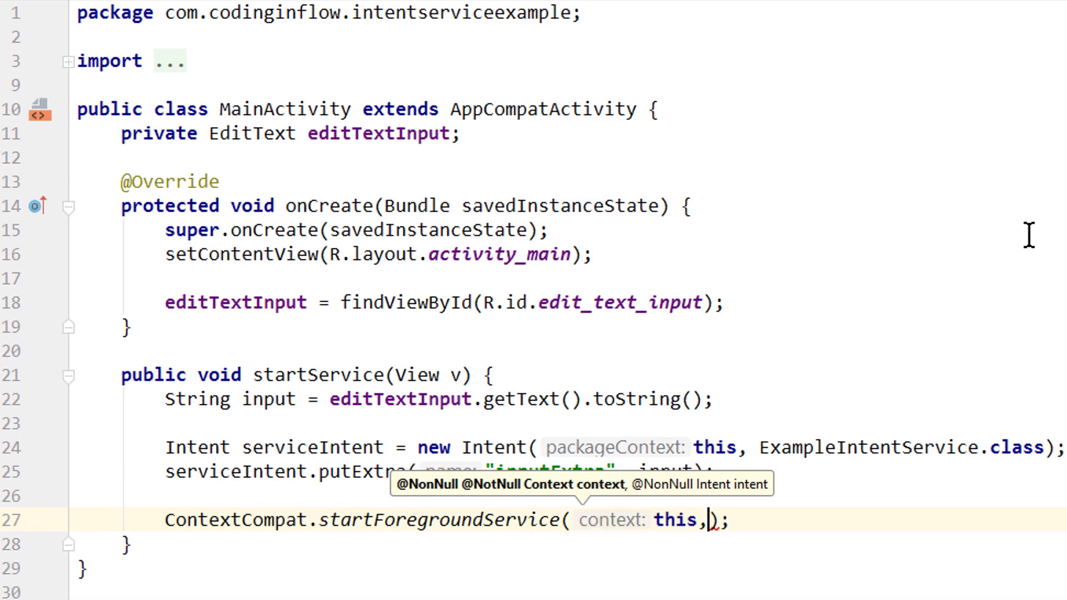
{"action": "type", "text": "serviceIntent);"}
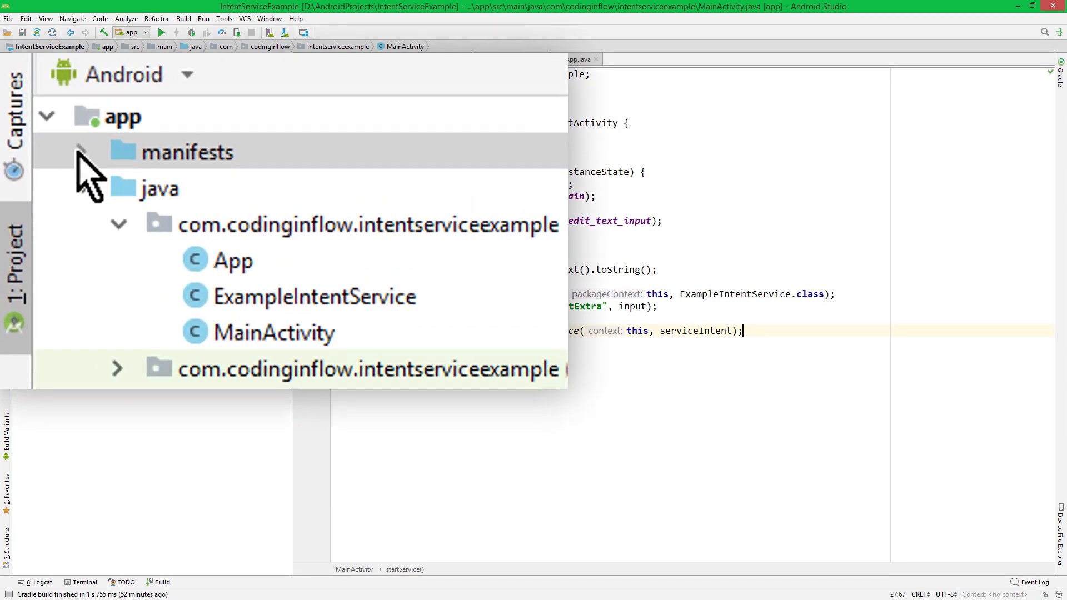
In AndroidManifest.xml add uses-permission tags for WAKE_LOCK and FOREGROUND_SERVICE.
{"action": "left_click", "coordinate": [82, 152]}
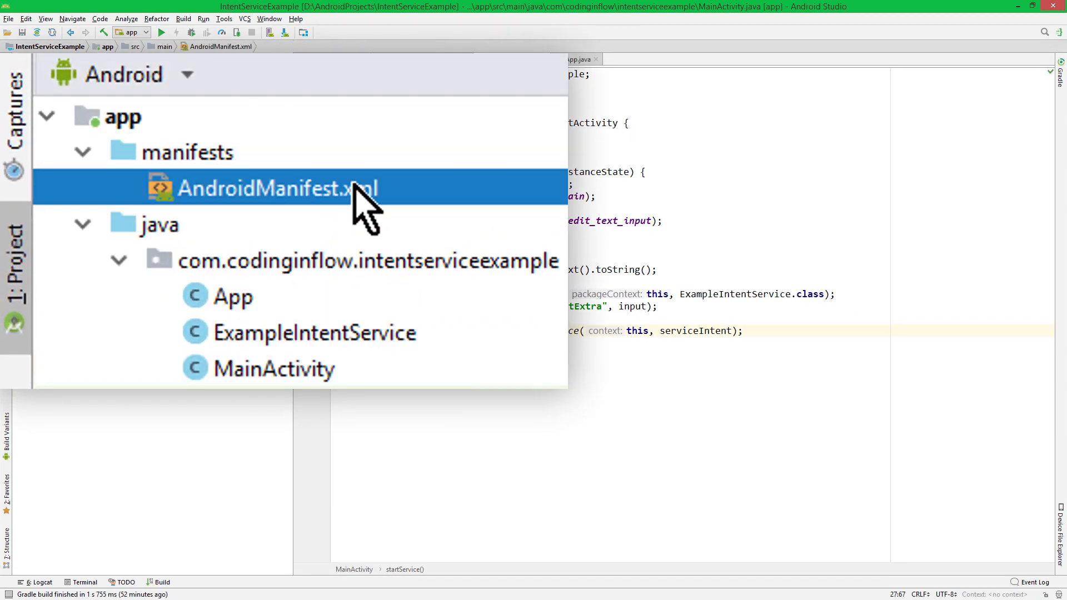
{"action": "double_click", "coordinate": [276, 188]}
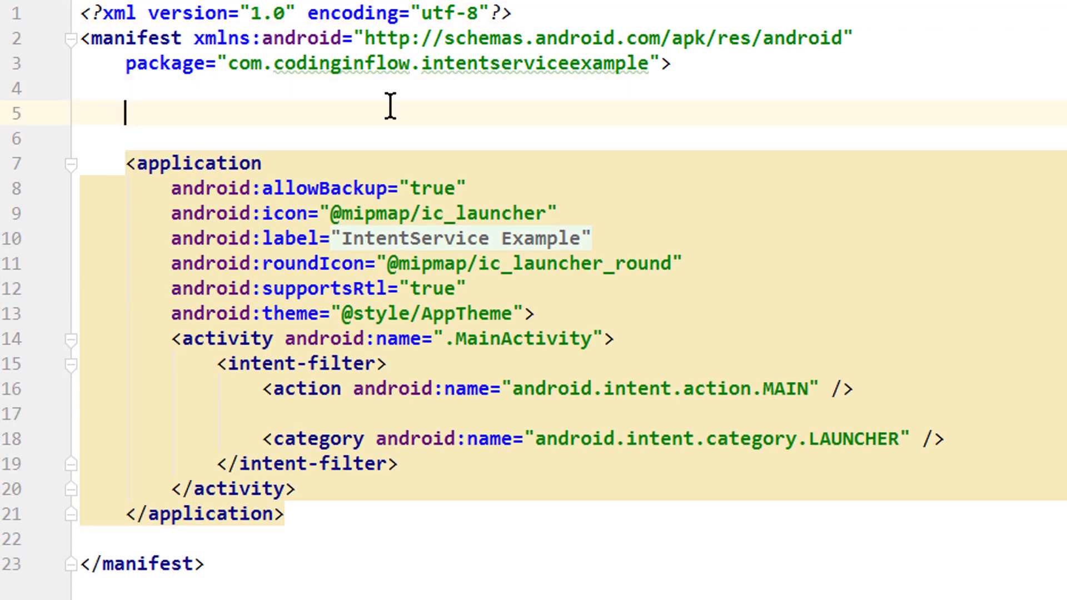
{"action": "type", "text": "<u"}
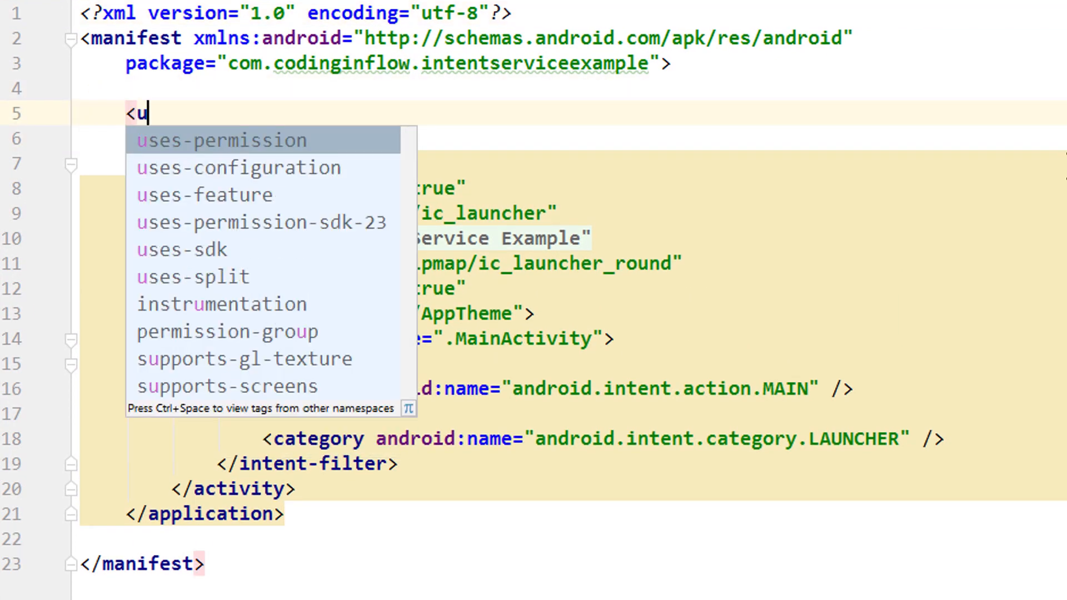
{"action": "left_click", "coordinate": [220, 140]}
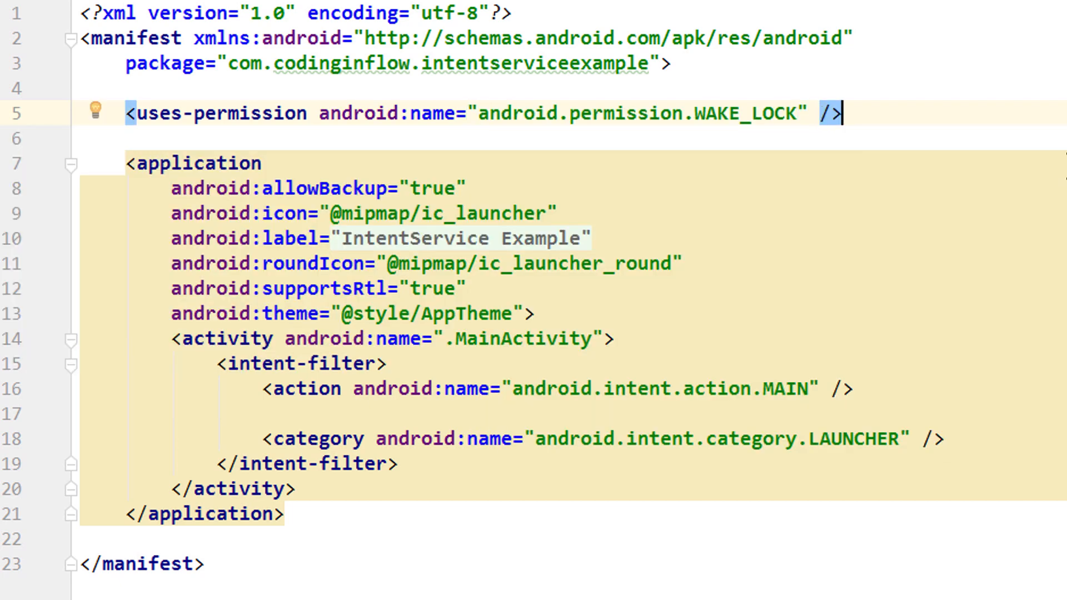
{"action": "type", "text": "<uses-permission android:name=\""}
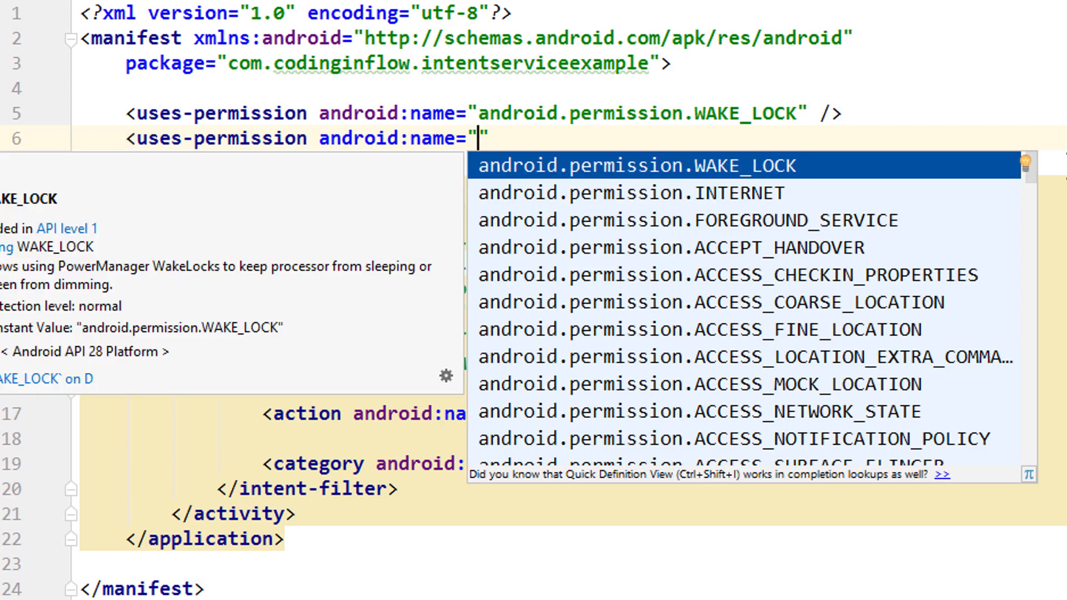
{"action": "type", "text": "F"}
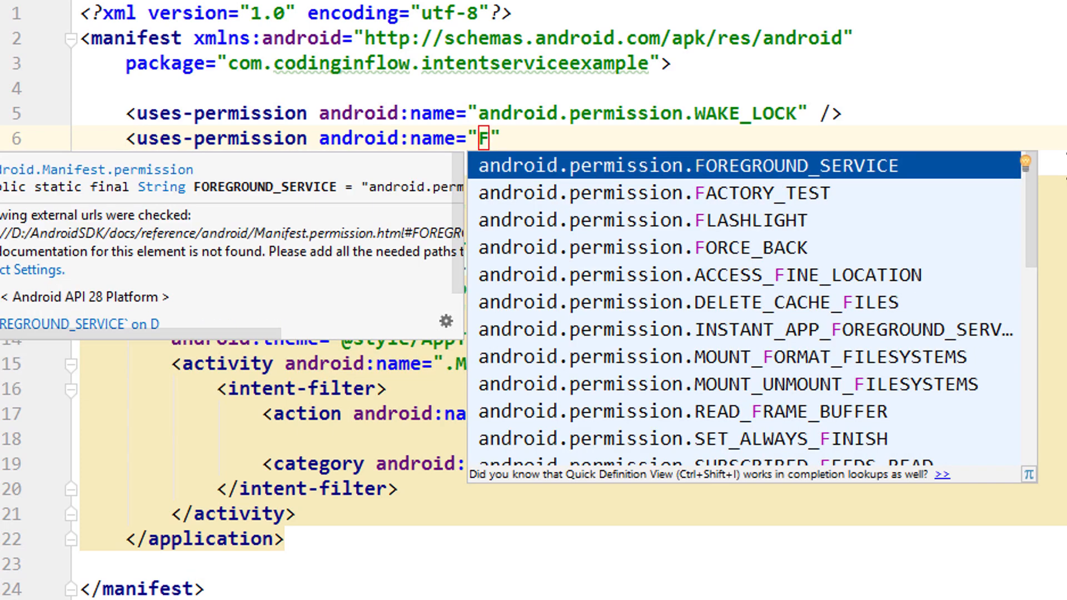
{"action": "left_click", "coordinate": [683, 164]}
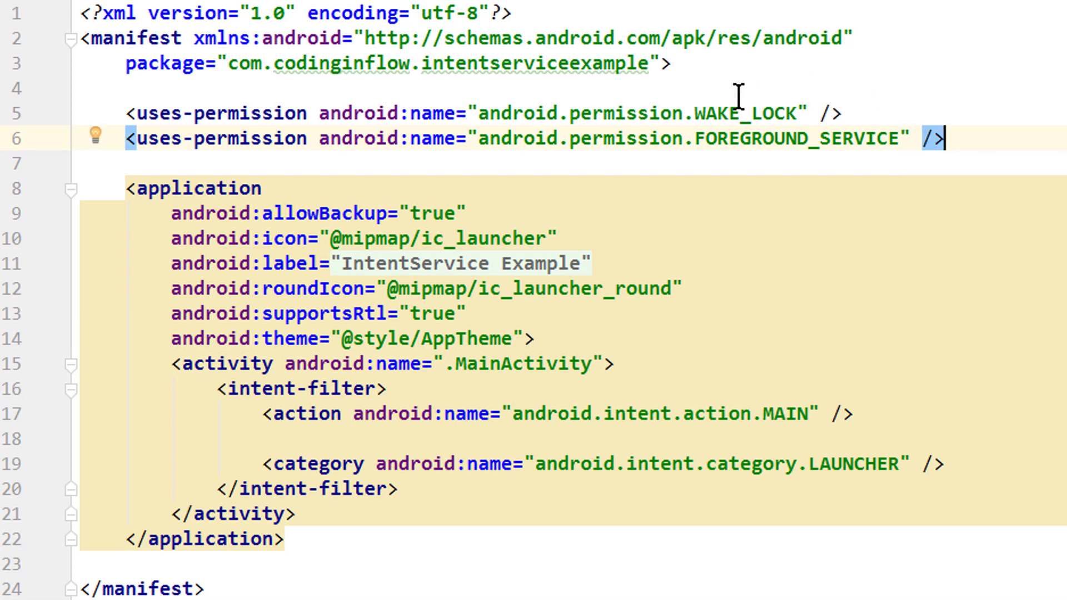
{"action": "mouse_move", "coordinate": [779, 135]}
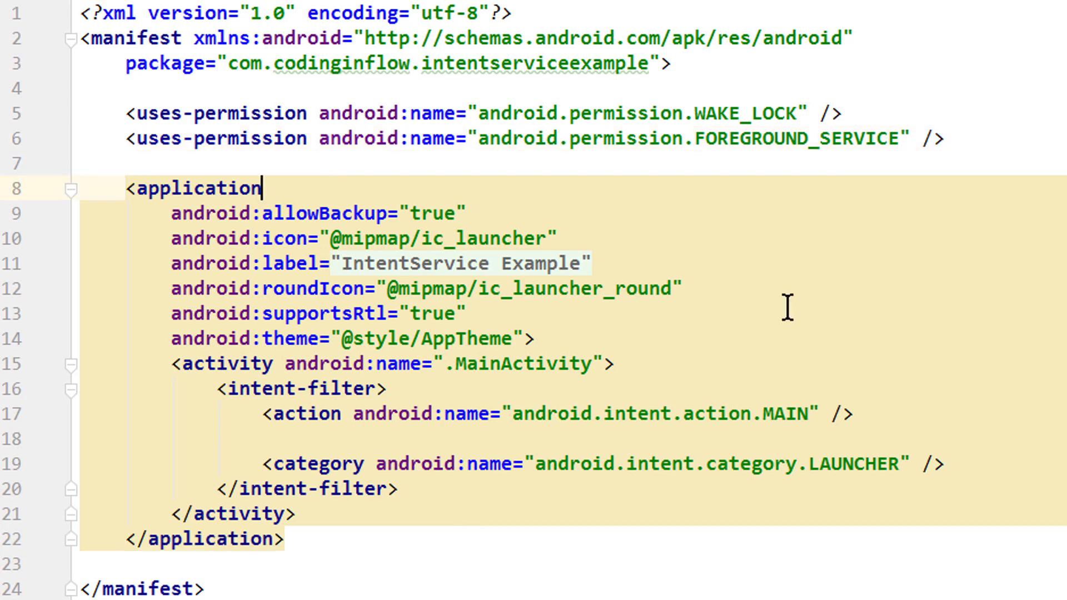
Set android:name=".App" on the application and register the ExampleIntentService service.
{"action": "type", "text": "name=\".App"}
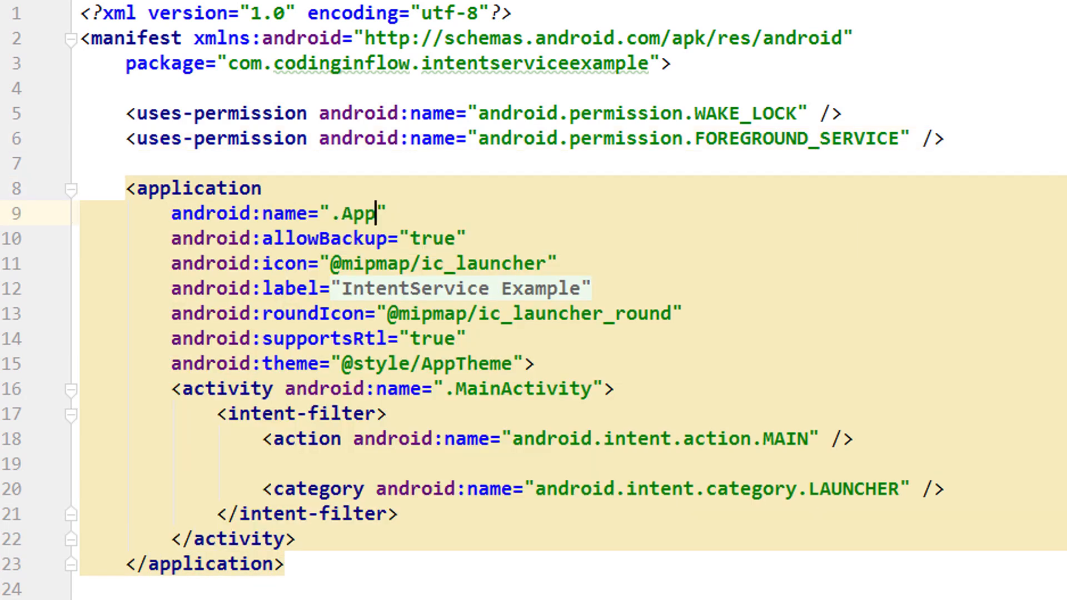
{"action": "double_click", "coordinate": [357, 213]}
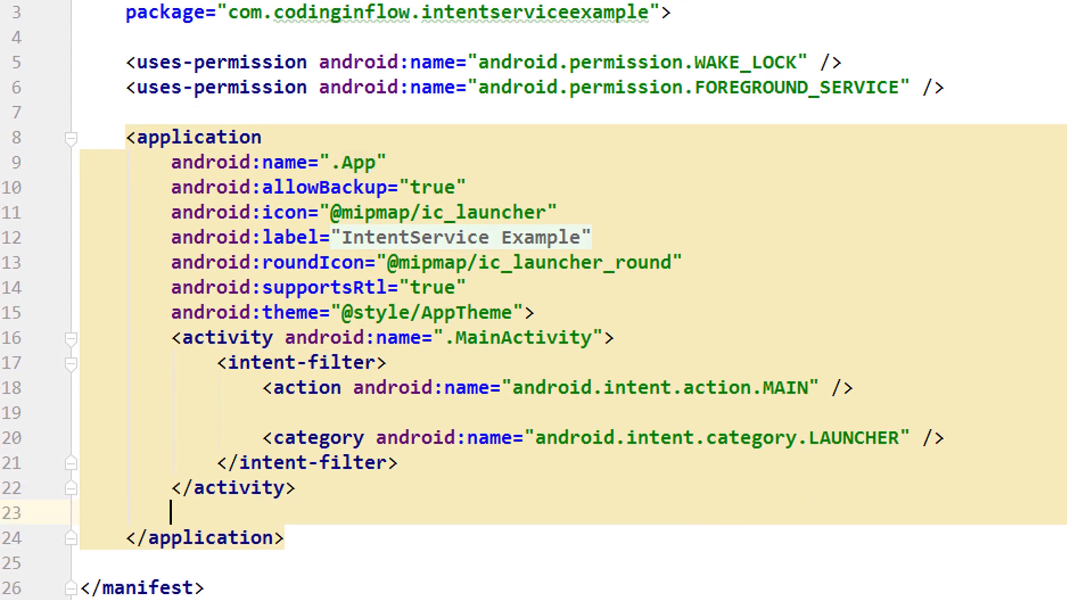
{"action": "mouse_move", "coordinate": [197, 504]}
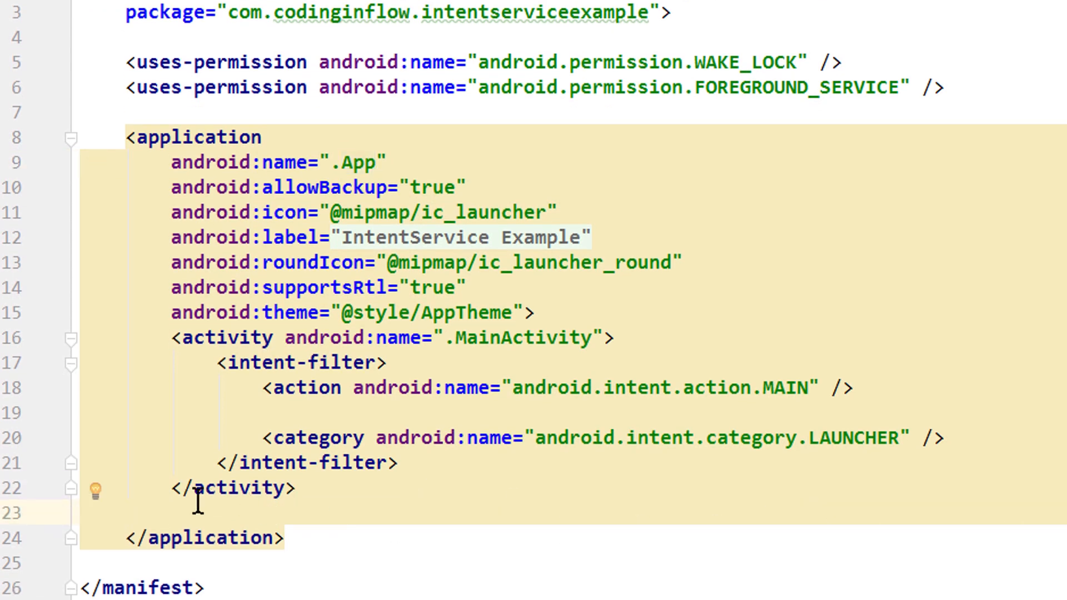
{"action": "type", "text": "<service android:name=\".ExampleIntentService\" />"}
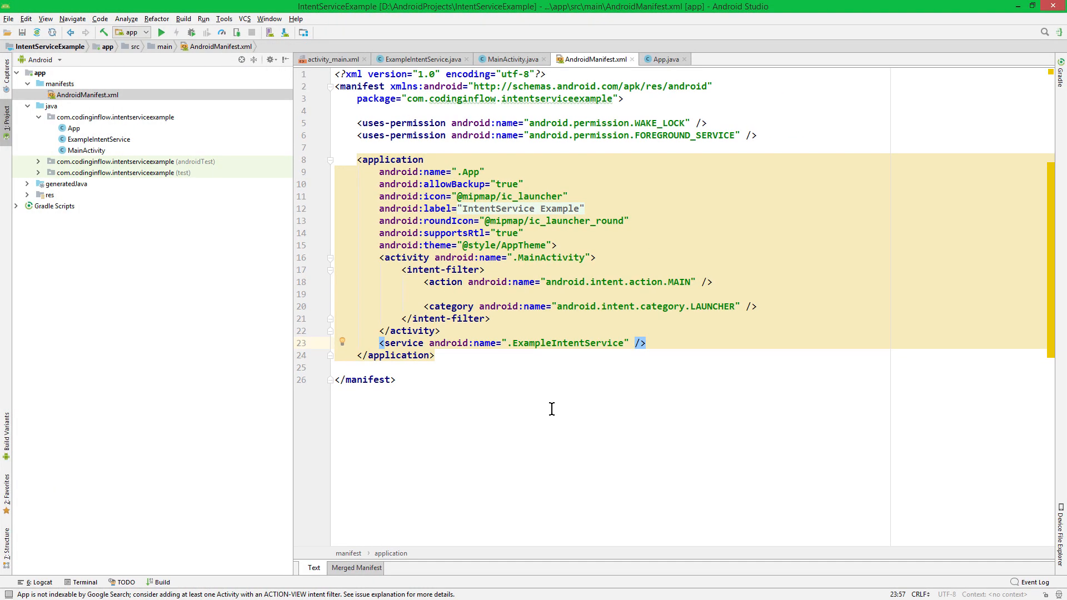
Run on the emulator and start the service with inputs a, ab and abc, watching Logcat.
{"action": "left_click", "coordinate": [160, 32]}
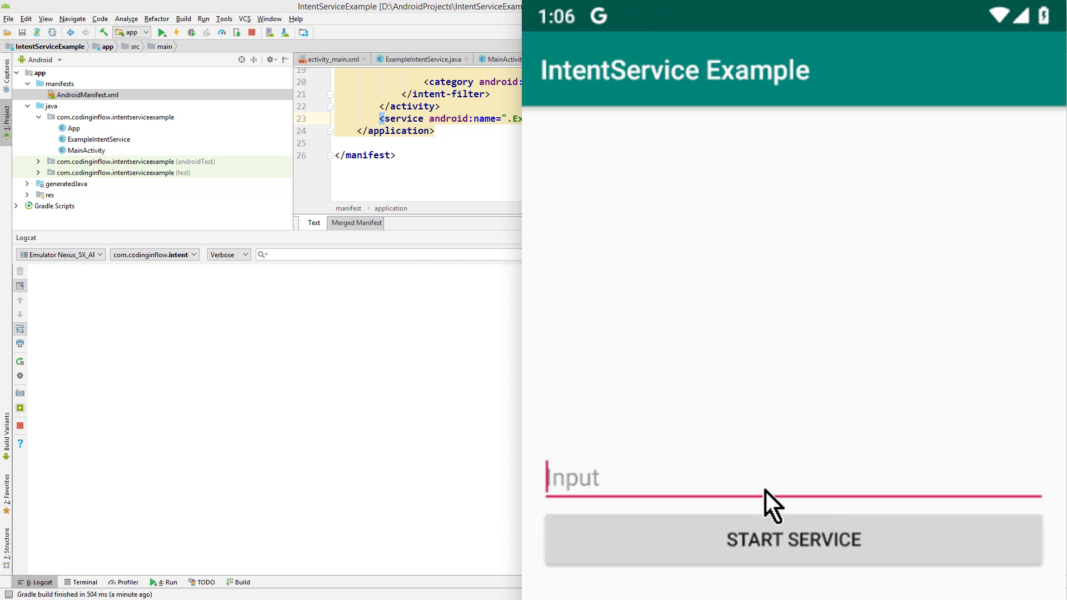
{"action": "type", "text": "a"}
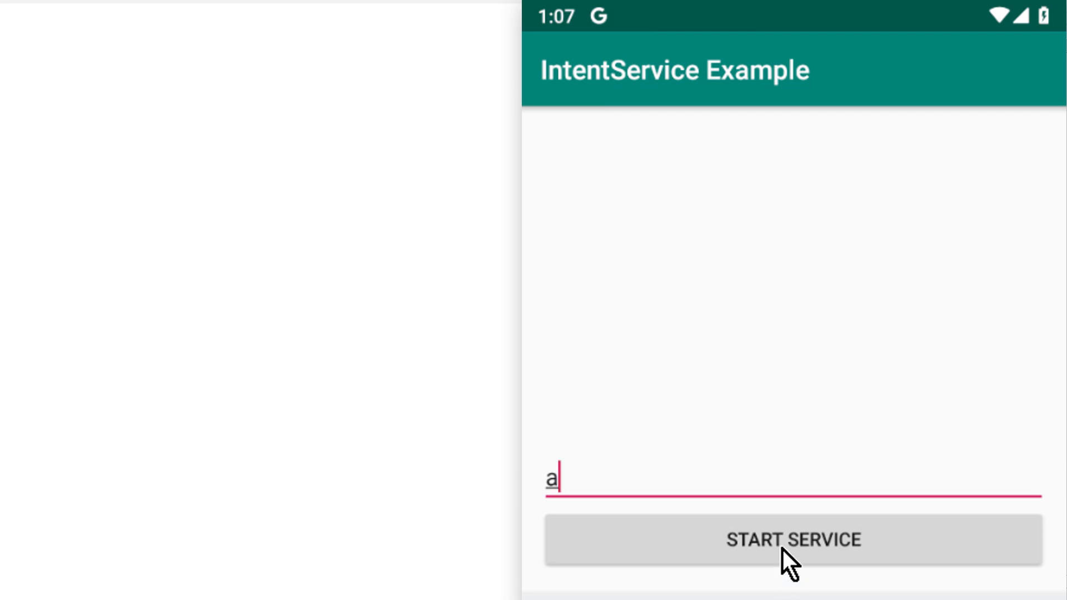
{"action": "type", "text": "bc"}
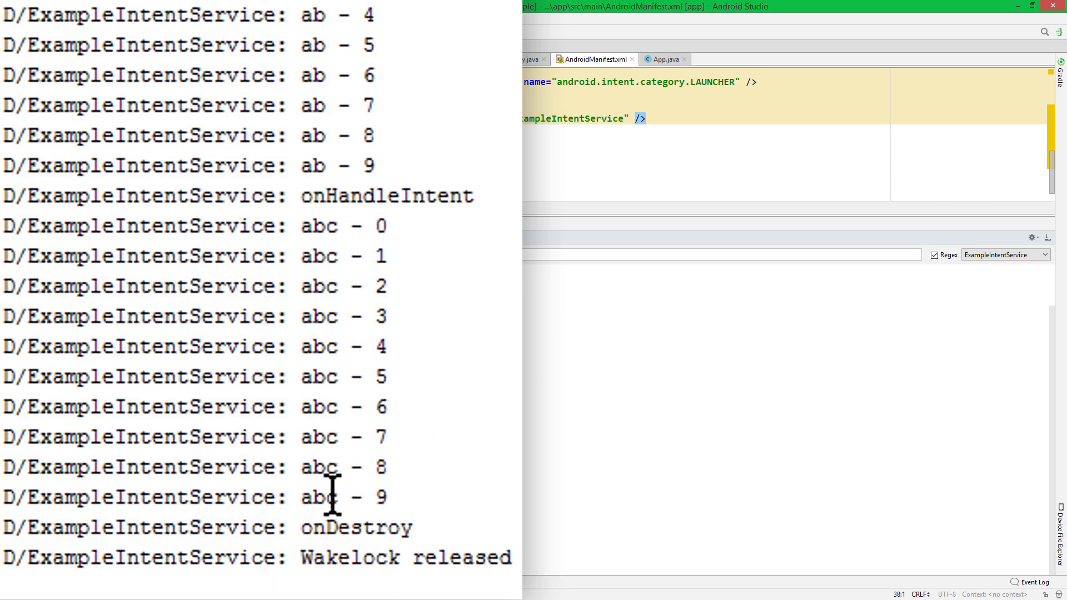
{"action": "mouse_move", "coordinate": [391, 571]}
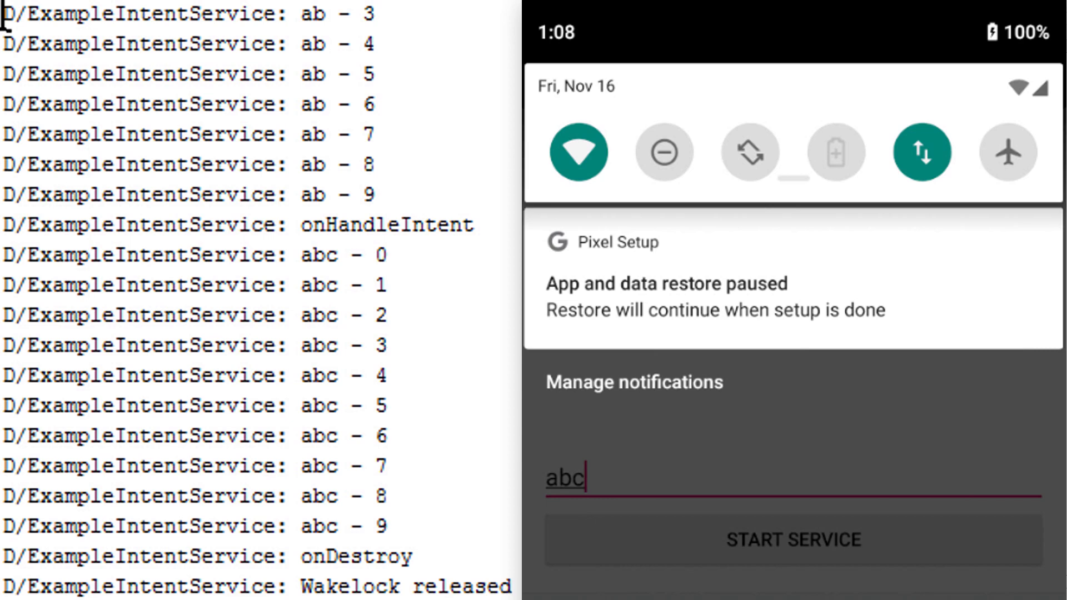
{"action": "mouse_move", "coordinate": [914, 408]}
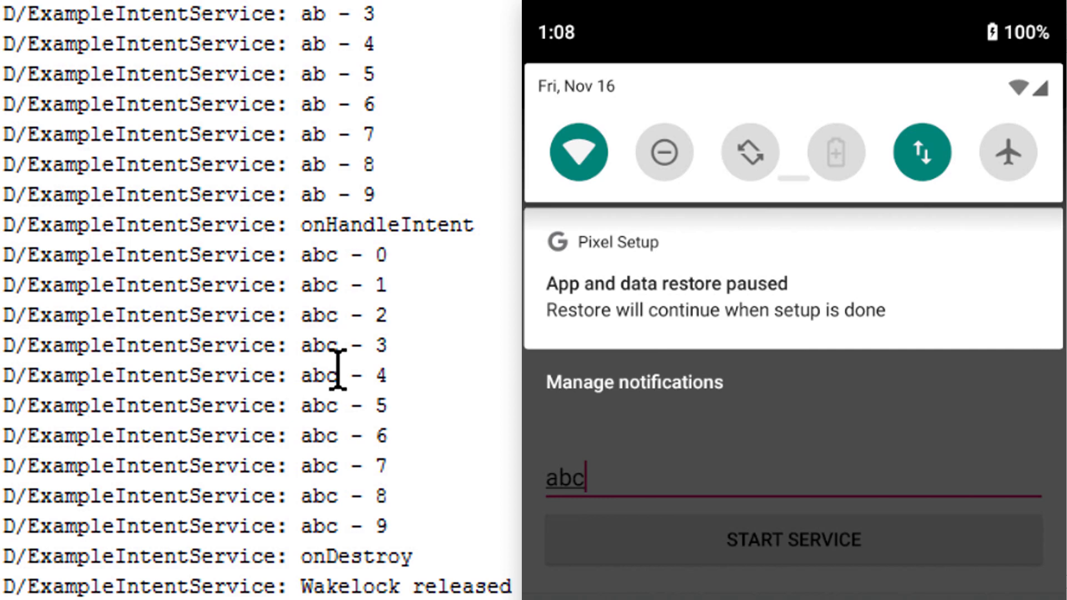
{"action": "mouse_move", "coordinate": [201, 343]}
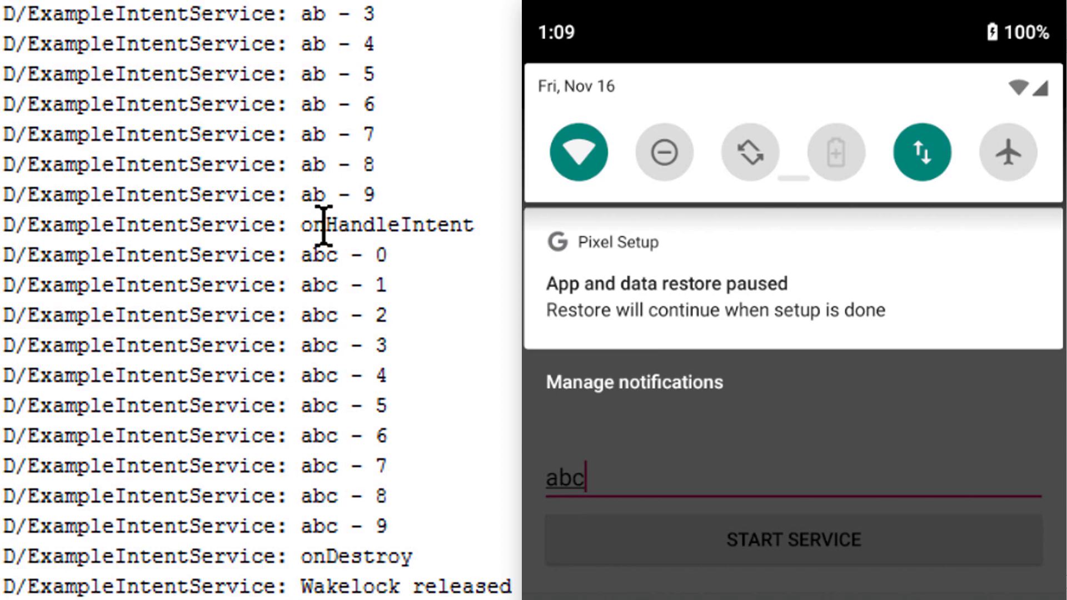
{"action": "mouse_move", "coordinate": [915, 422]}
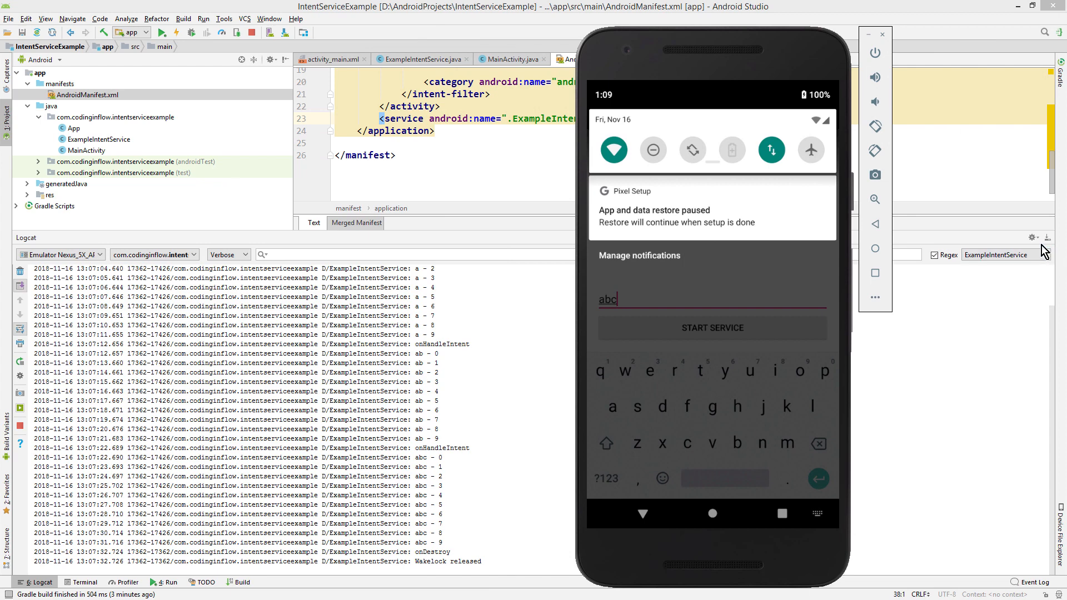
Show ExampleIntentService's onCreate, which acquires the wake lock and starts foreground.
{"action": "left_click", "coordinate": [422, 59]}
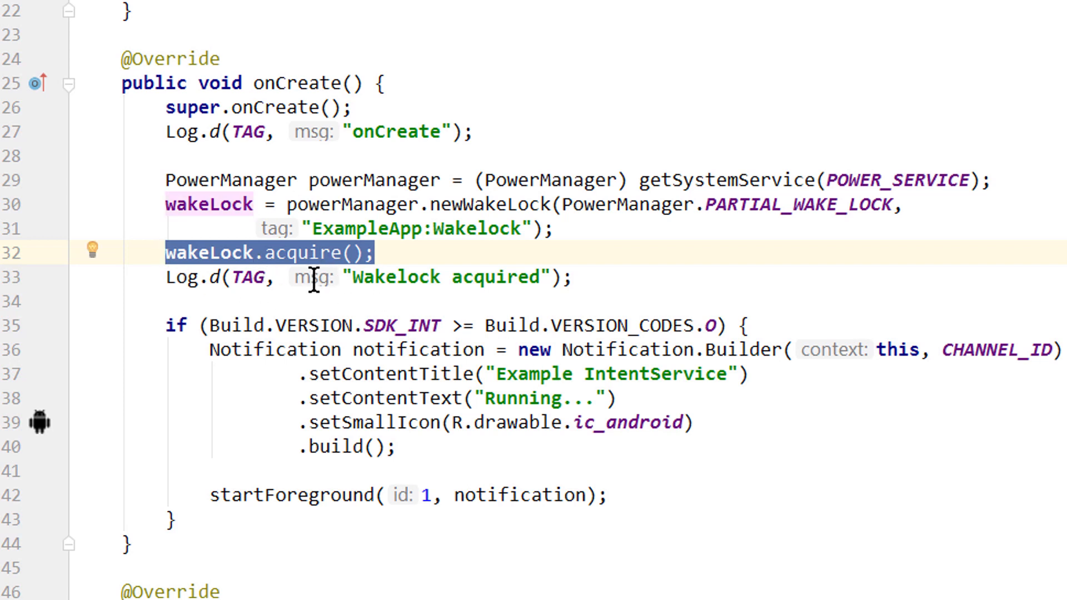
{"action": "mouse_move", "coordinate": [332, 298]}
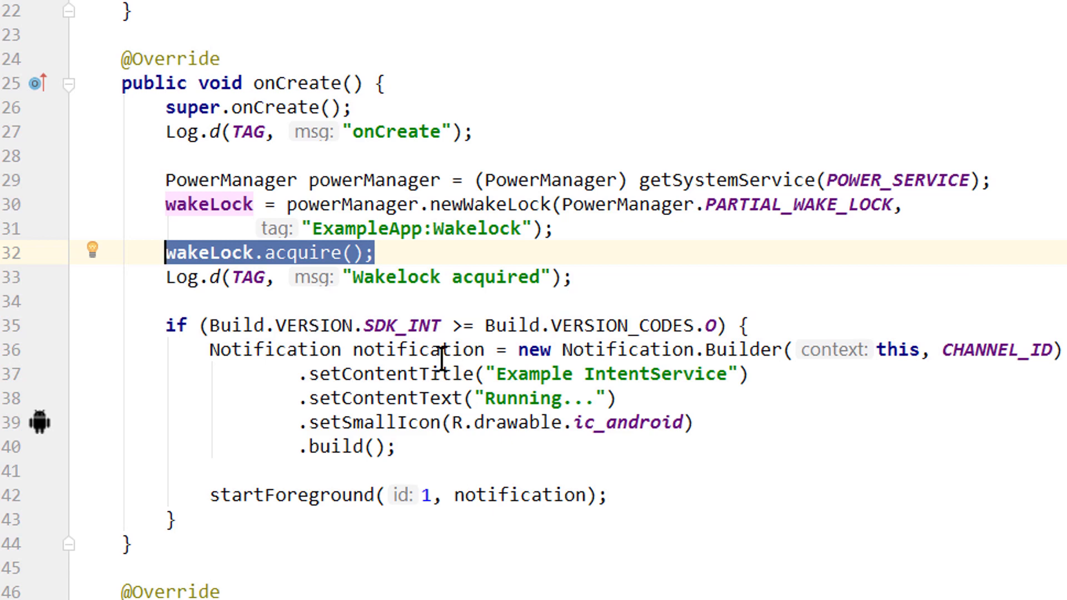
{"action": "mouse_move", "coordinate": [515, 249]}
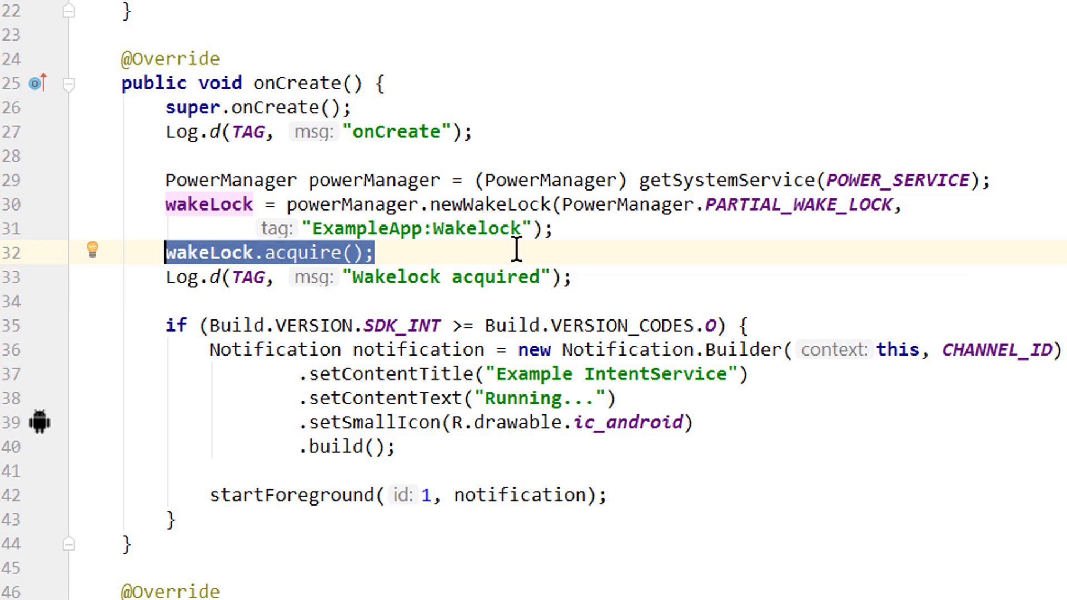